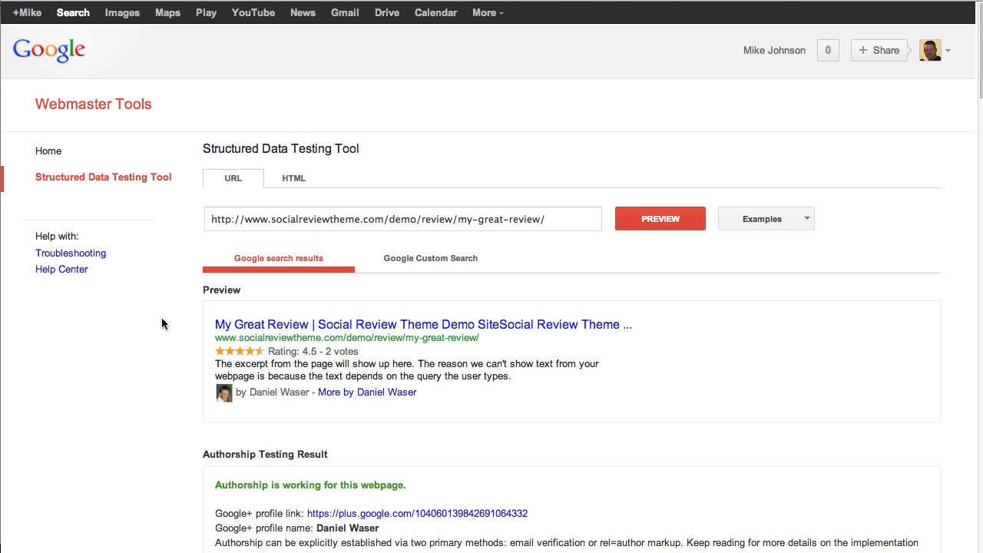
Scroll the testing tool results down to the rel=author authorship and missing publisher markup notes.
scroll(down, 3)
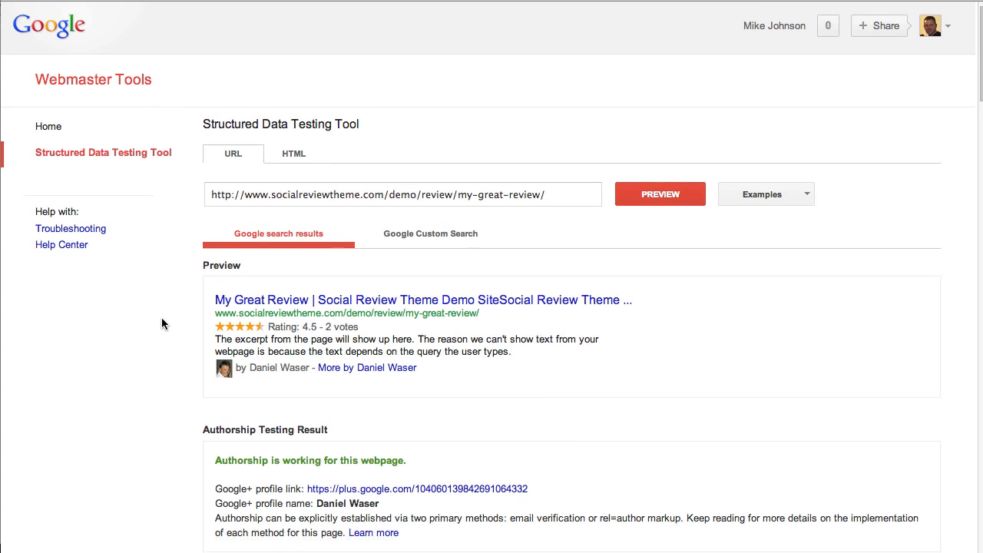
scroll(down, 3)
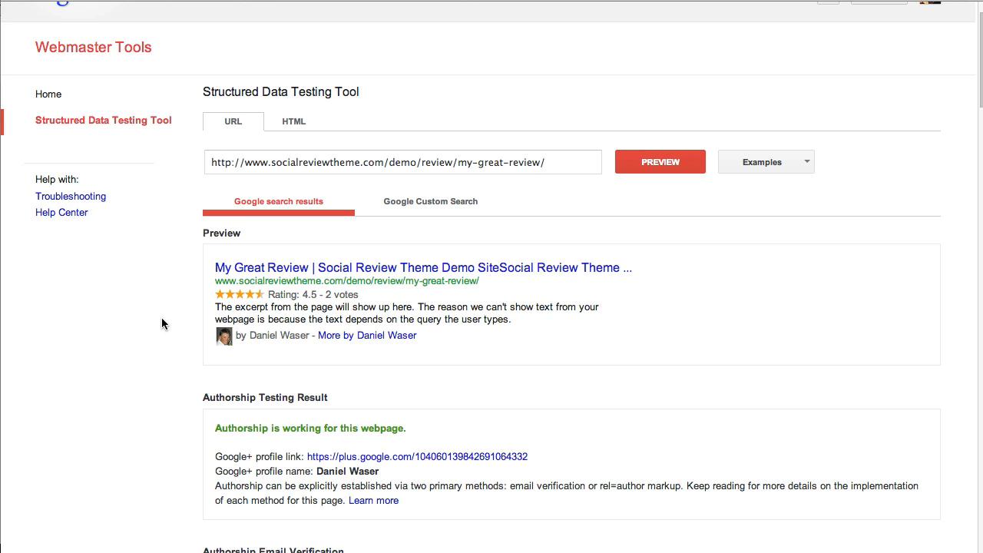
scroll(down, 3)
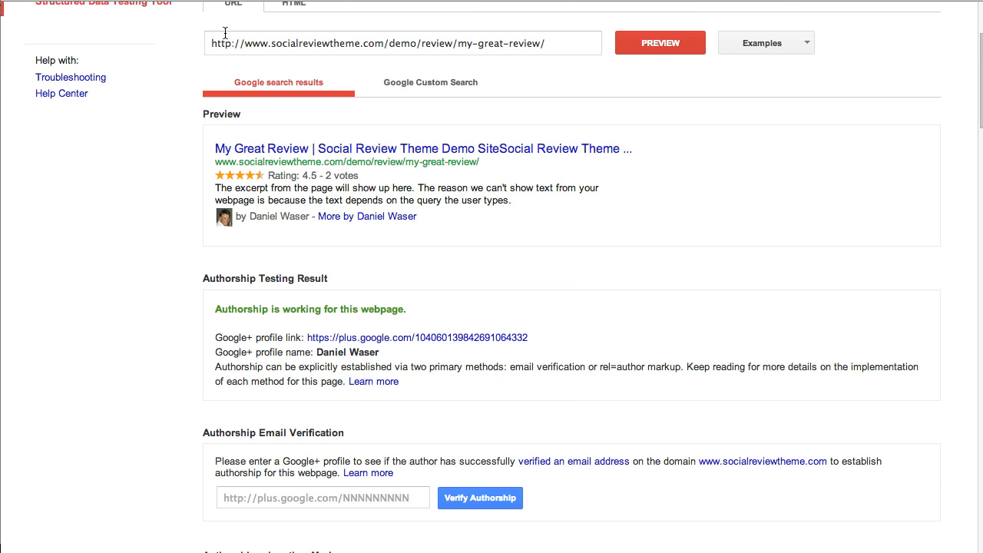
mouse_move(212, 170)
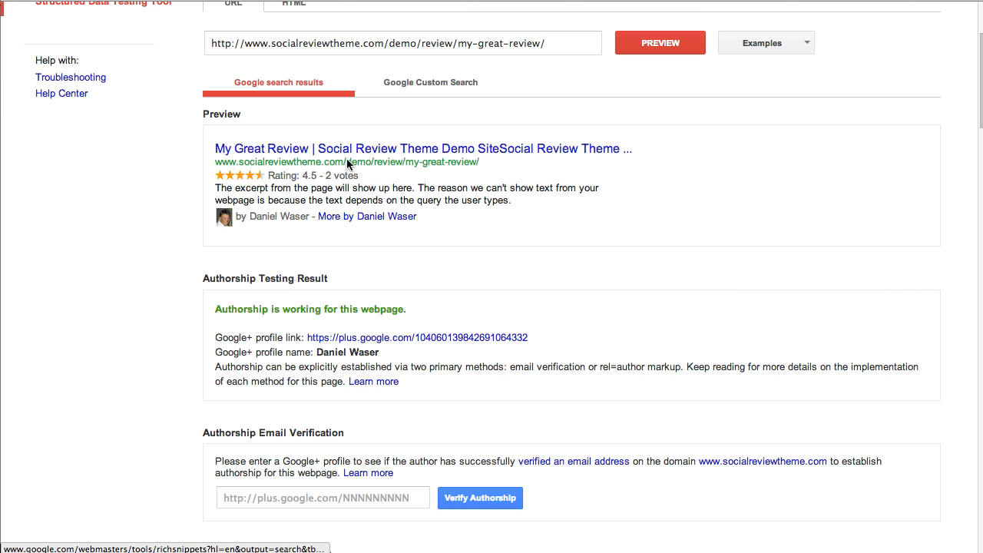
mouse_move(191, 239)
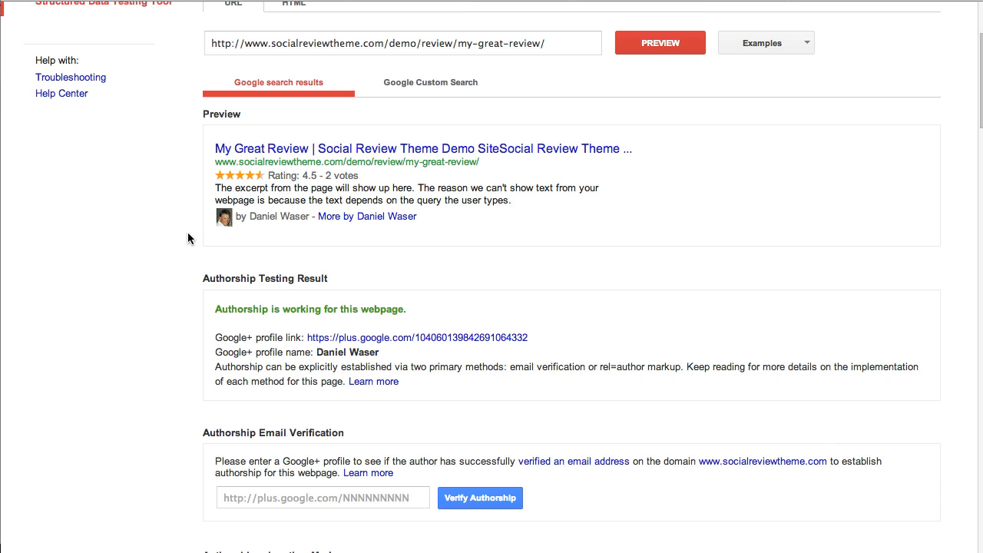
scroll(down, 3)
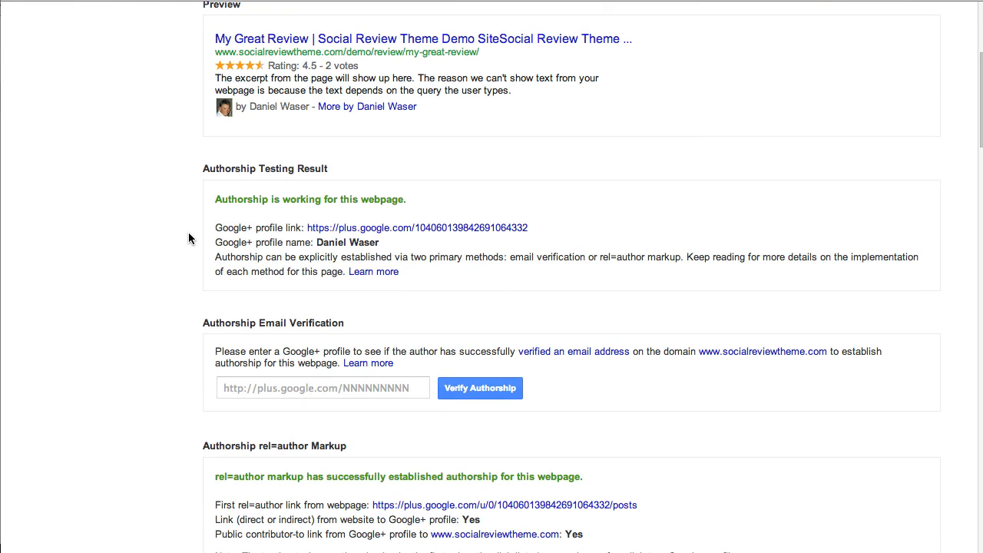
mouse_move(243, 215)
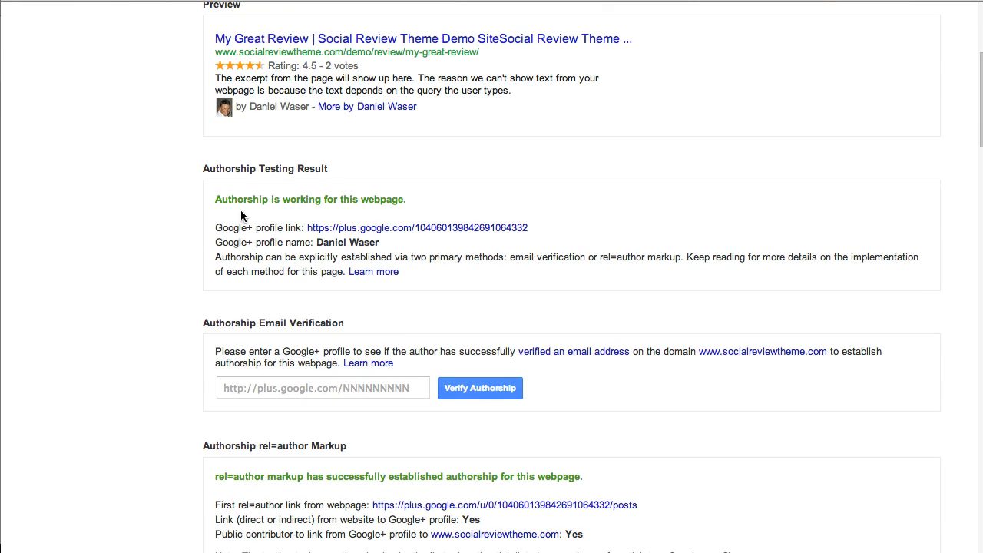
scroll(down, 3)
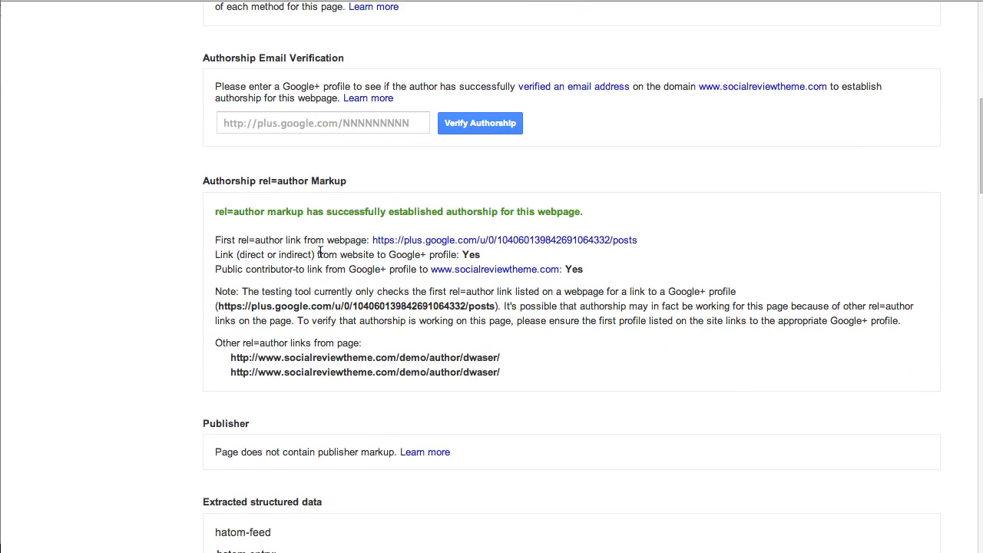
mouse_move(192, 279)
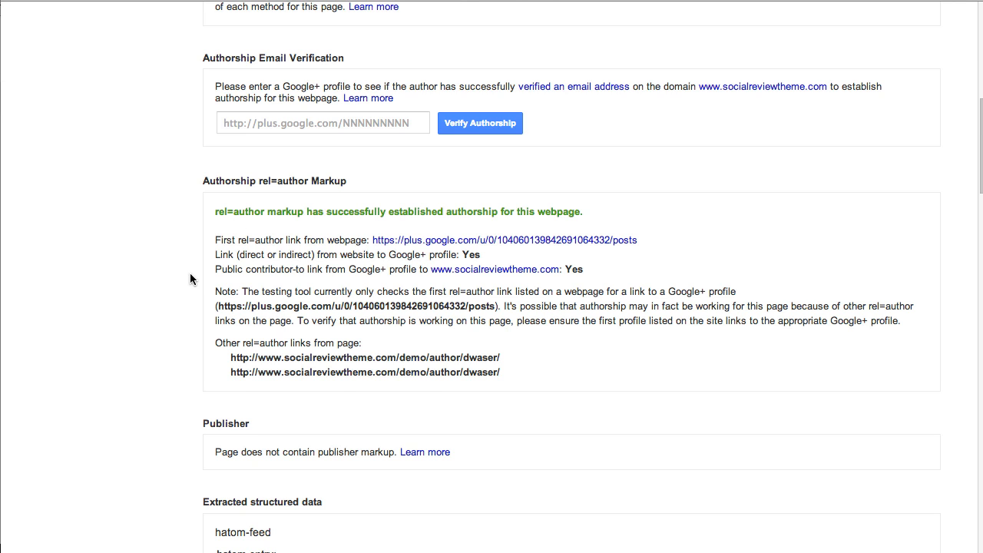
Scroll through the extracted data past hatom, rel=author links and the article item to the review and rating items.
scroll(down, 3)
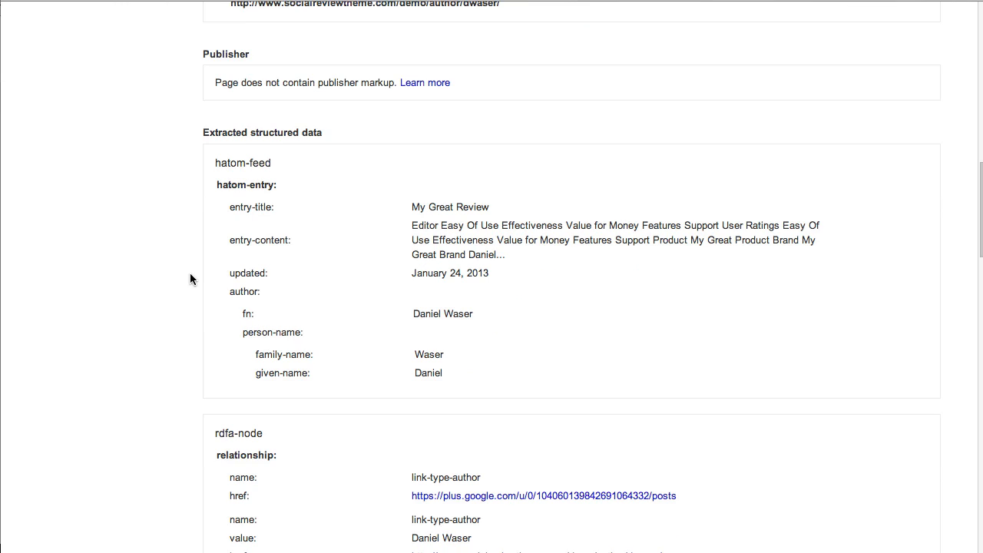
scroll(down, 3)
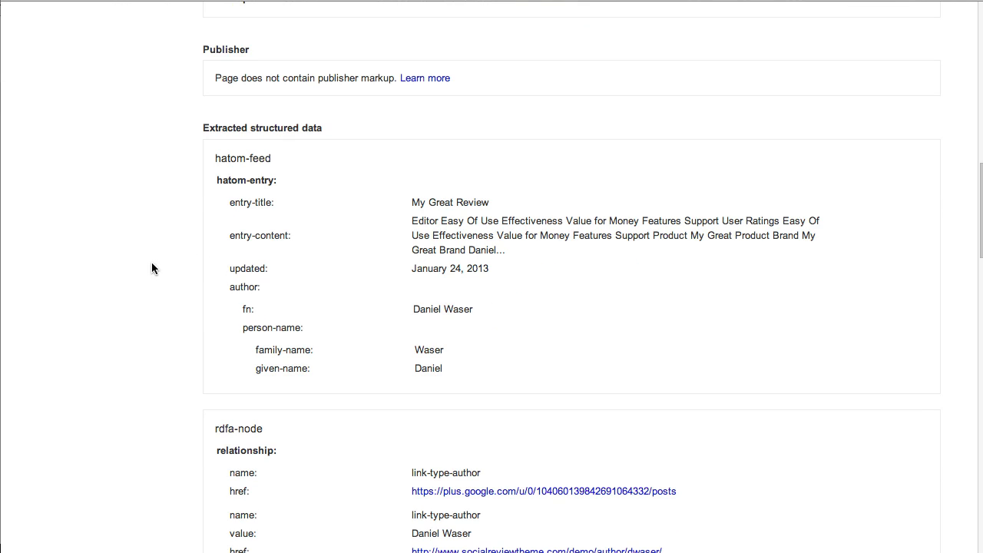
scroll(down, 3)
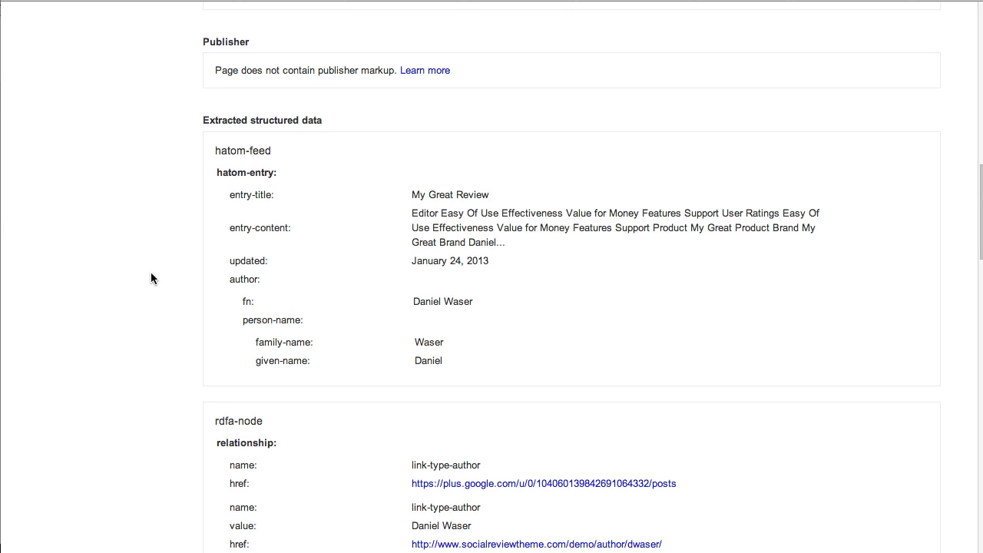
scroll(down, 3)
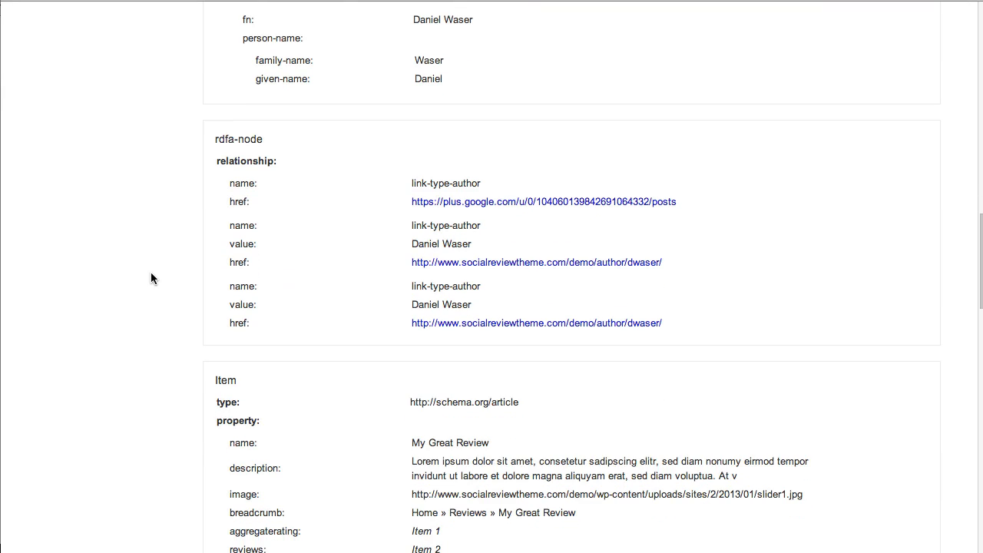
scroll(down, 3)
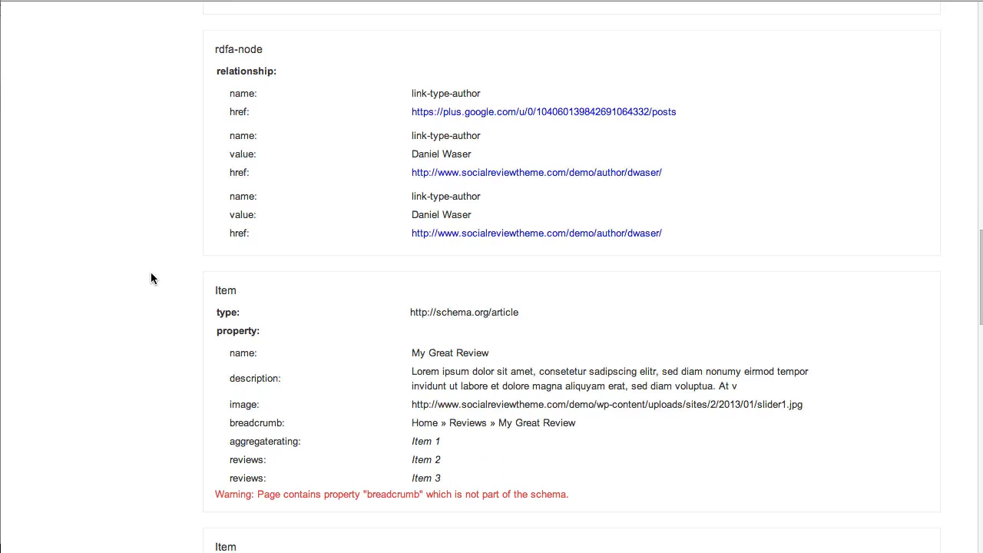
scroll(down, 3)
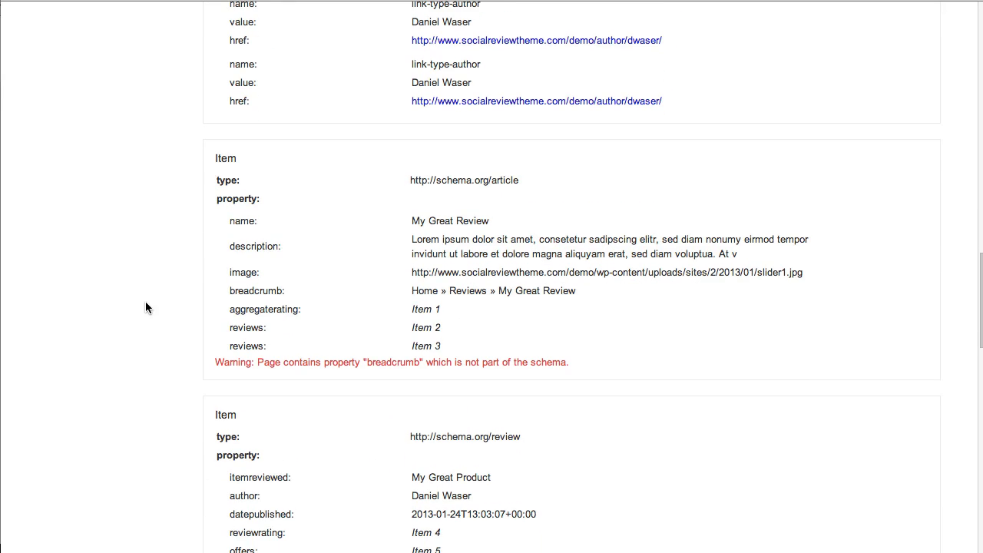
scroll(down, 3)
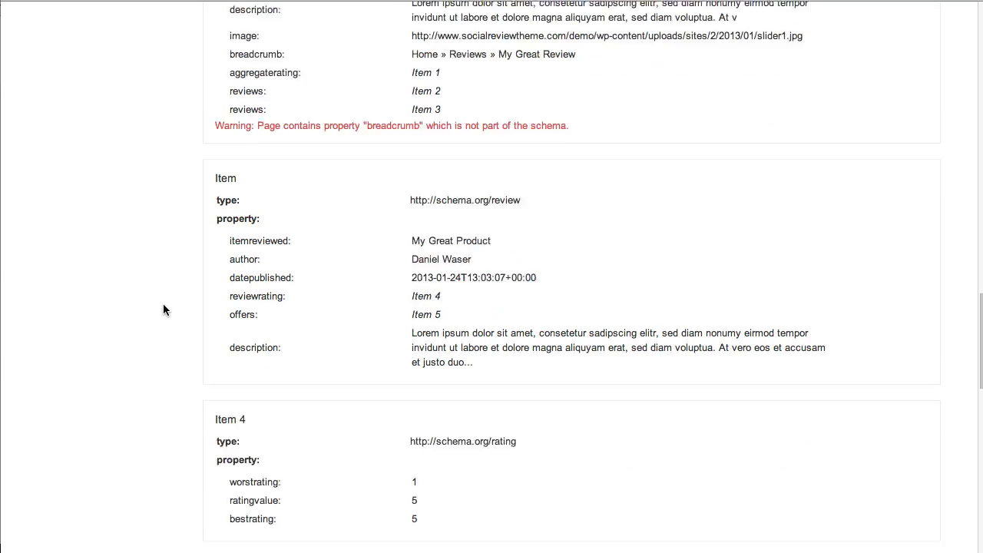
scroll(down, 3)
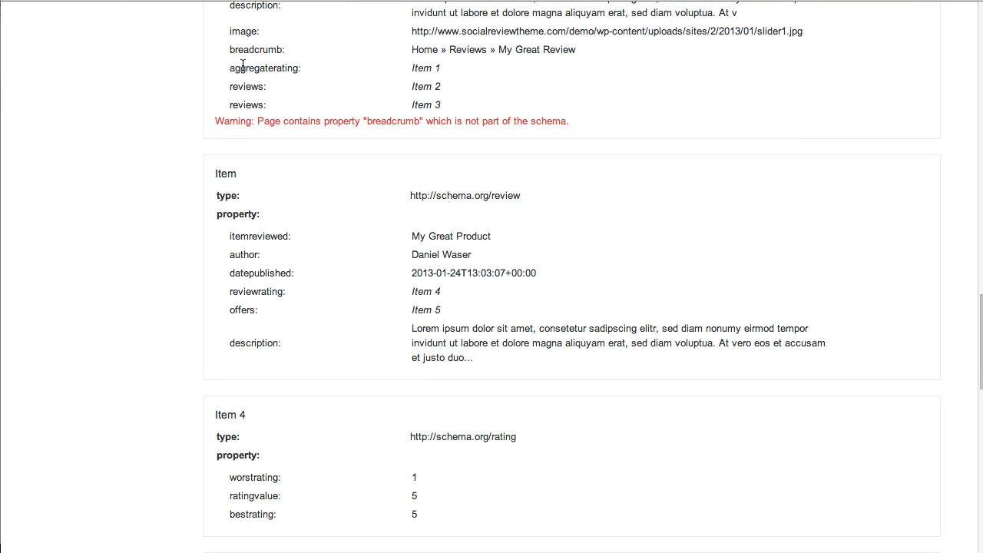
scroll(down, 3)
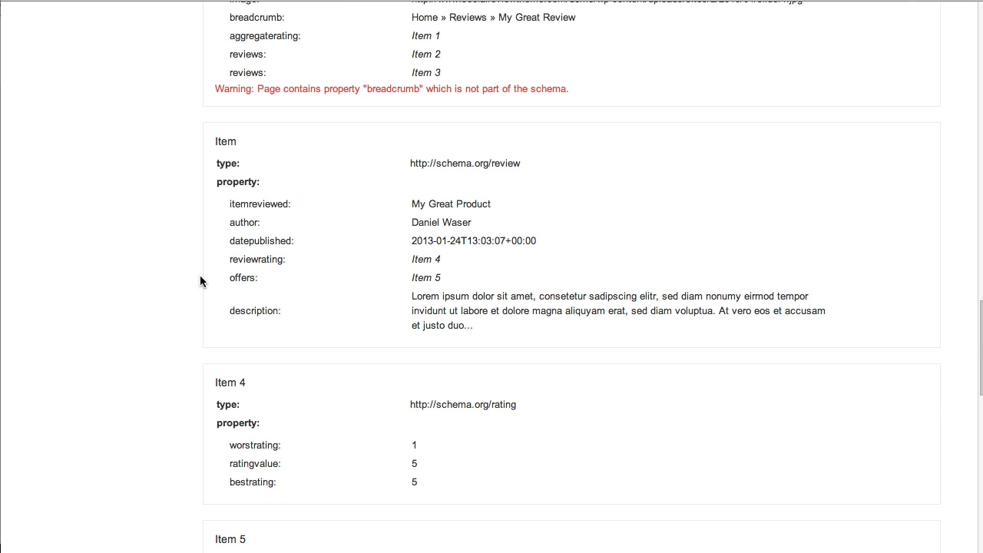
Scroll on to the $47 in-stock offer, the 4.5-from-2 aggregate rating and the second review items.
scroll(down, 3)
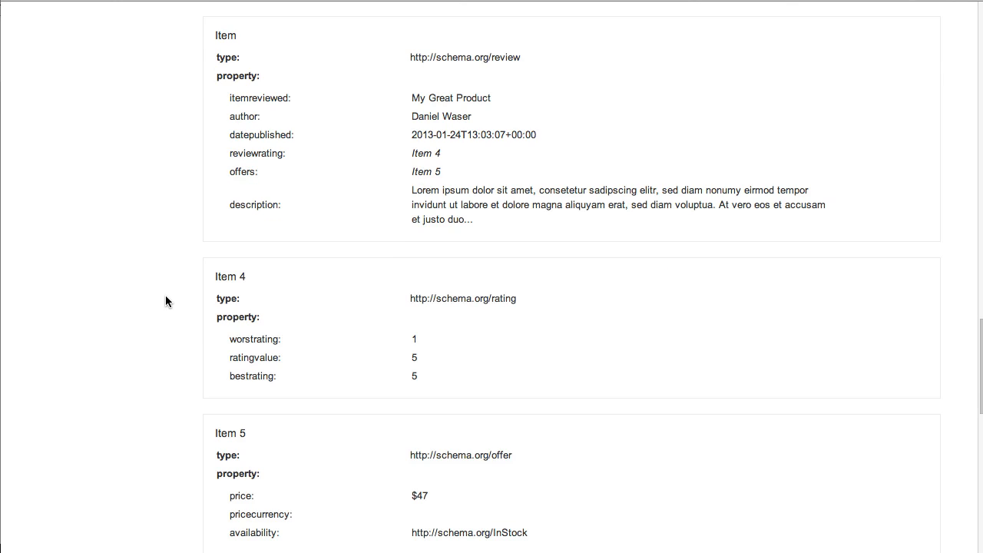
scroll(down, 3)
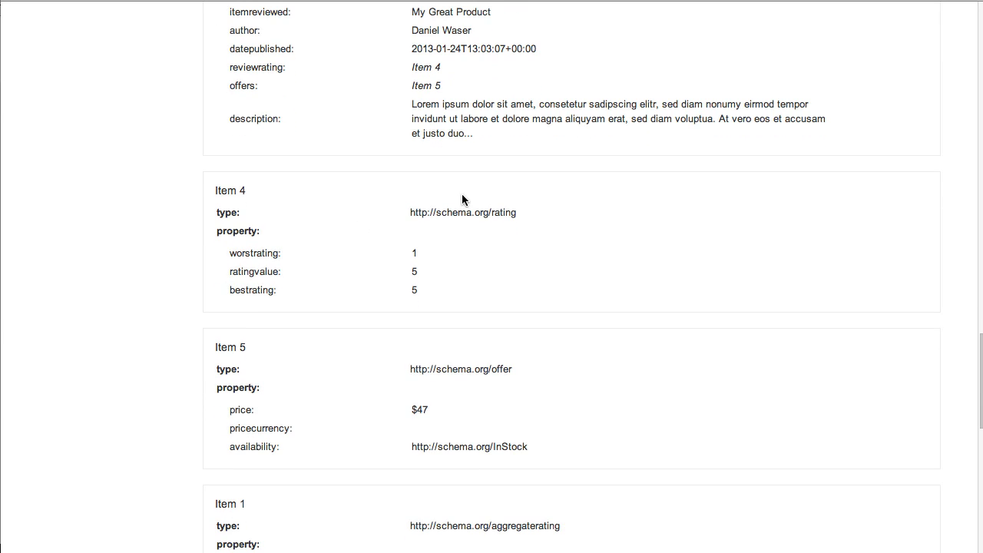
scroll(down, 3)
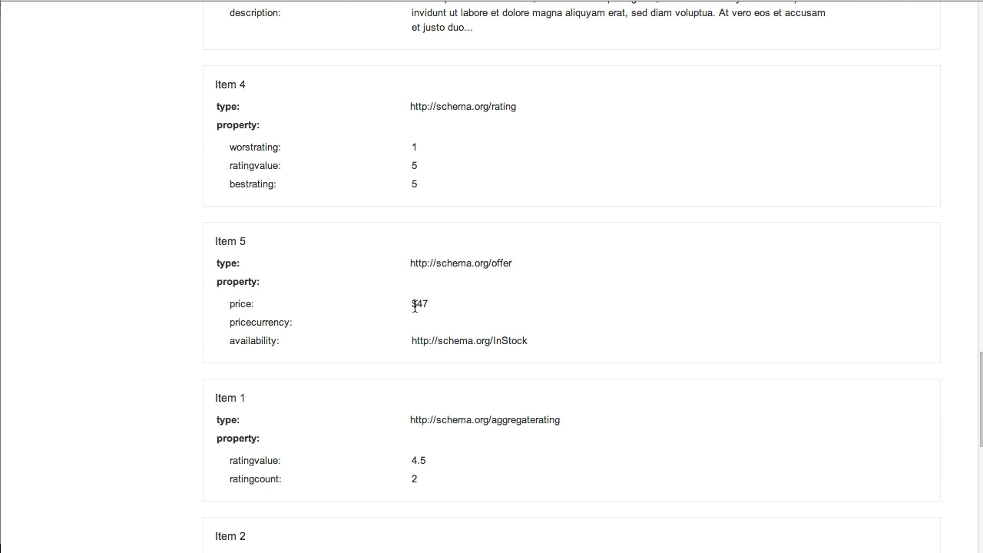
mouse_move(413, 341)
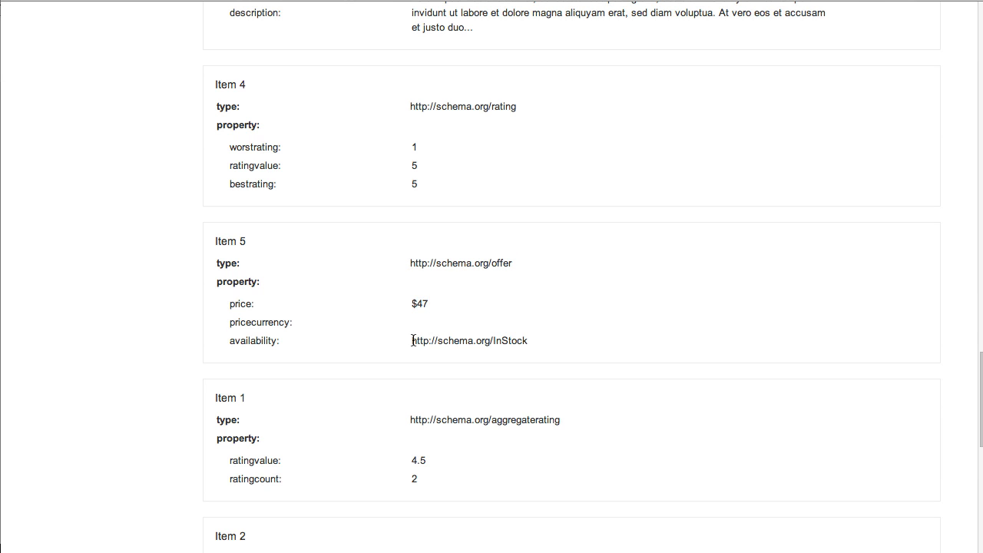
mouse_move(203, 367)
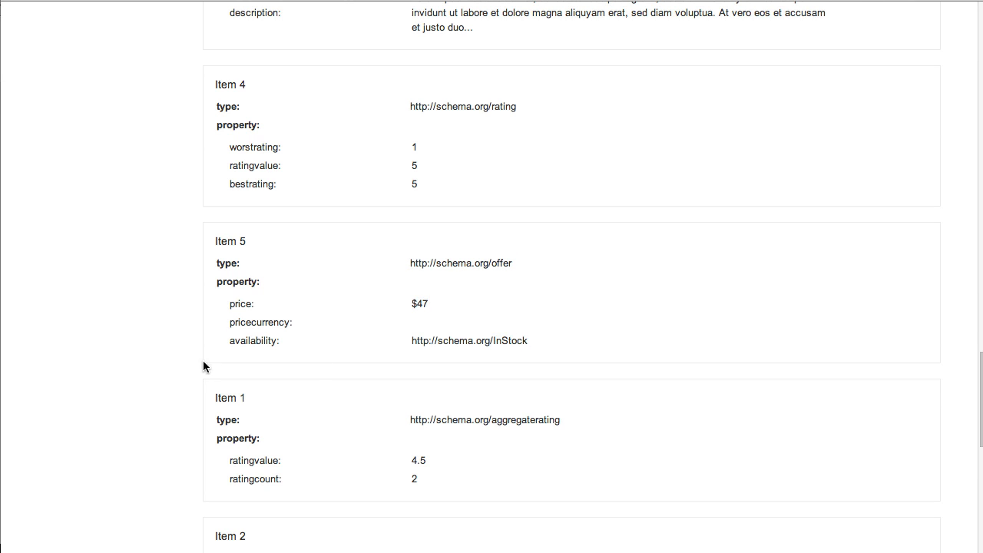
scroll(down, 3)
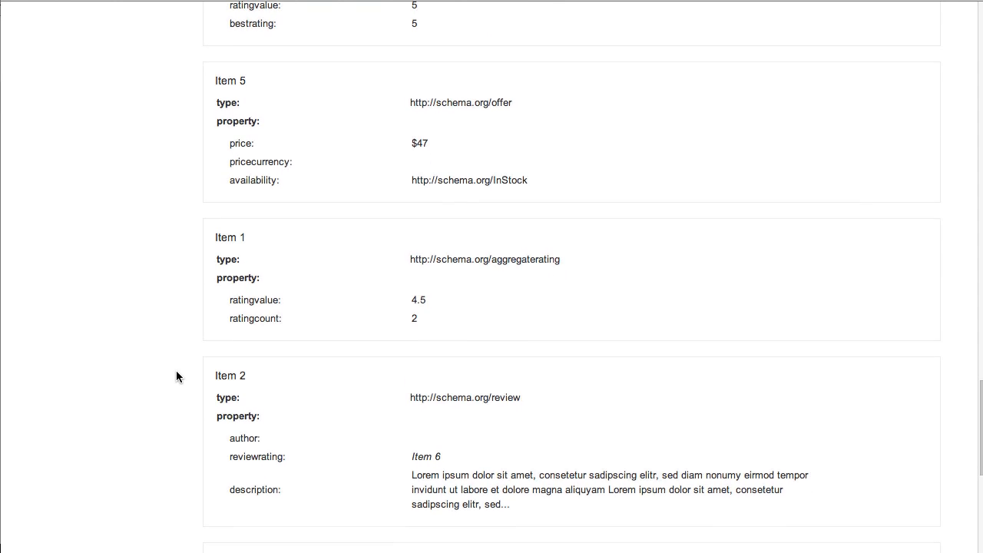
scroll(down, 3)
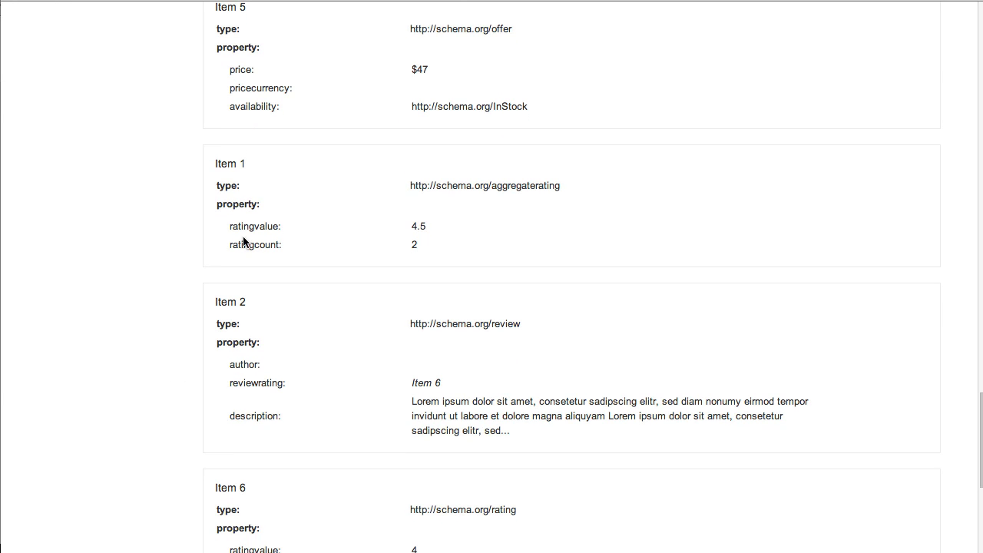
scroll(down, 3)
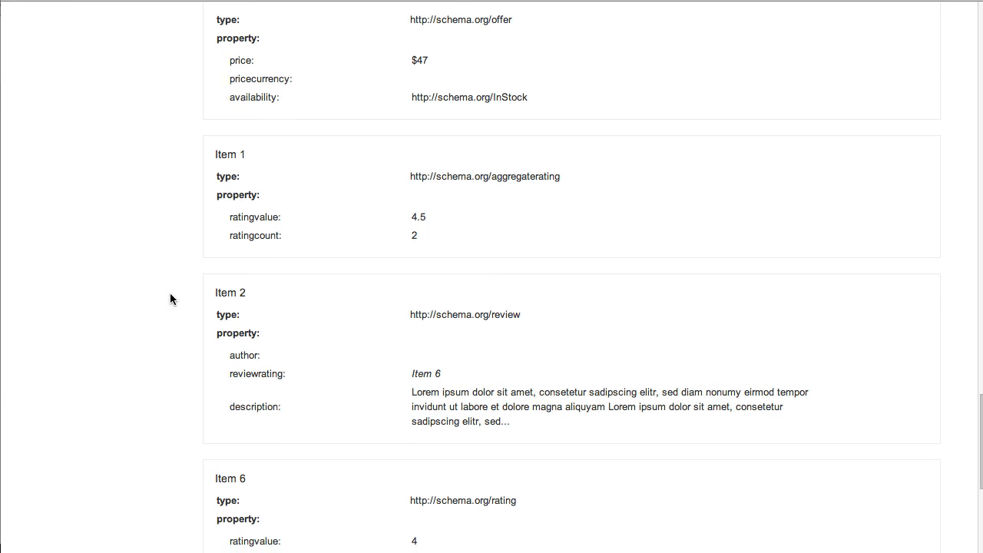
scroll(down, 3)
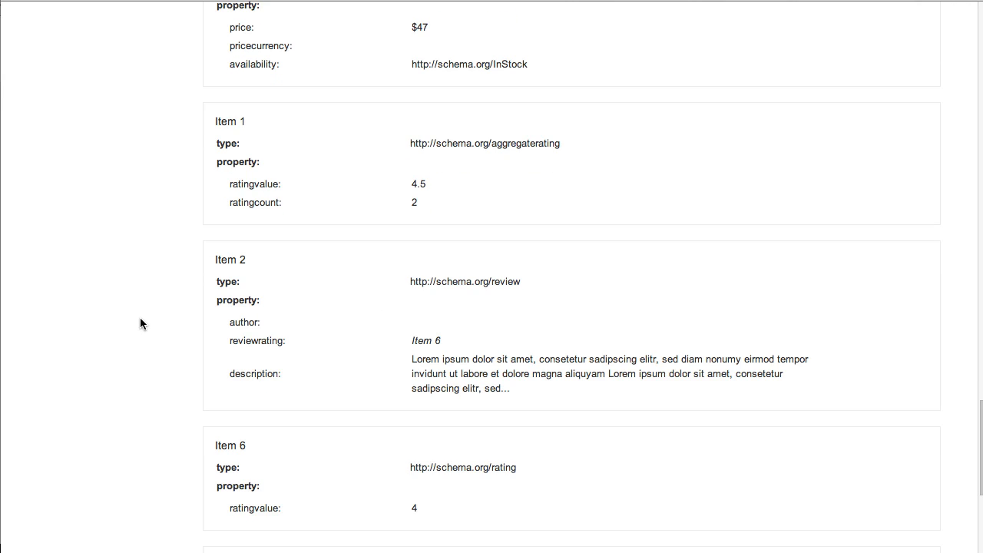
scroll(down, 3)
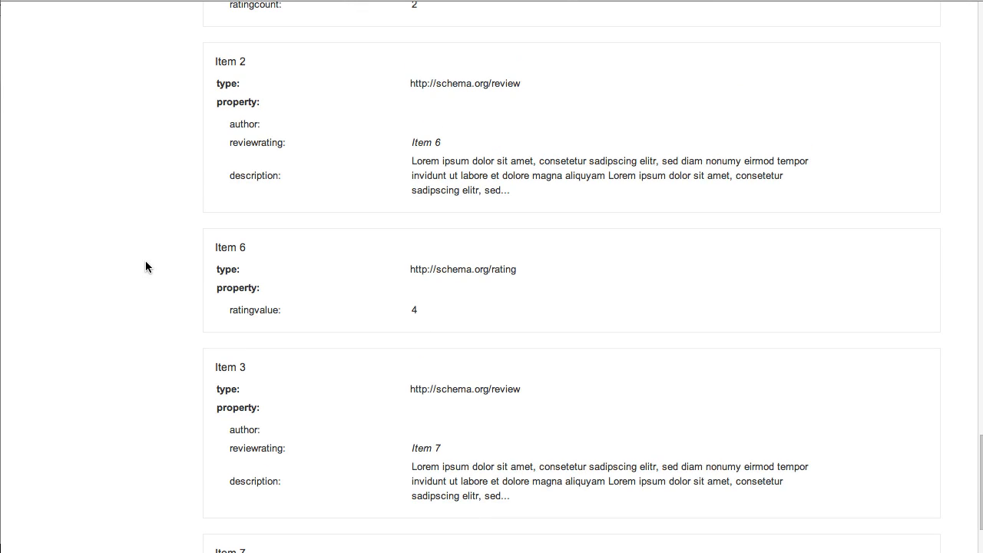
mouse_move(572, 475)
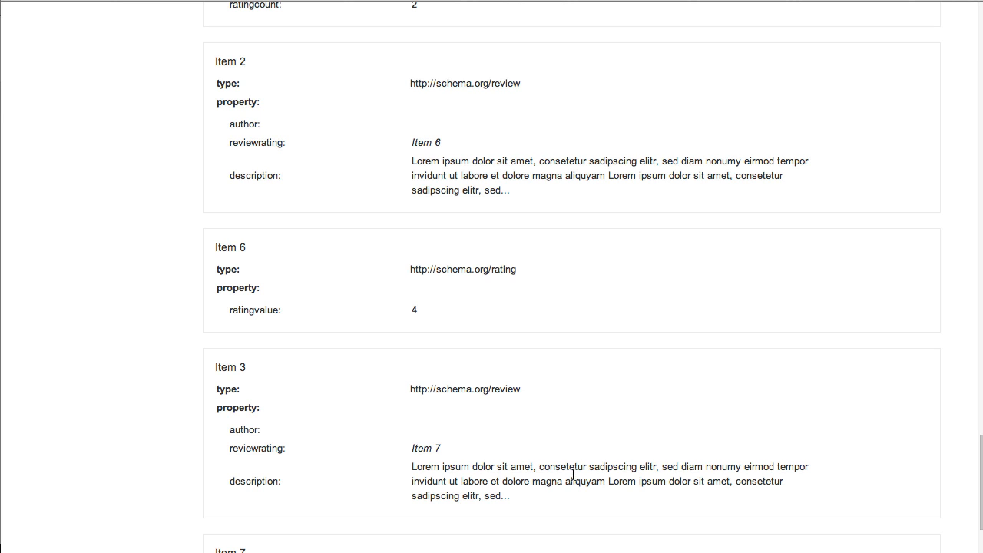
mouse_move(482, 169)
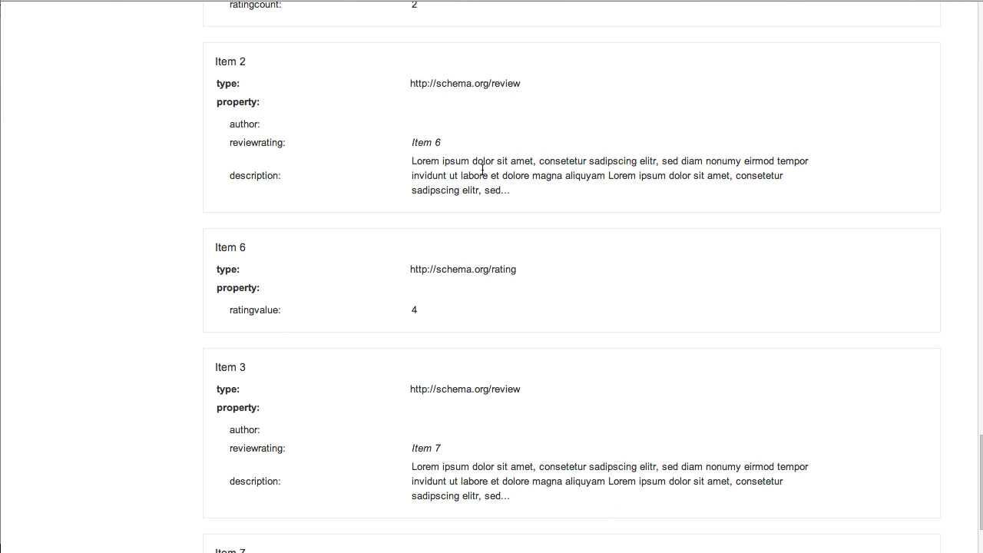
mouse_move(344, 199)
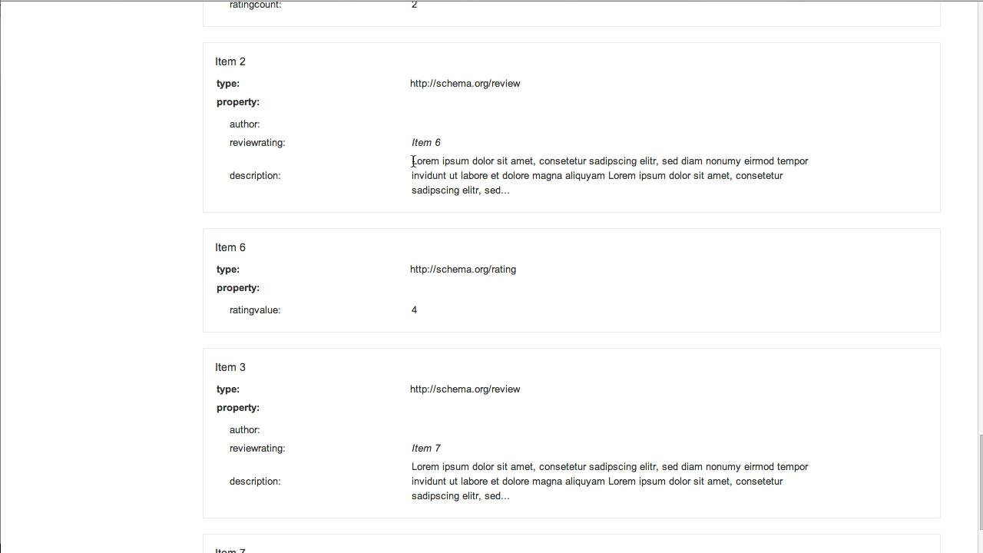
scroll(up, 3)
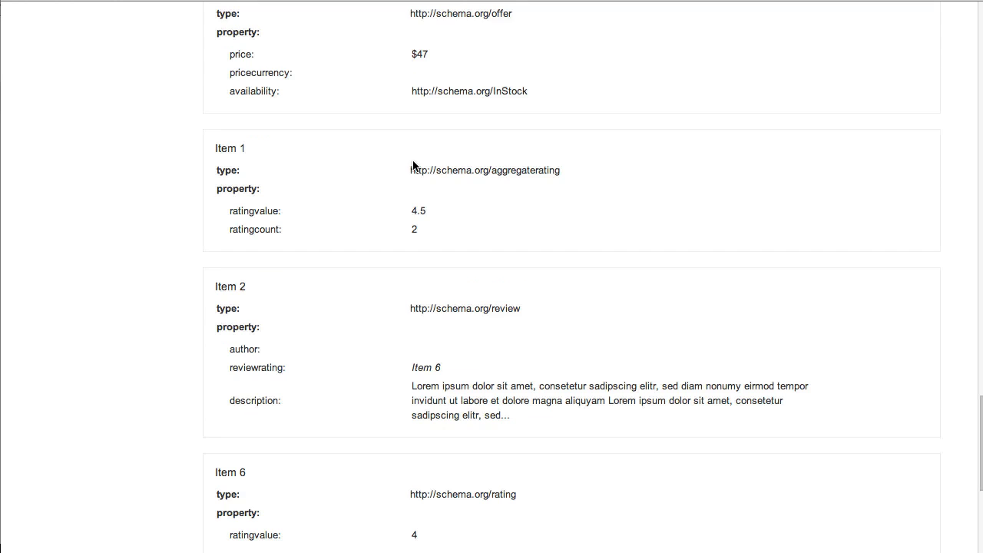
scroll(down, 3)
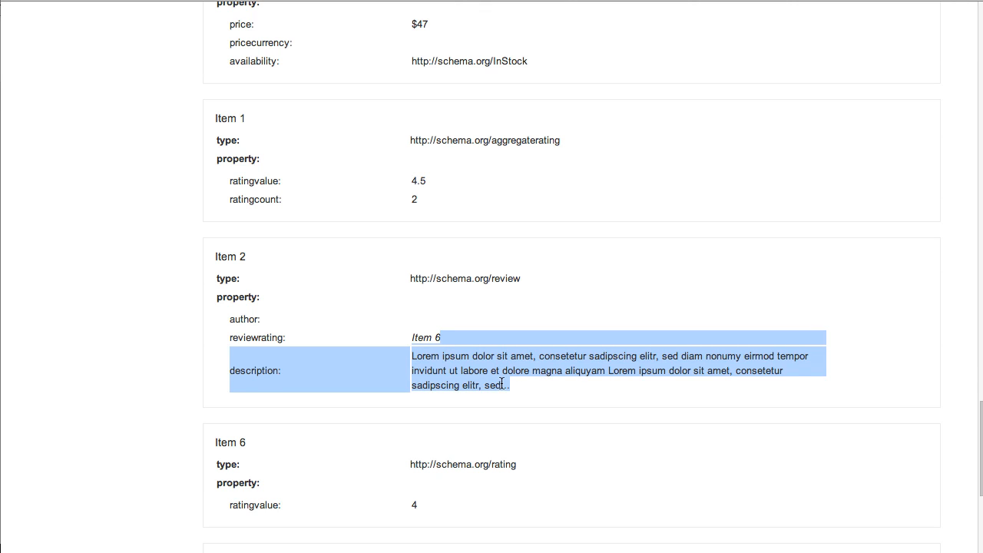
click(444, 370)
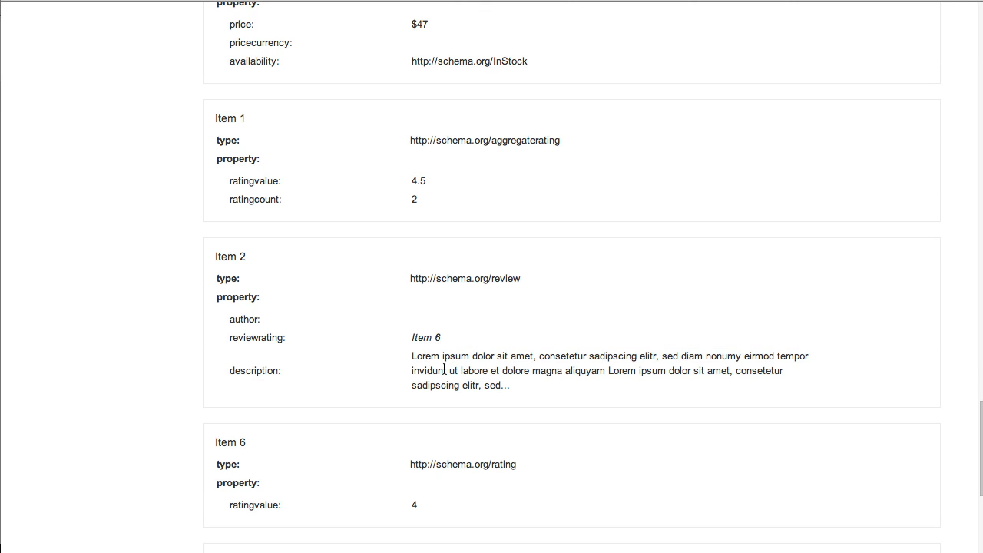
mouse_move(328, 293)
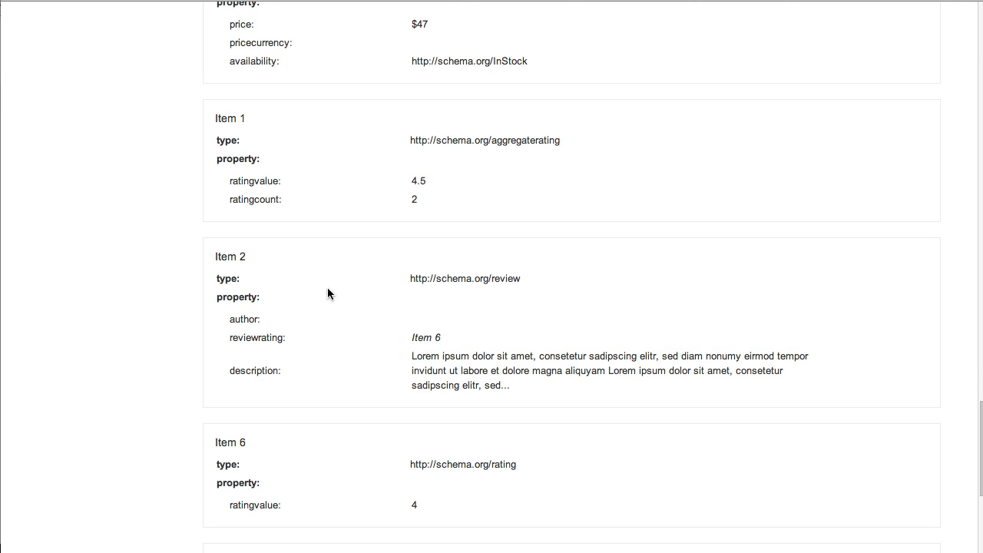
mouse_move(347, 327)
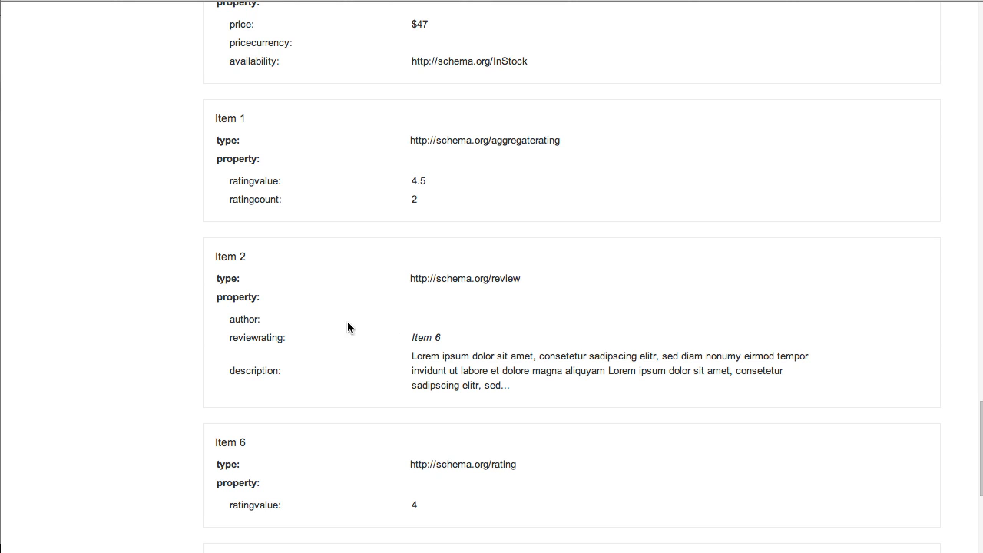
mouse_move(421, 323)
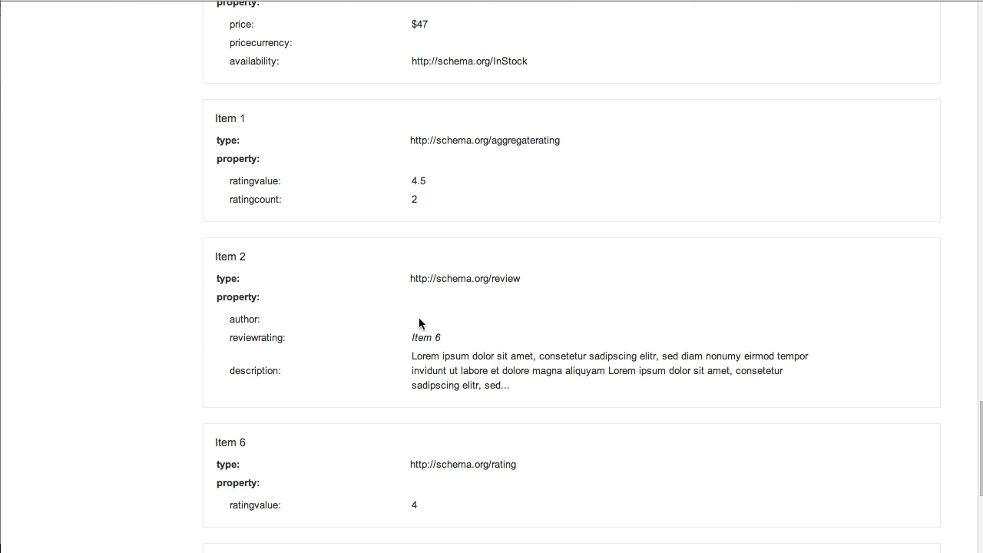
mouse_move(390, 335)
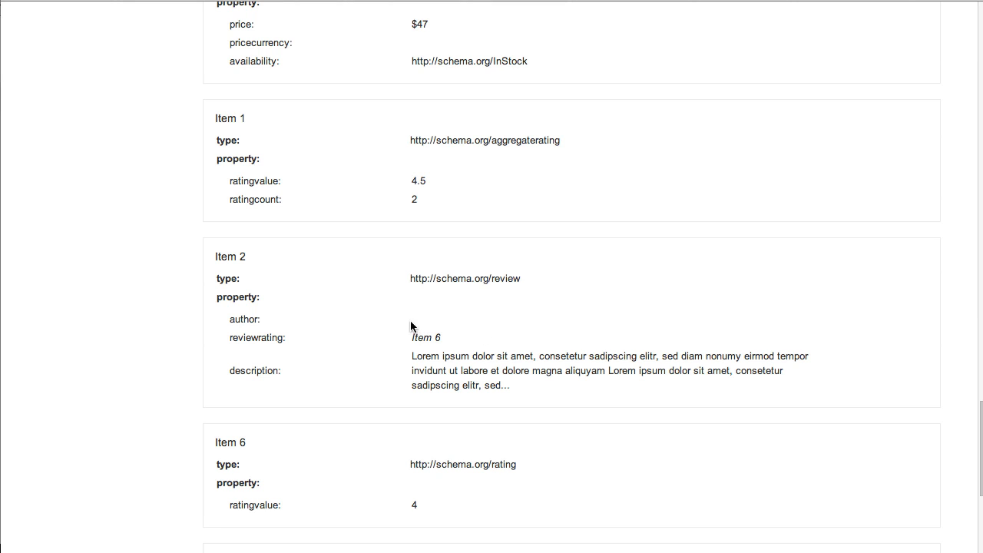
mouse_move(473, 318)
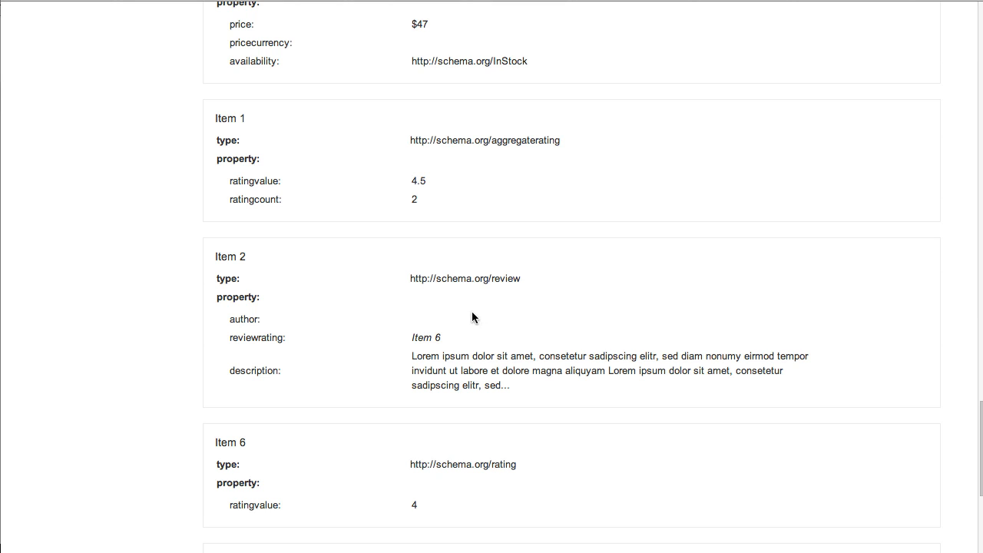
mouse_move(362, 252)
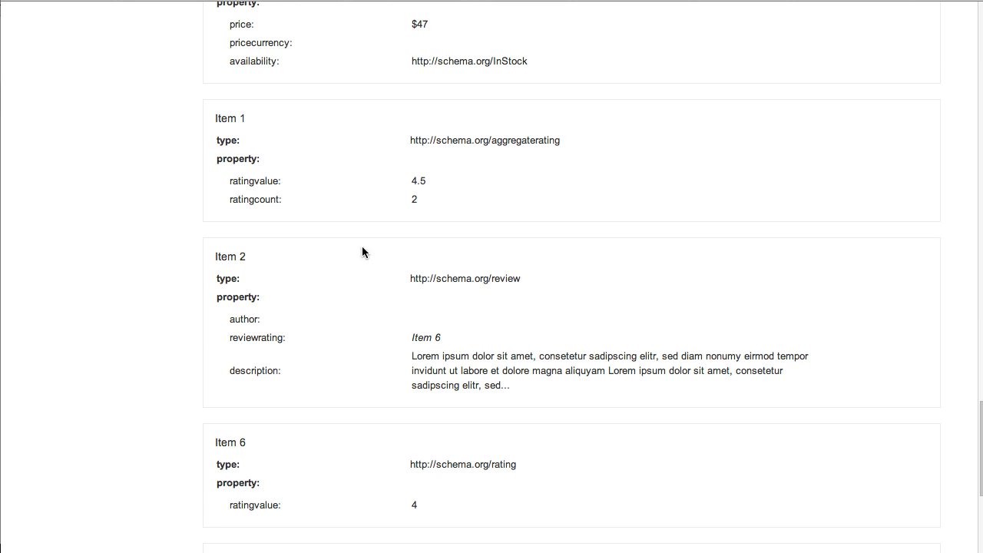
mouse_move(304, 129)
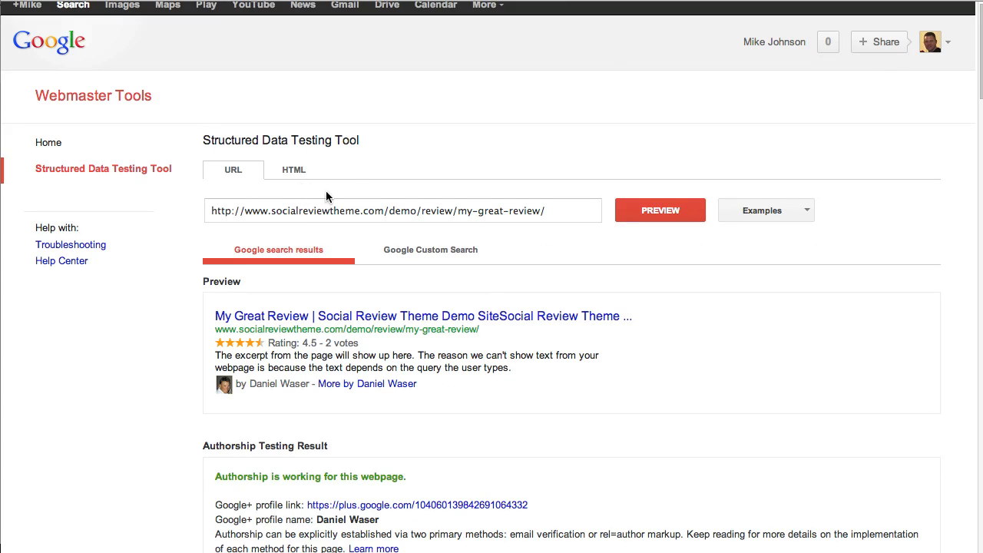
mouse_move(175, 383)
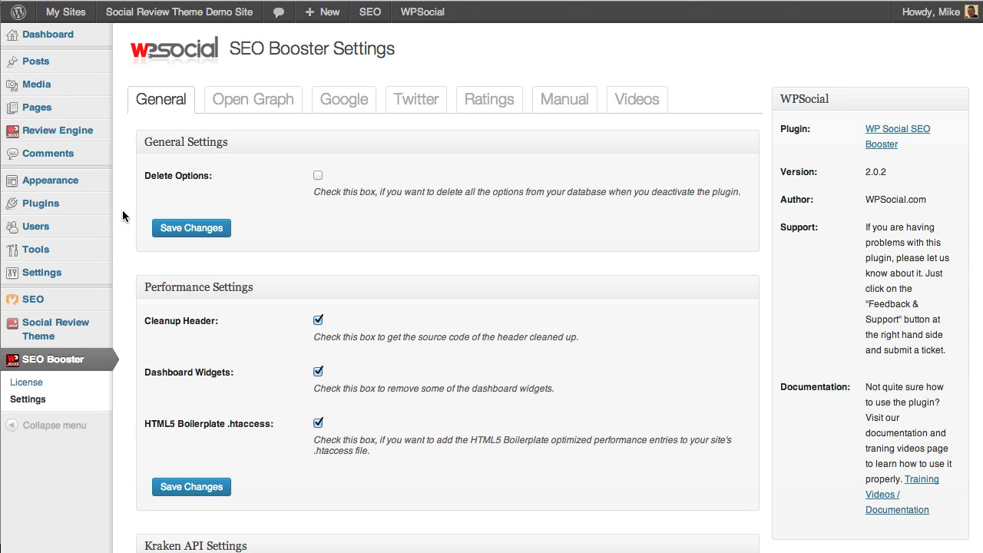
mouse_move(126, 252)
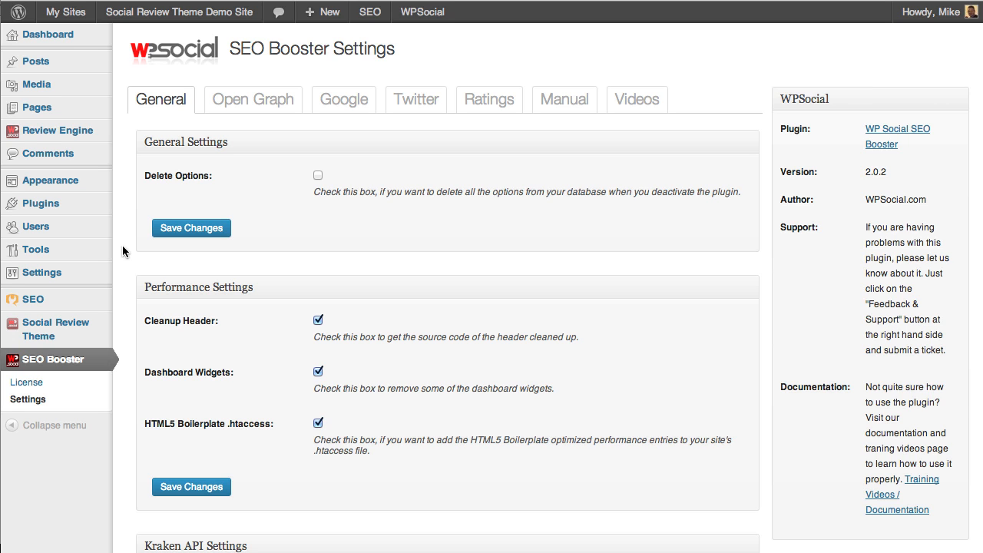
Scroll through the SEO Booster General tab past Performance and Kraken API settings and back up.
scroll(down, 3)
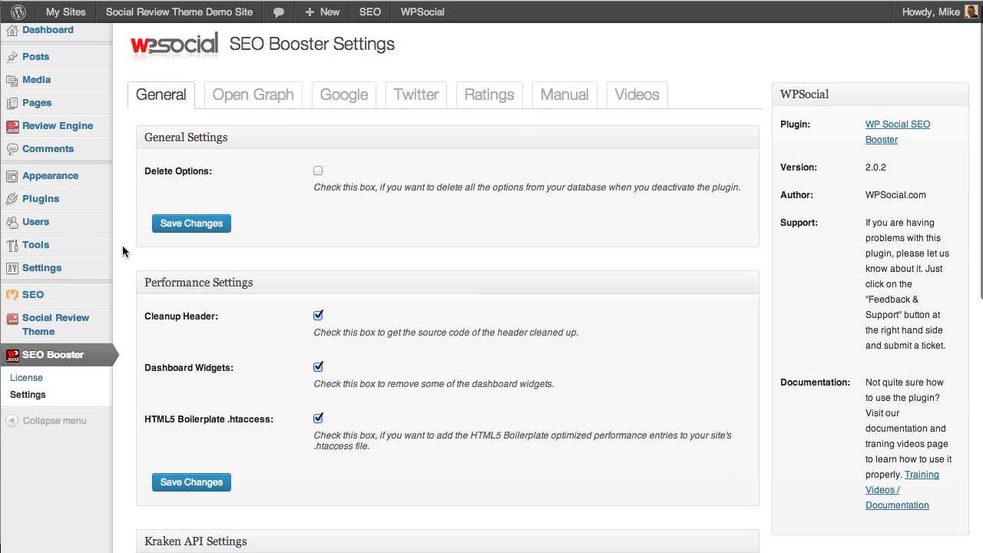
scroll(down, 3)
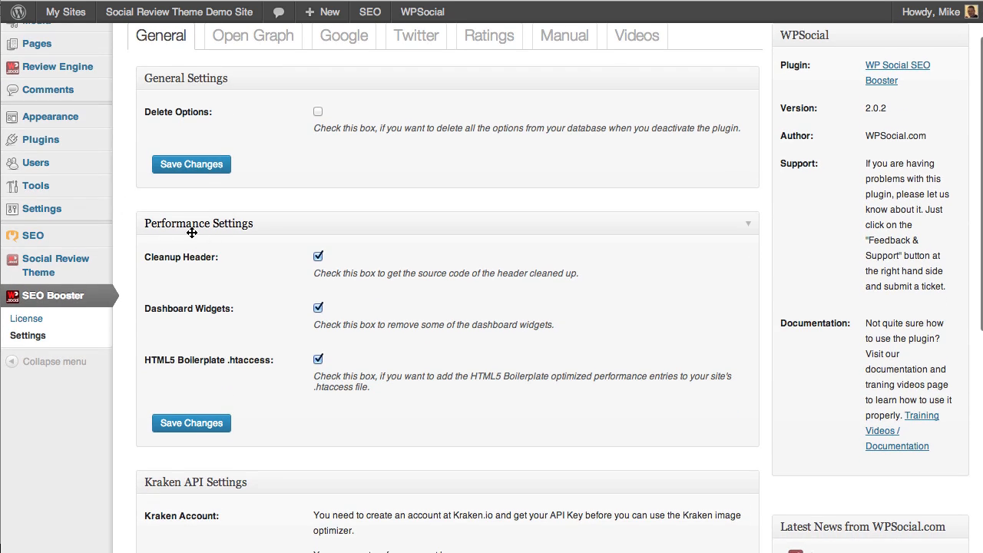
mouse_move(265, 280)
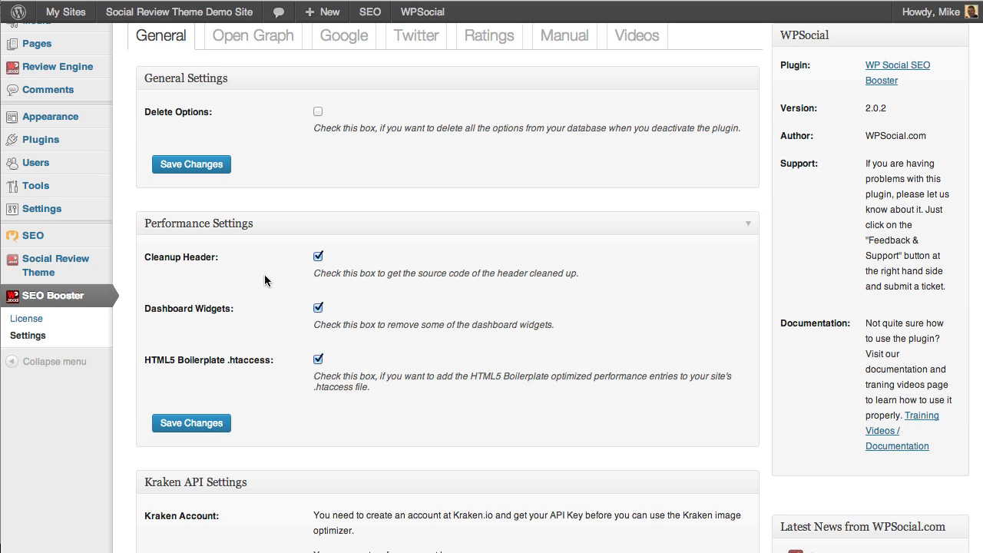
scroll(down, 3)
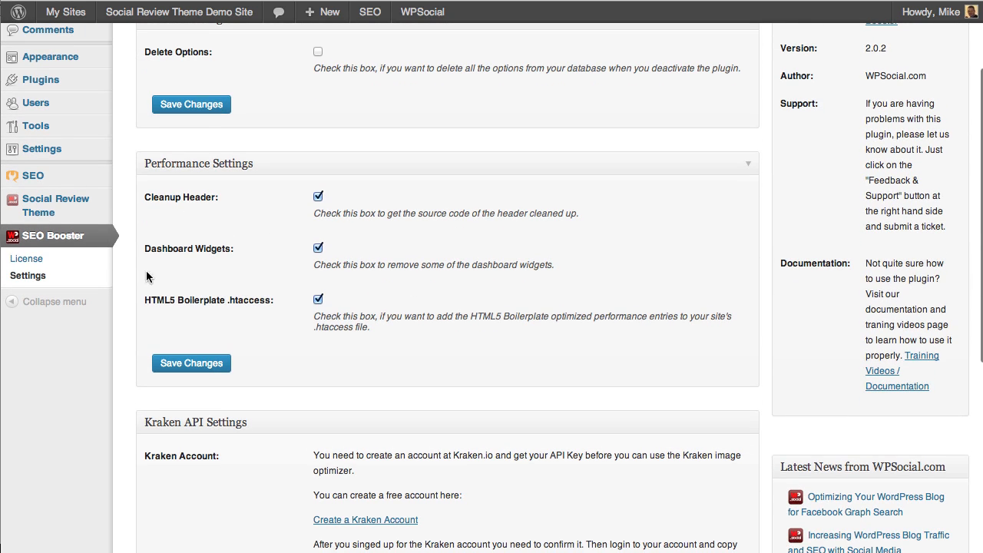
scroll(down, 3)
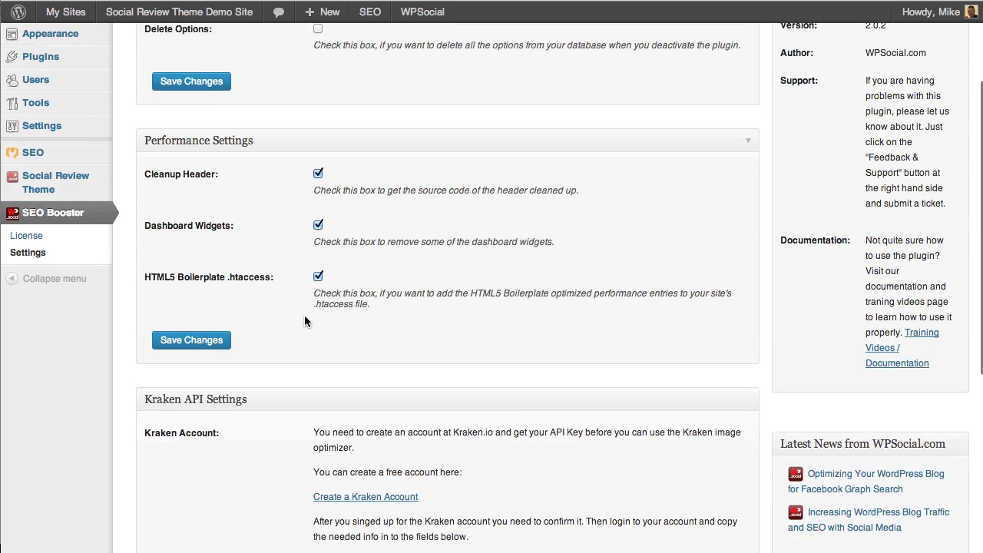
scroll(down, 3)
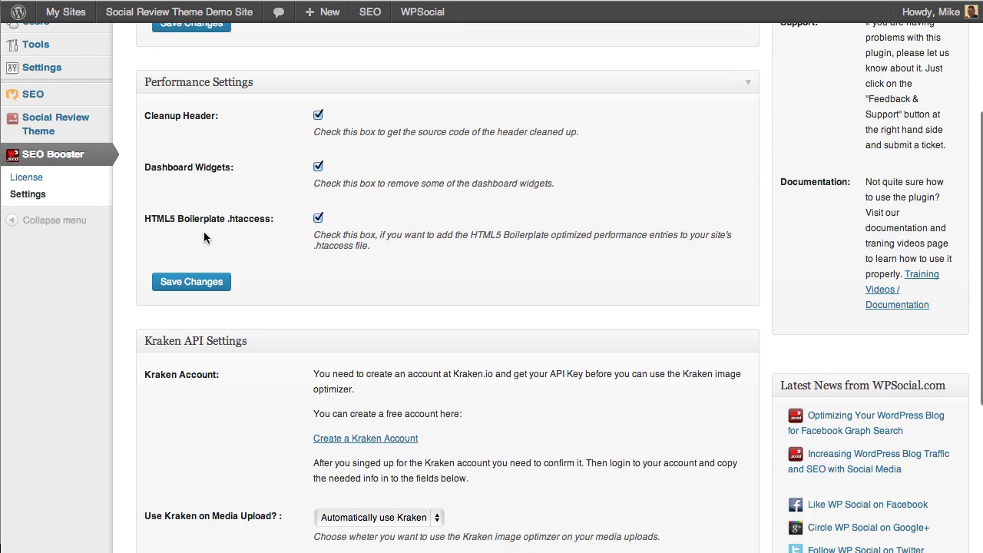
mouse_move(258, 248)
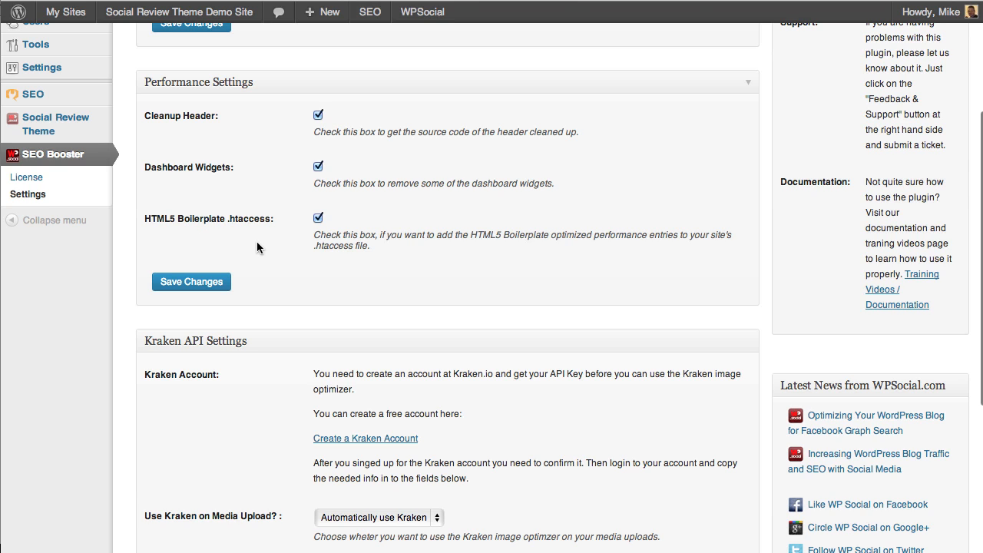
mouse_move(268, 255)
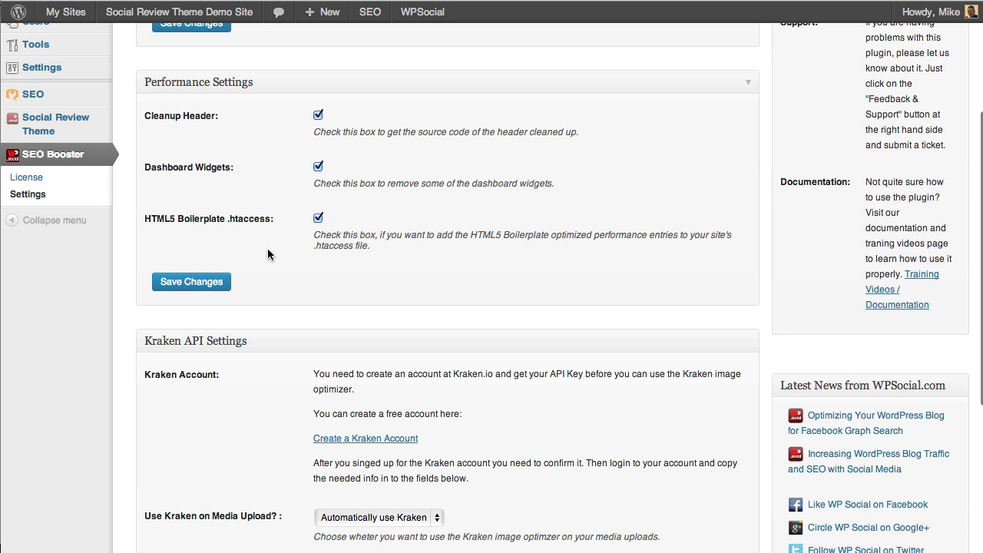
scroll(down, 3)
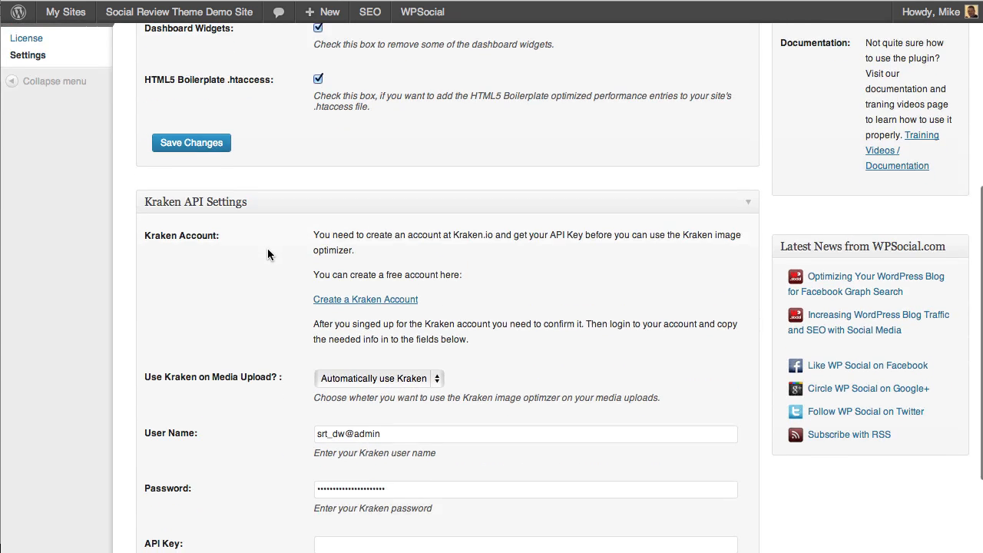
scroll(down, 3)
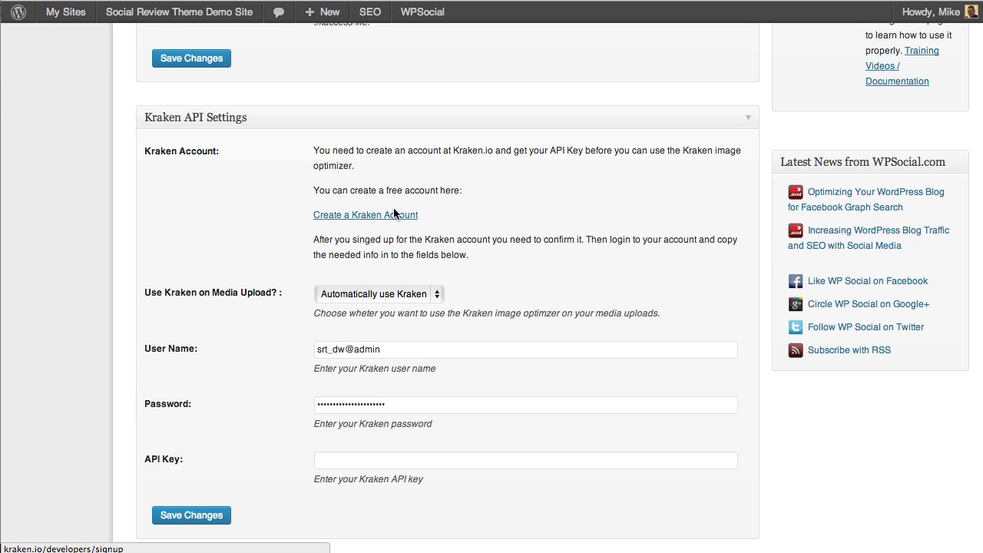
mouse_move(291, 289)
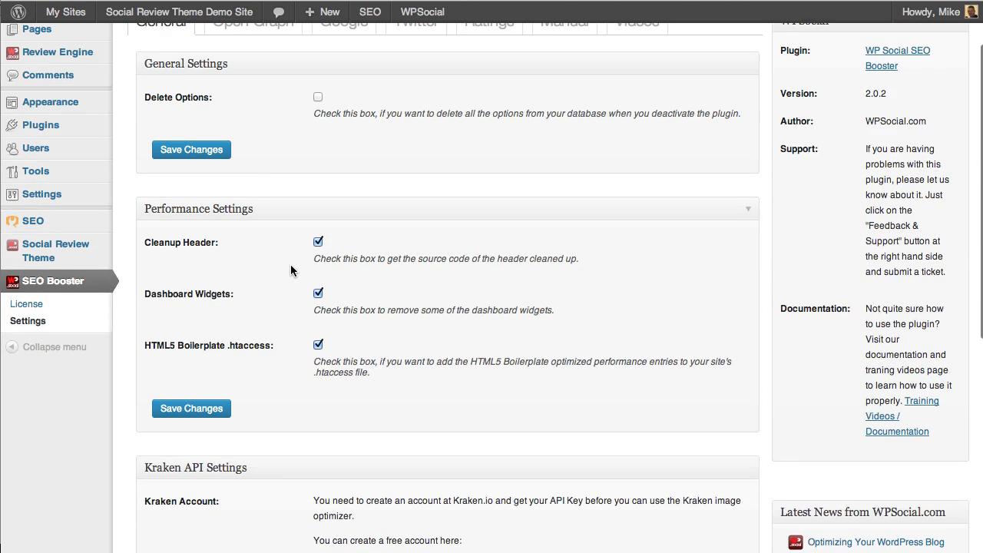
scroll(up, 3)
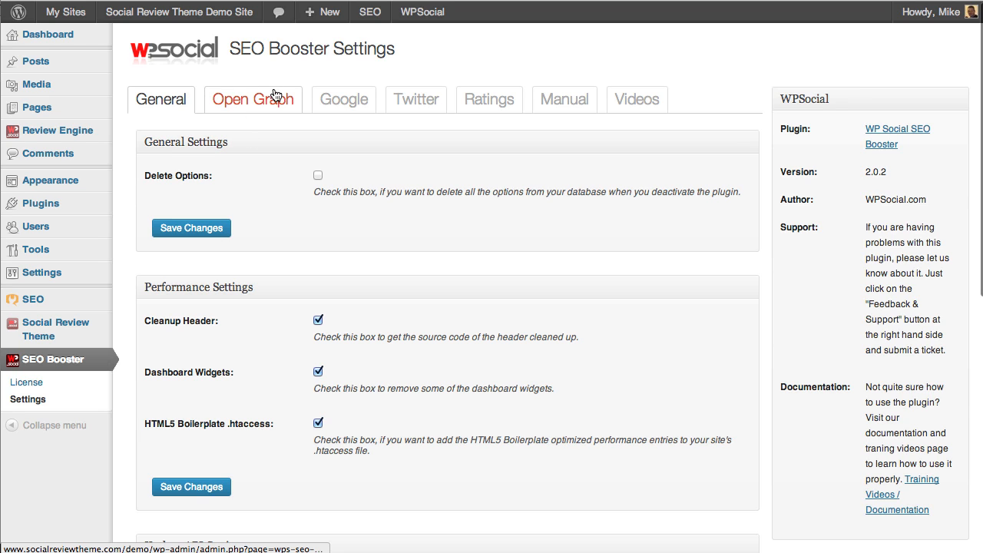
mouse_move(239, 120)
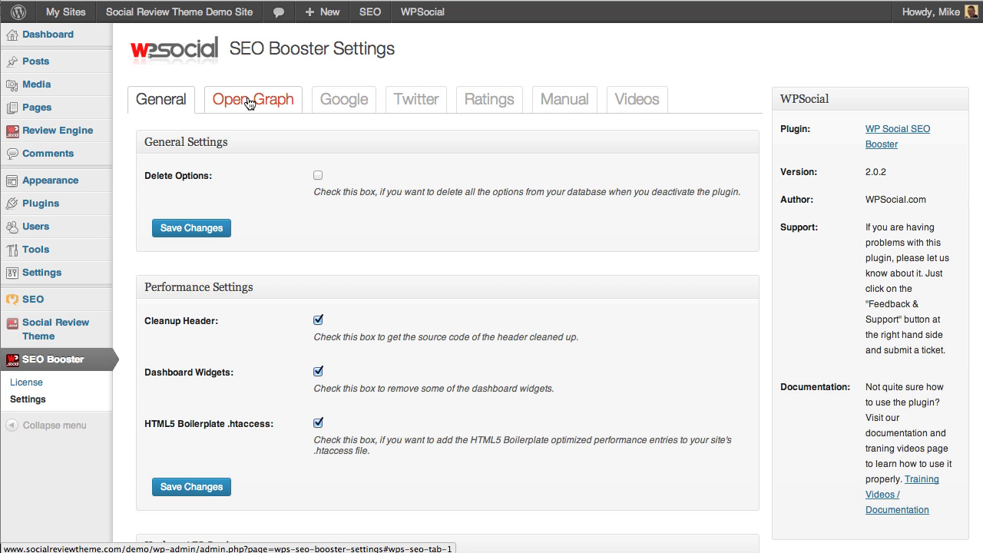
click(251, 98)
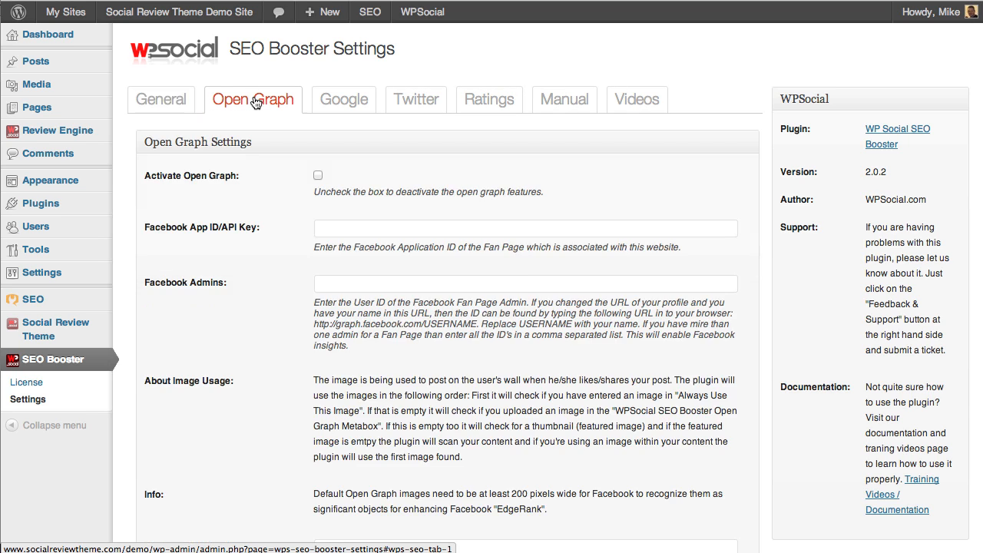
click(252, 98)
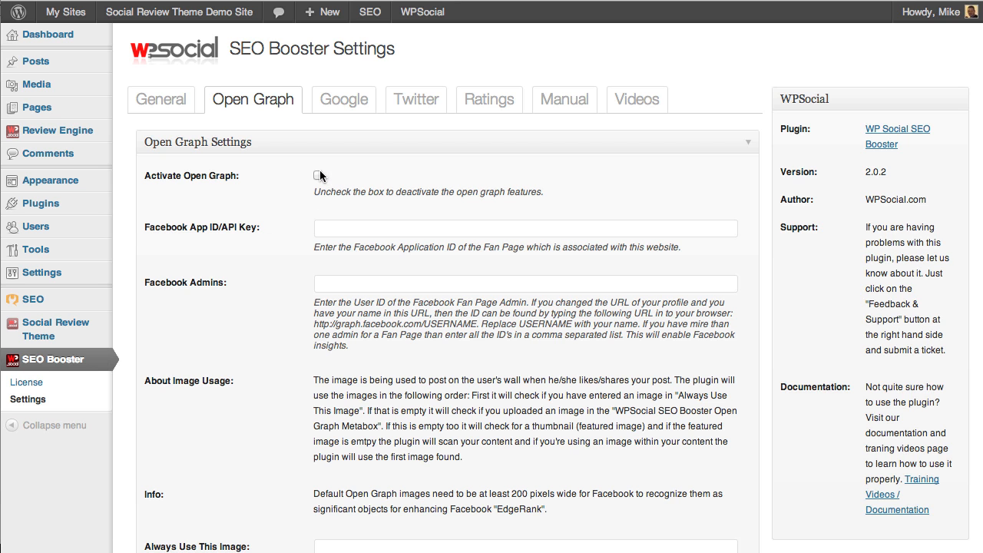
scroll(down, 3)
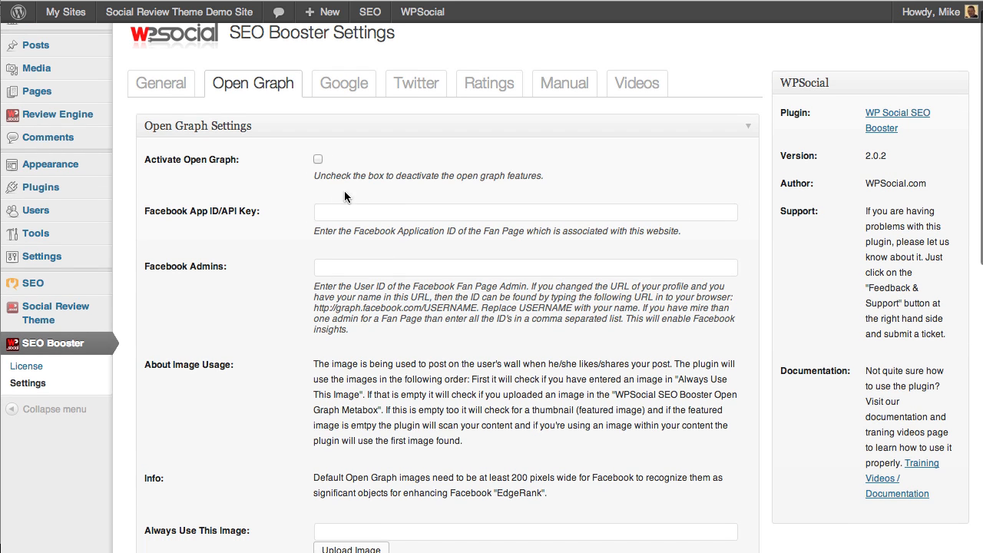
scroll(down, 3)
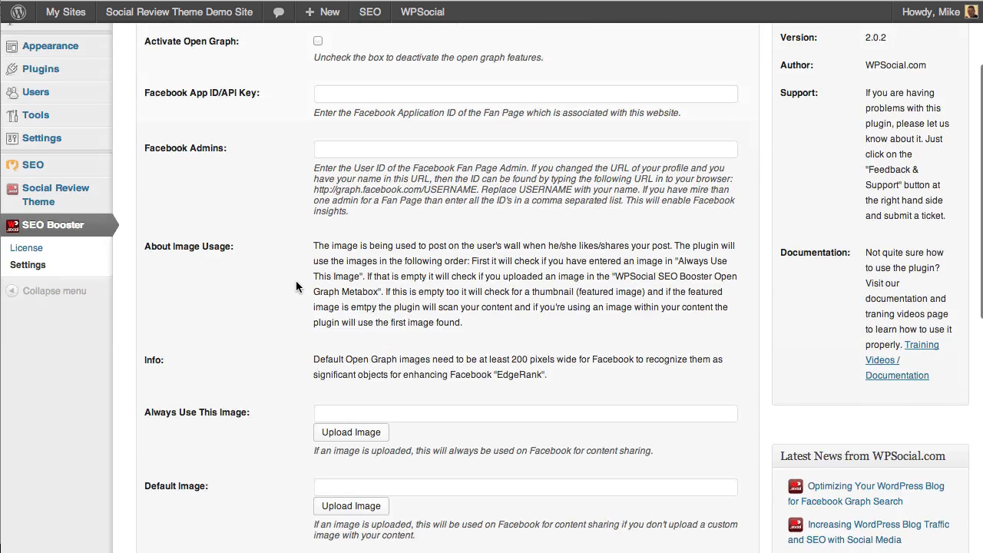
scroll(down, 3)
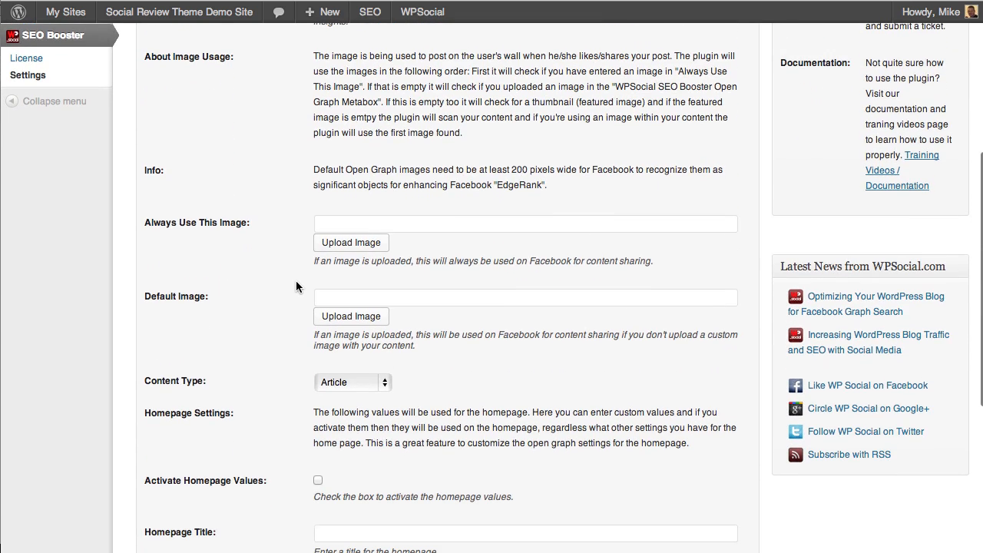
scroll(down, 3)
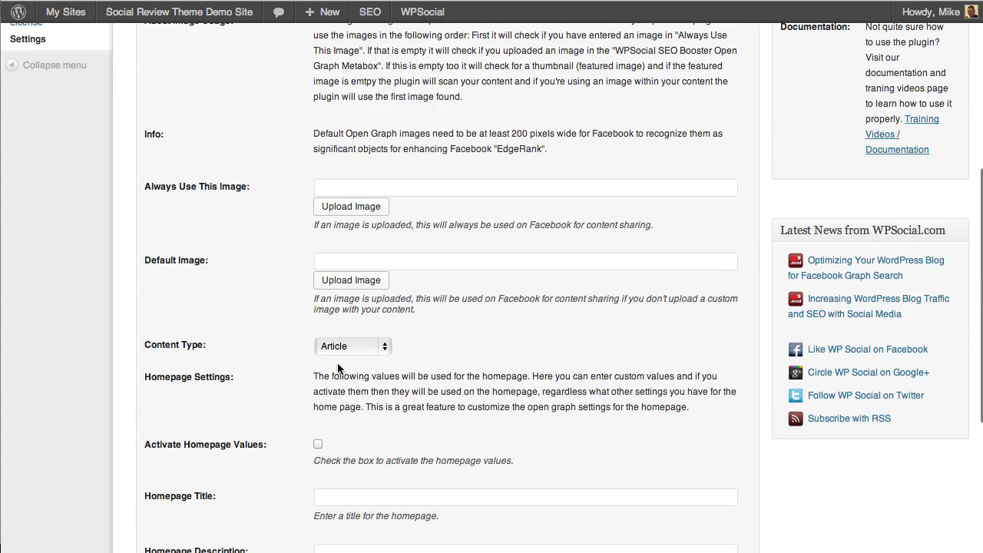
scroll(down, 3)
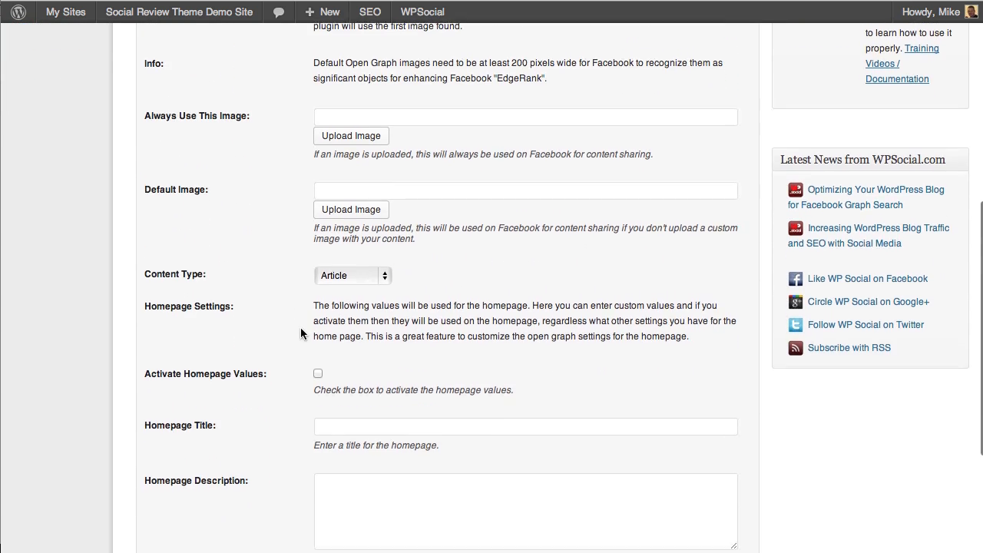
scroll(down, 3)
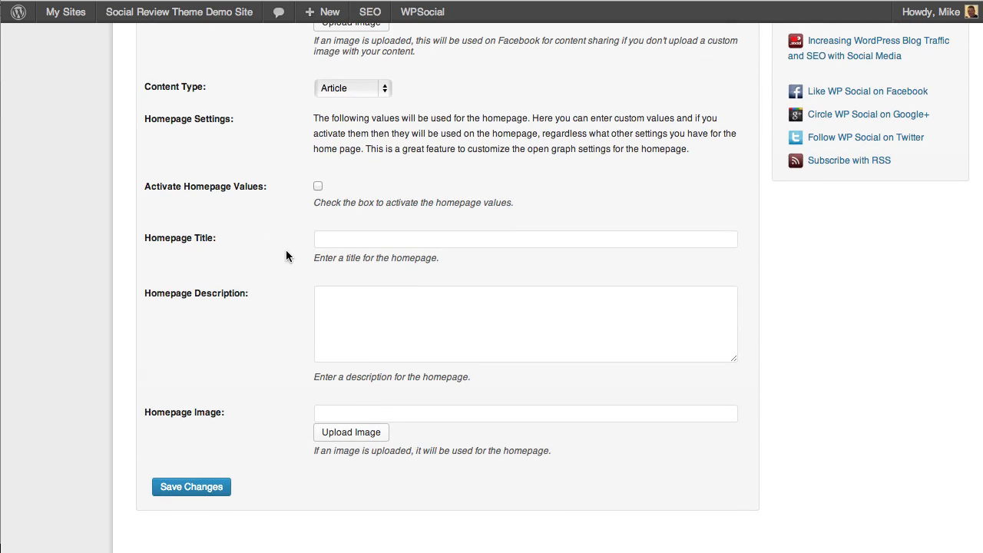
scroll(up, 3)
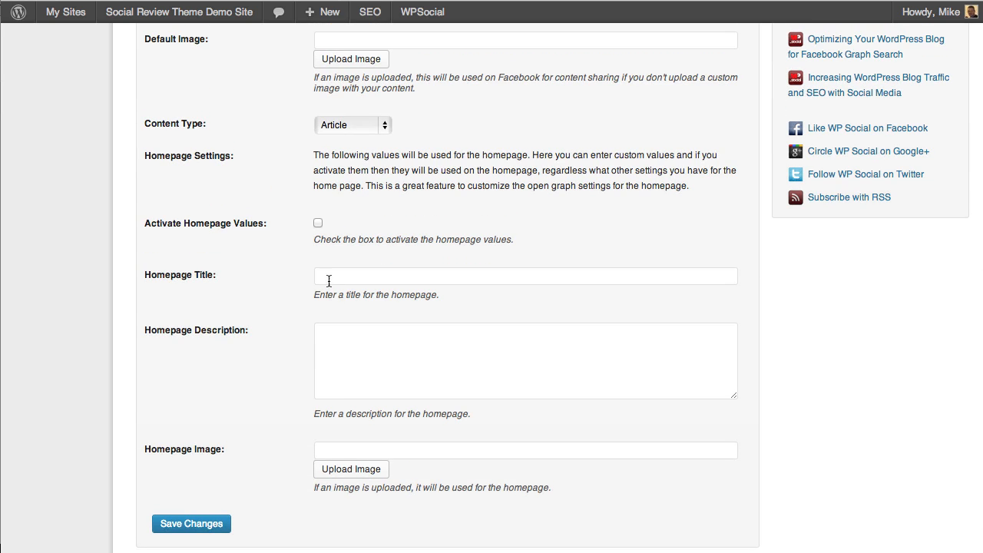
mouse_move(298, 307)
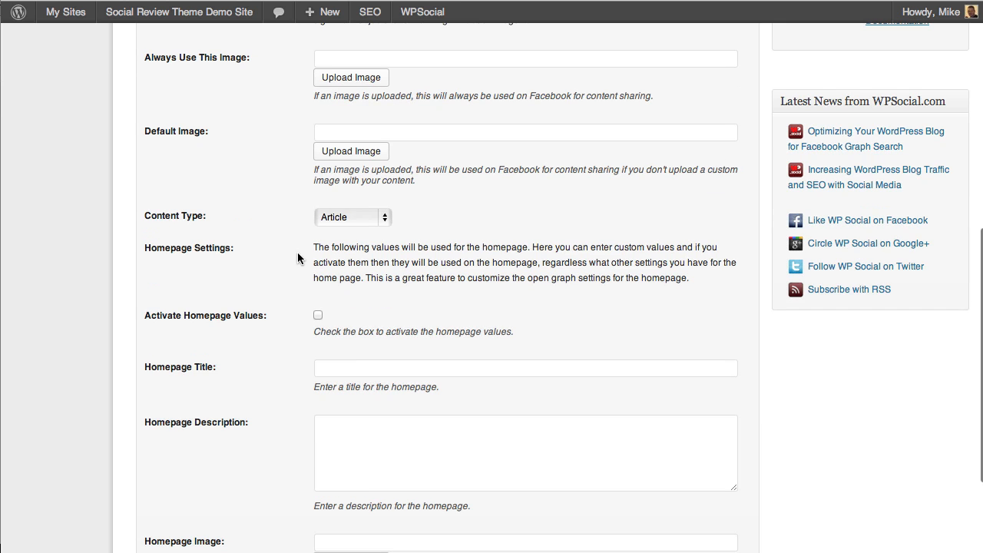
scroll(up, 3)
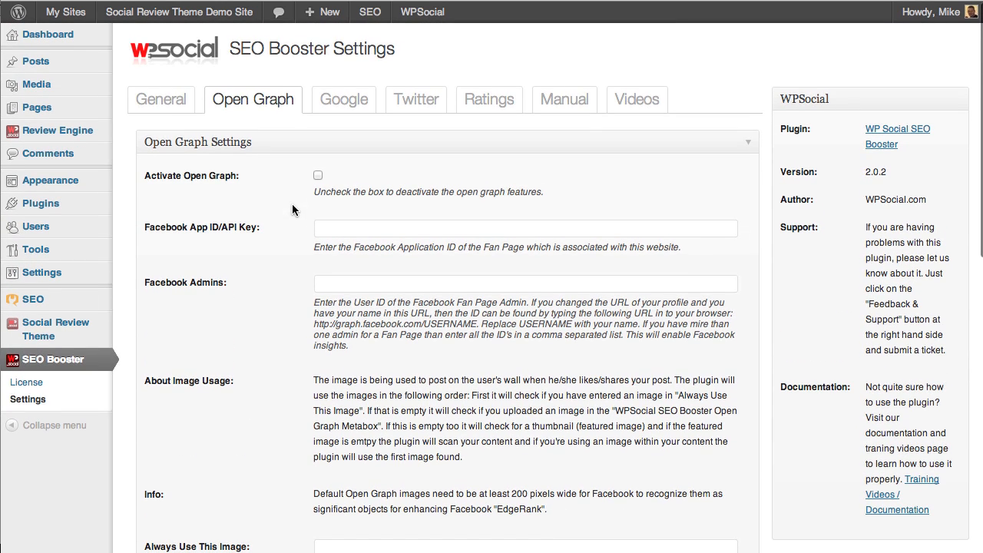
mouse_move(255, 347)
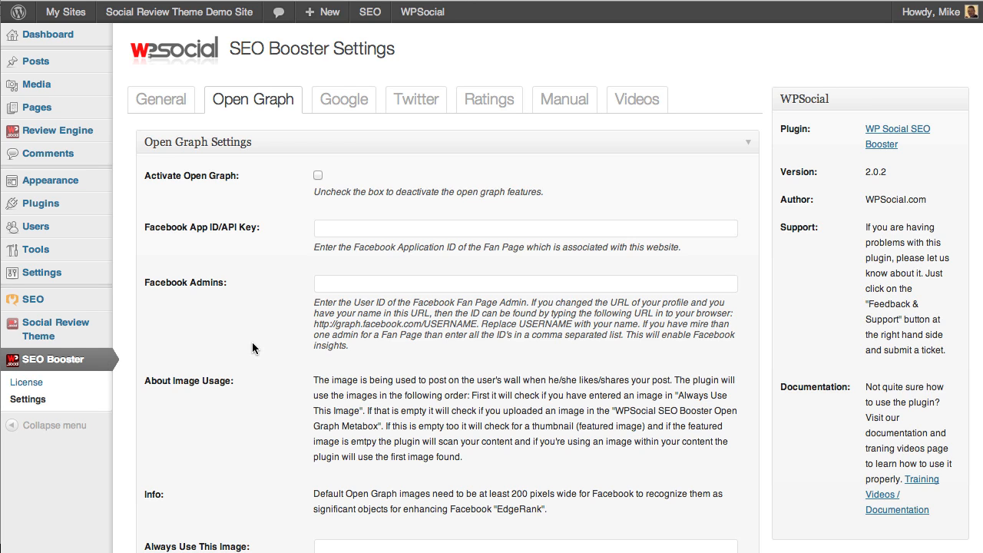
mouse_move(265, 277)
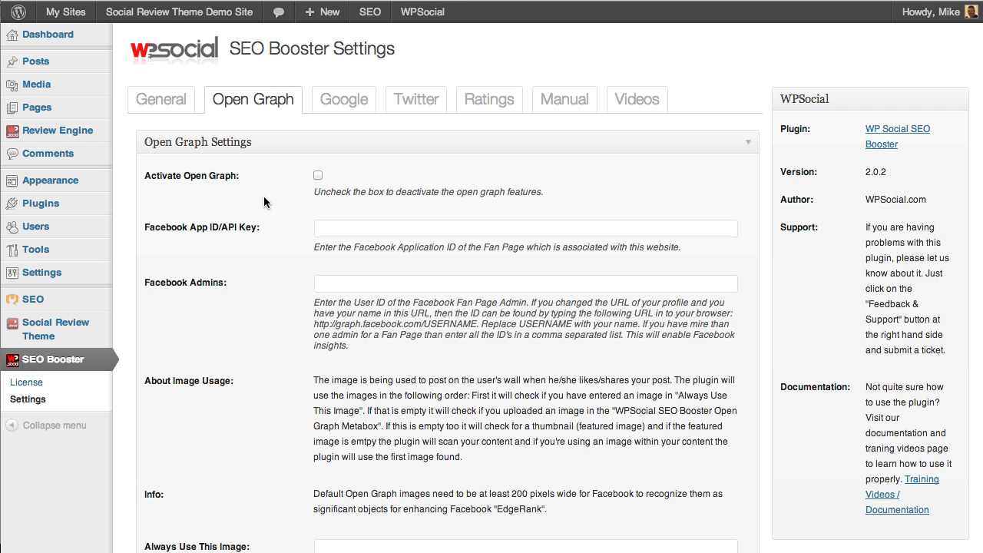
Show the Google tab and scroll through its Google Plus itemprop default image, homepage title and description settings.
click(344, 98)
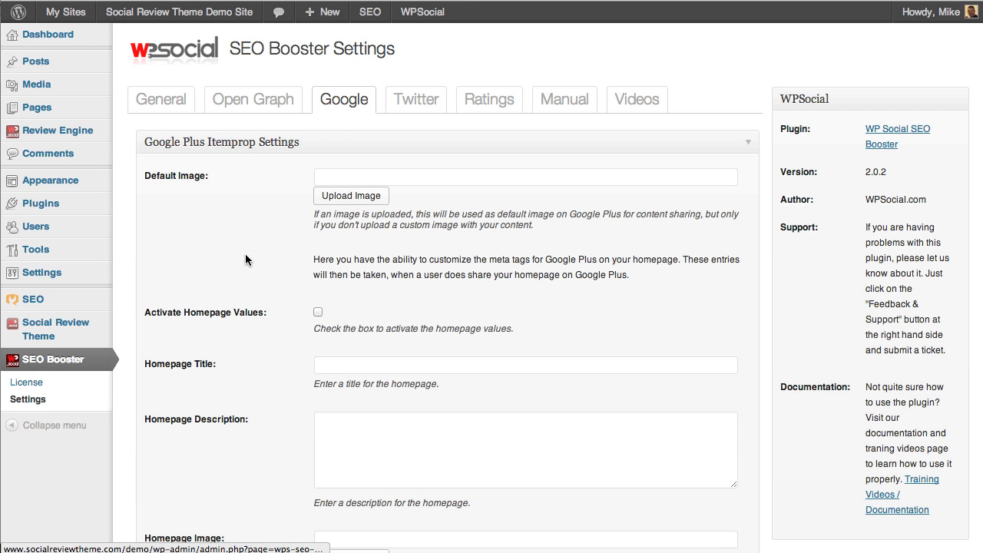
scroll(down, 3)
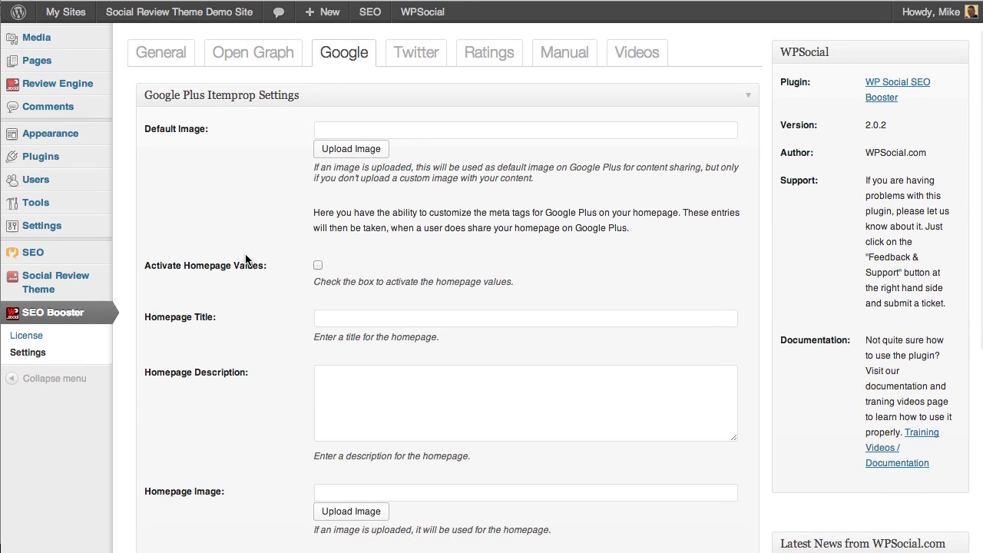
scroll(down, 3)
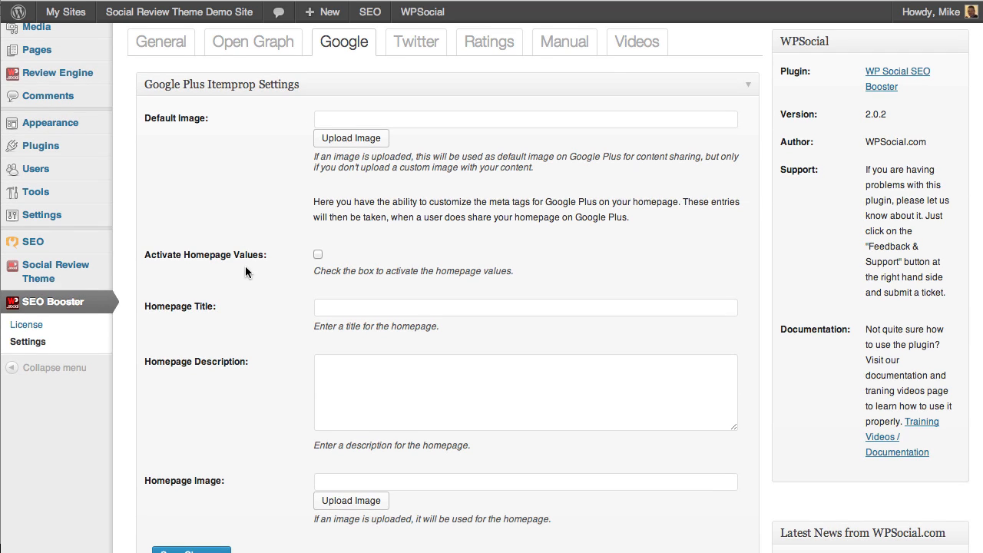
mouse_move(255, 318)
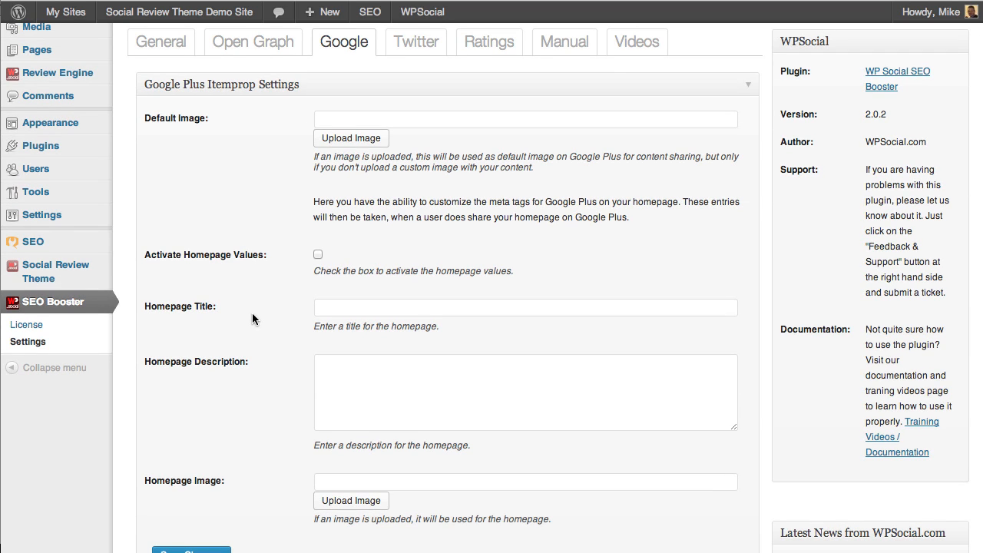
scroll(down, 3)
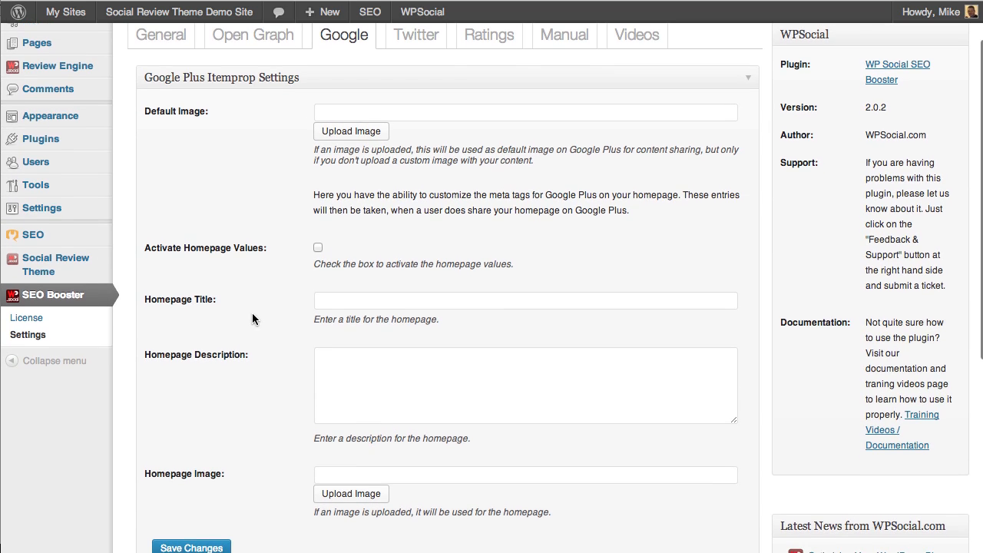
scroll(down, 3)
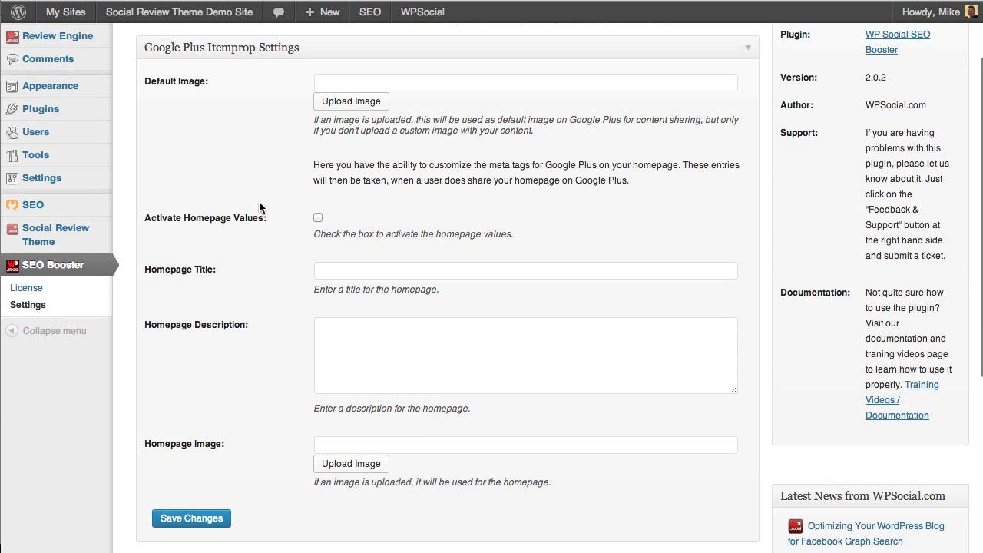
mouse_move(259, 294)
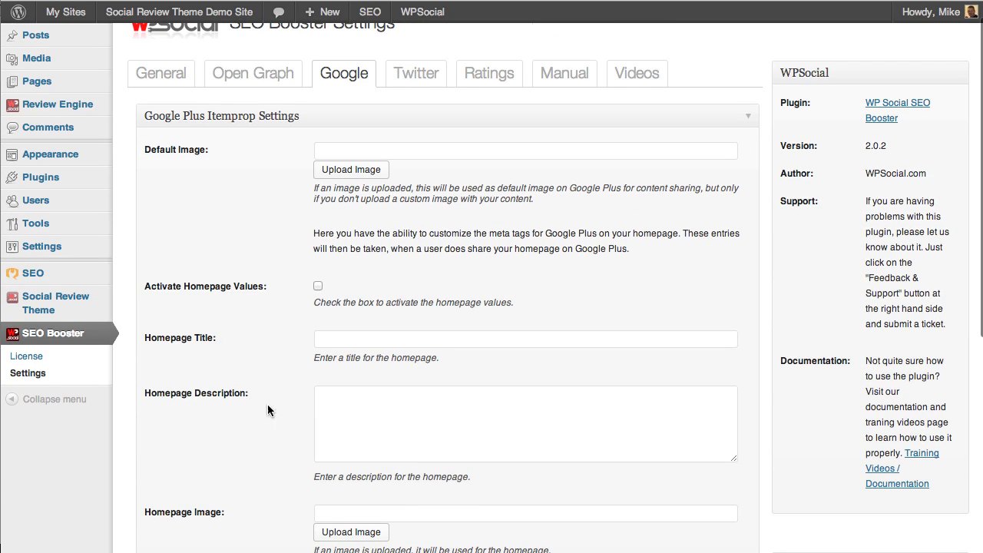
mouse_move(247, 266)
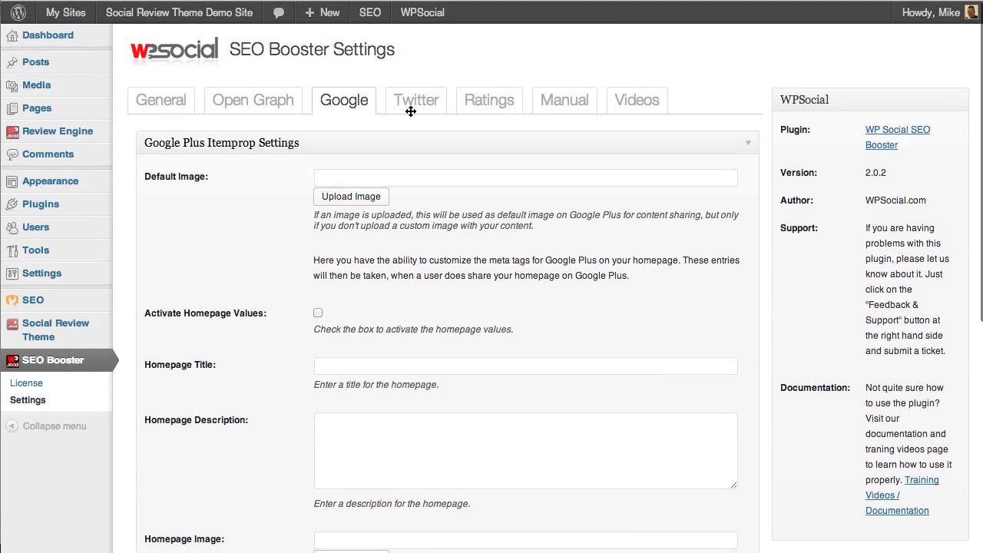
Show the Twitter Card settings and set the default Twitter card type to Summary.
click(416, 100)
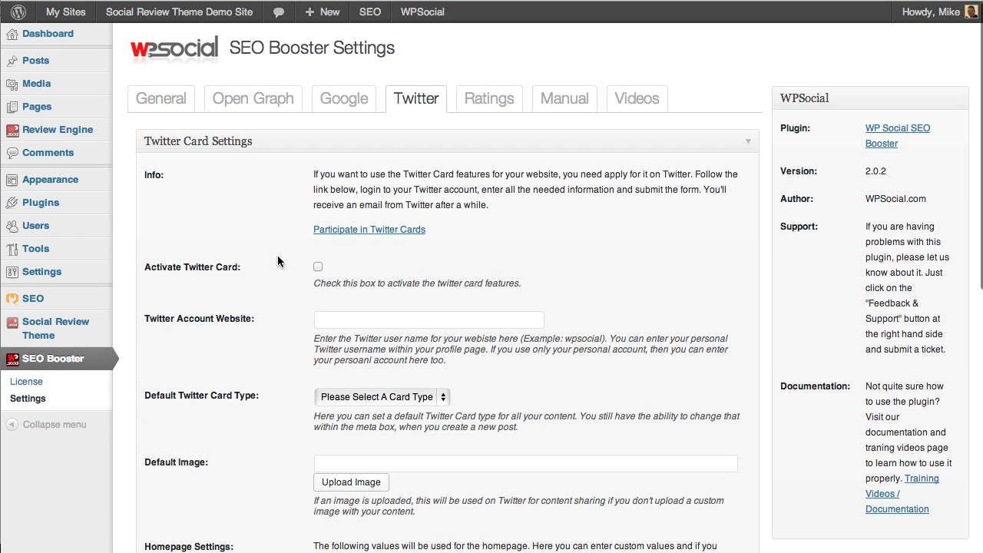
scroll(down, 3)
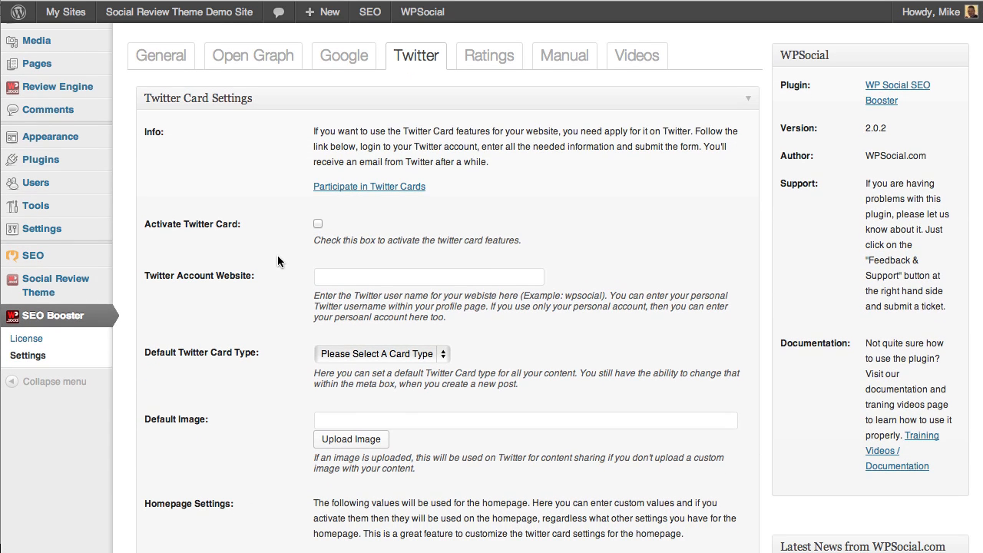
scroll(down, 3)
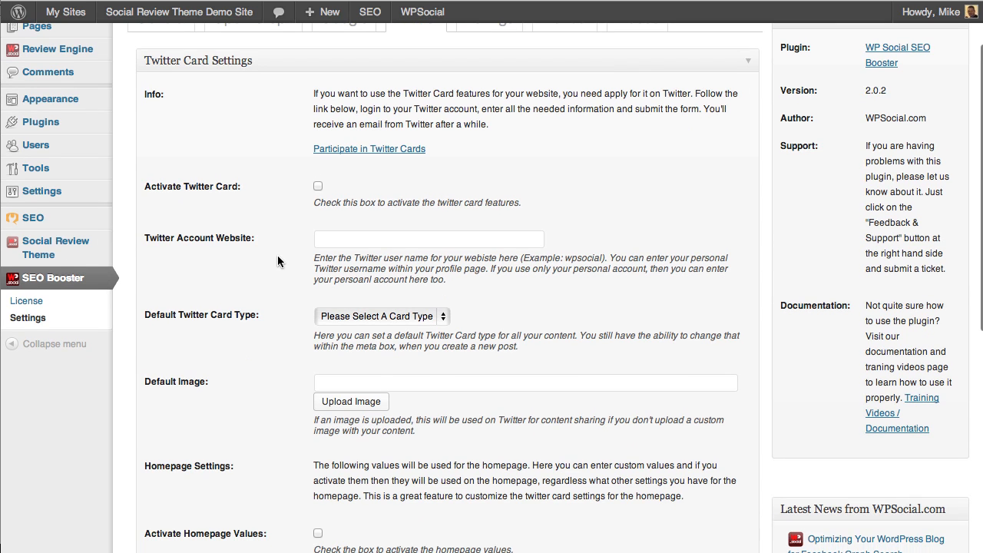
scroll(down, 3)
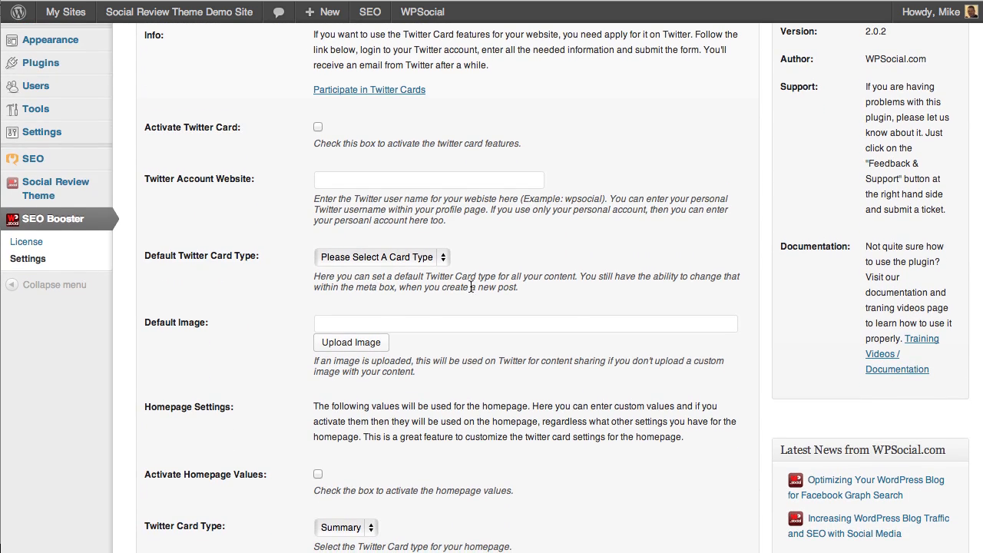
click(379, 257)
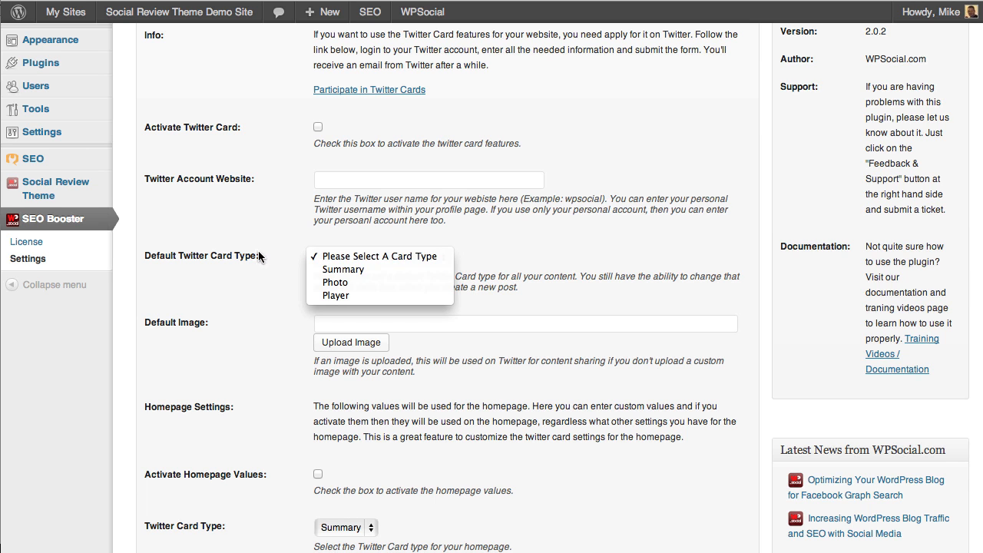
click(344, 269)
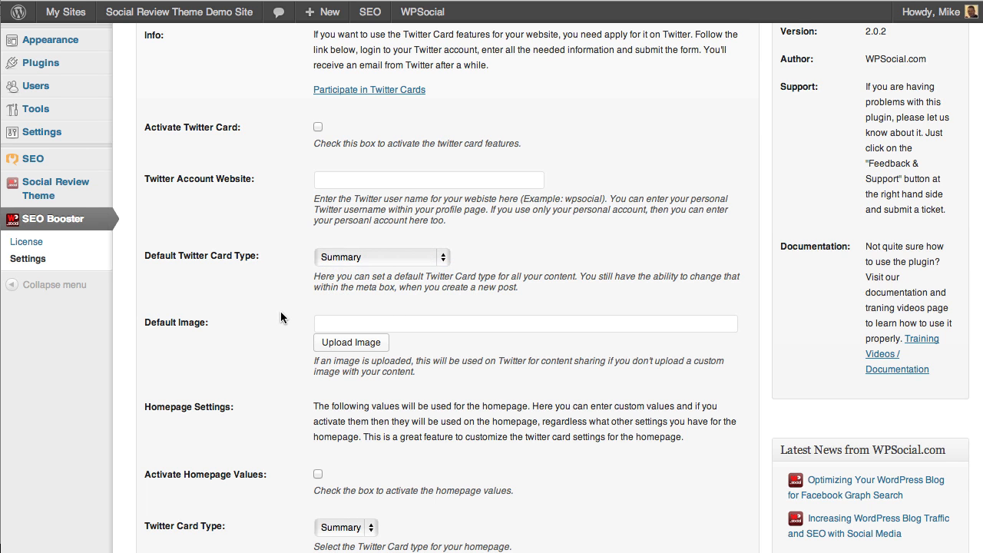
scroll(down, 3)
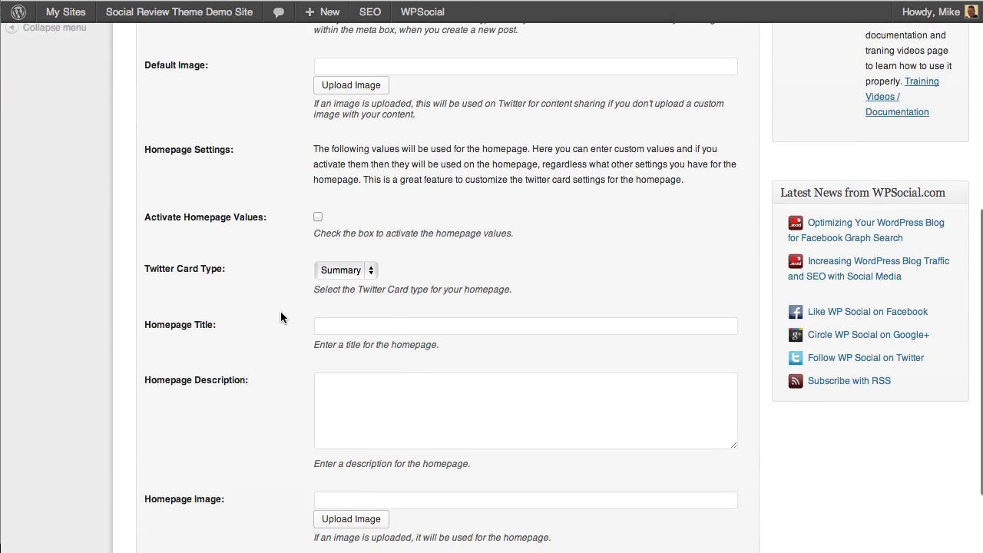
scroll(down, 3)
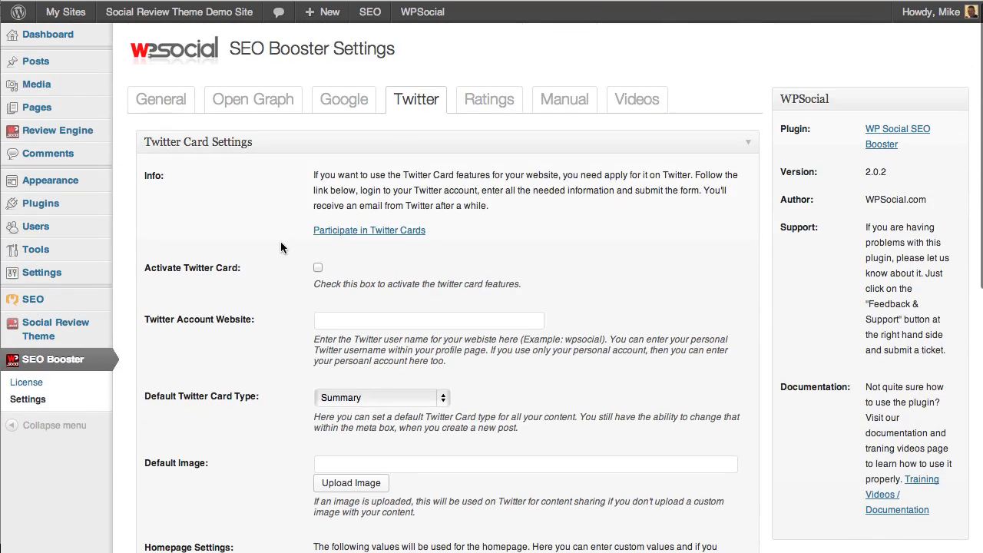
mouse_move(390, 172)
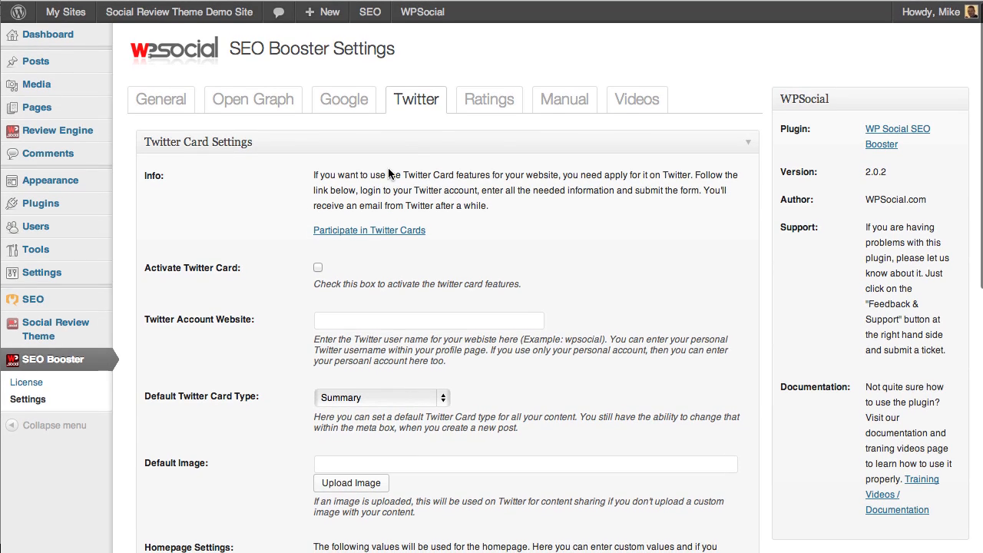
mouse_move(320, 132)
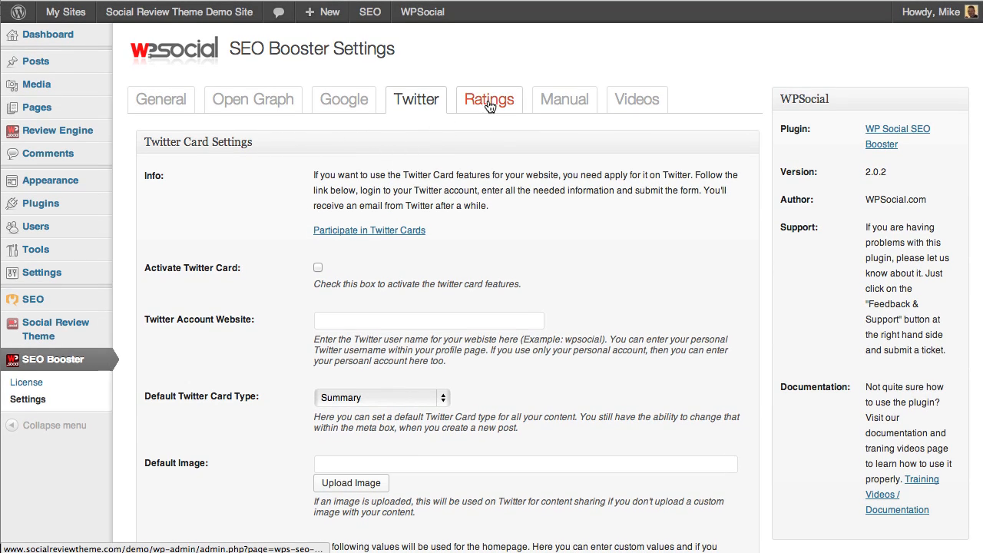
Show the Ratings tab with its star rating enable, placement and animation settings.
click(489, 99)
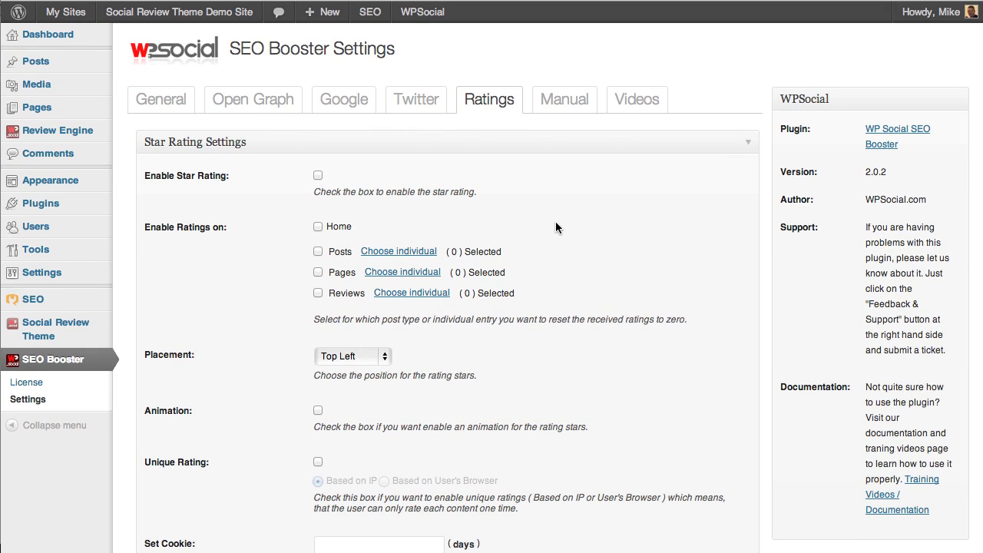
mouse_move(282, 241)
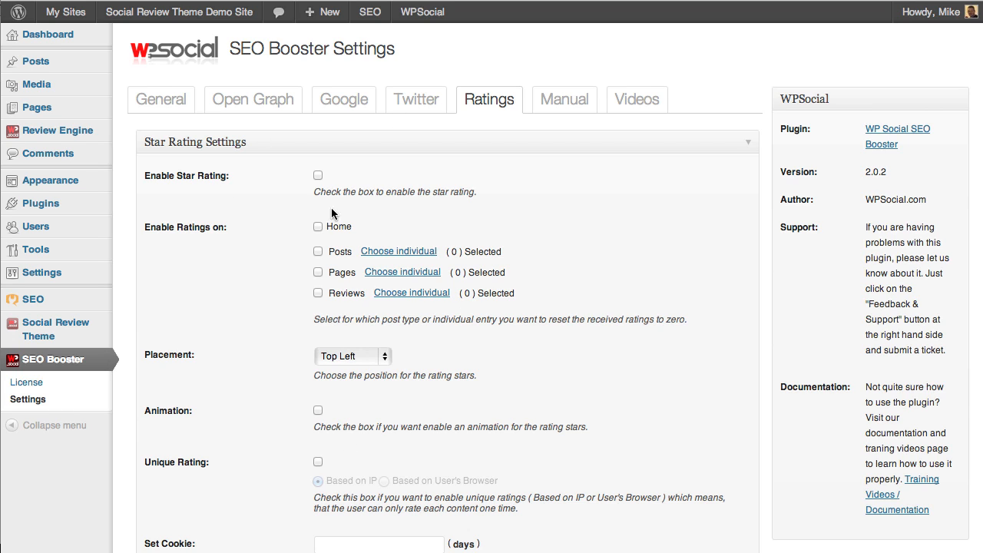
mouse_move(519, 212)
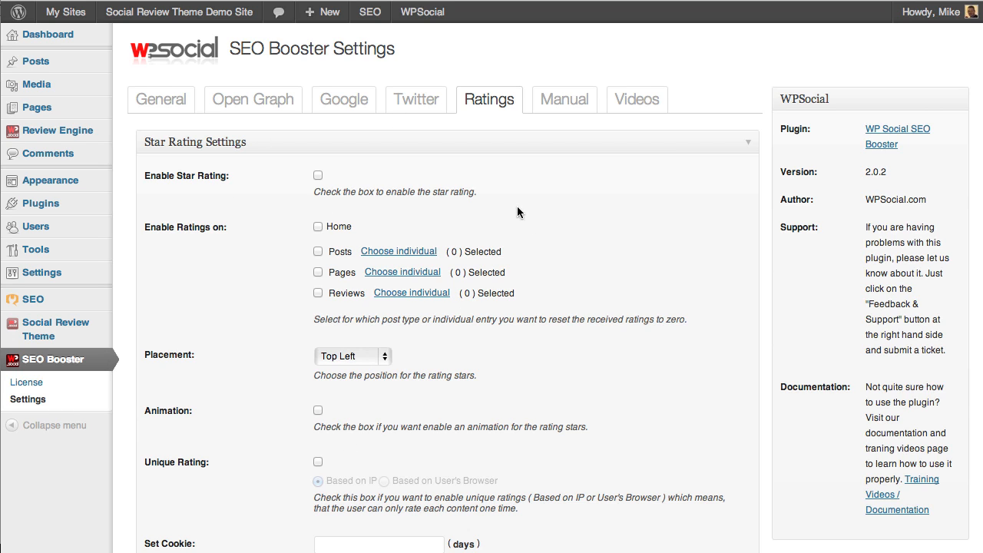
mouse_move(550, 231)
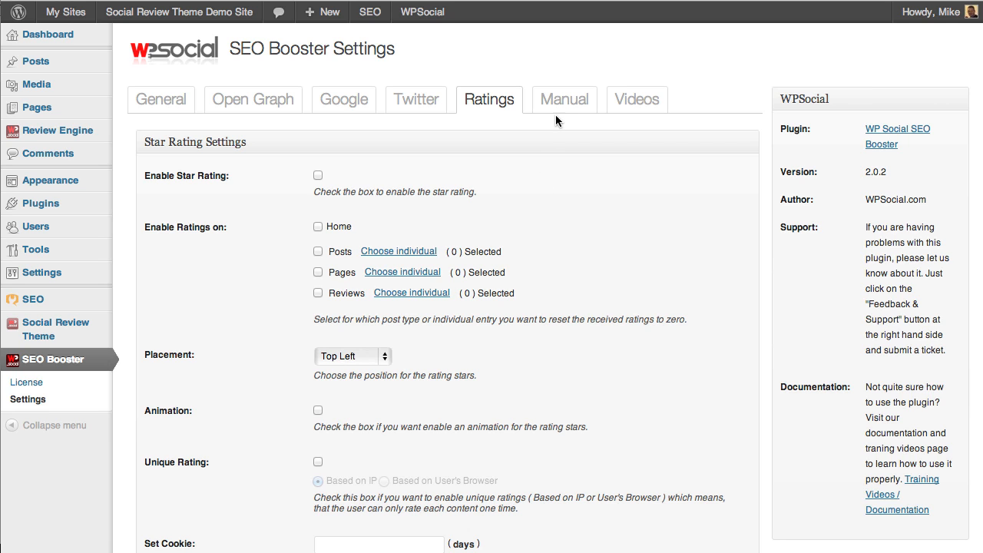
Cycle through the Manual and Videos tabs and return to the General settings tab.
click(564, 98)
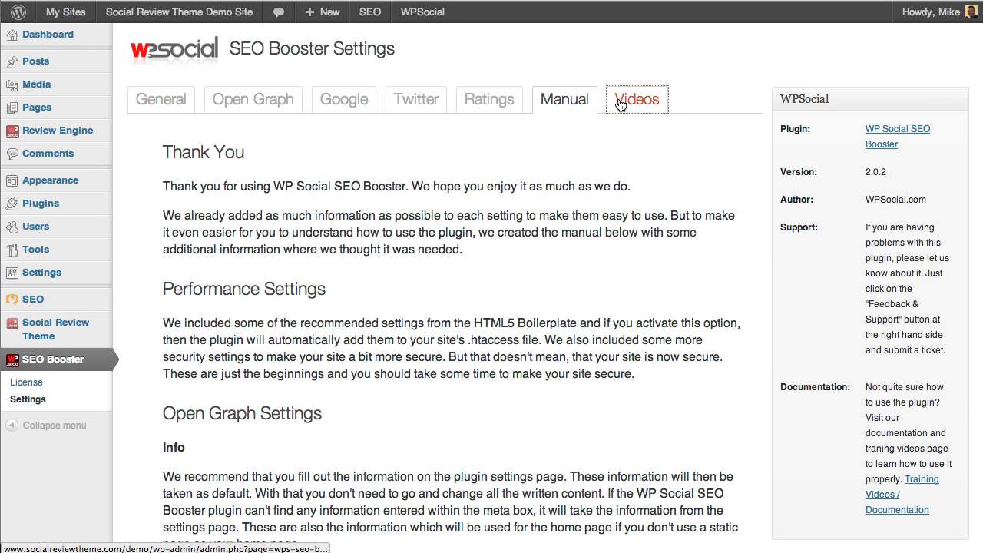
click(636, 98)
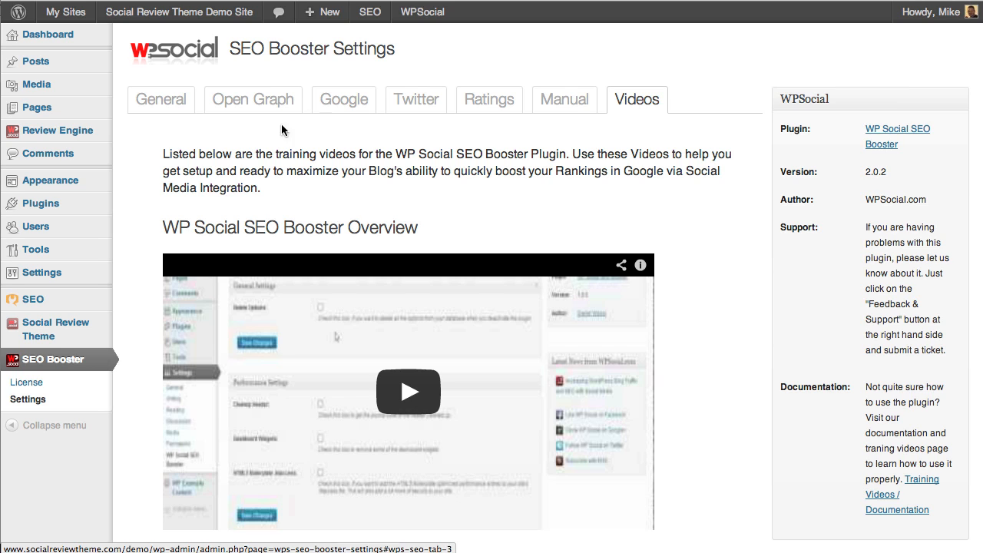
click(160, 98)
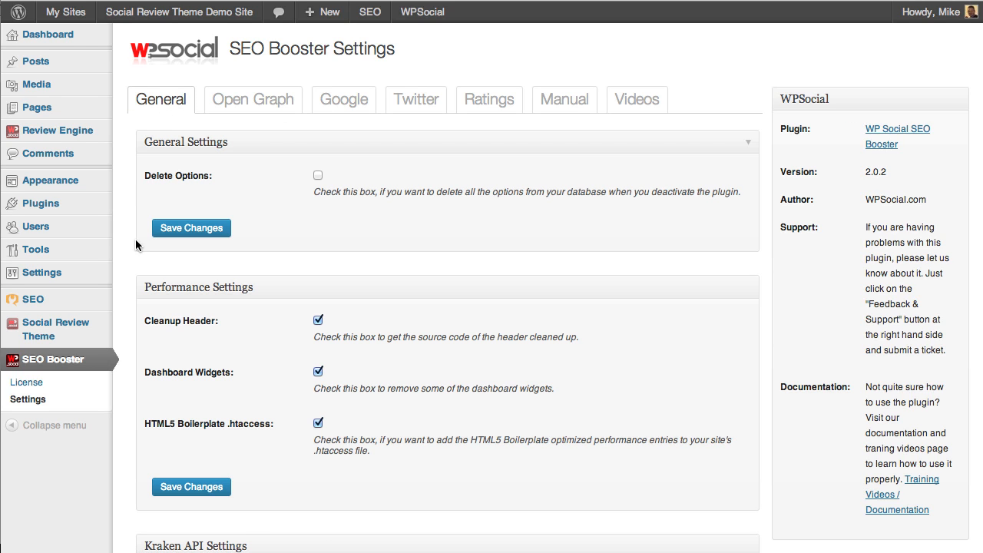
mouse_move(129, 253)
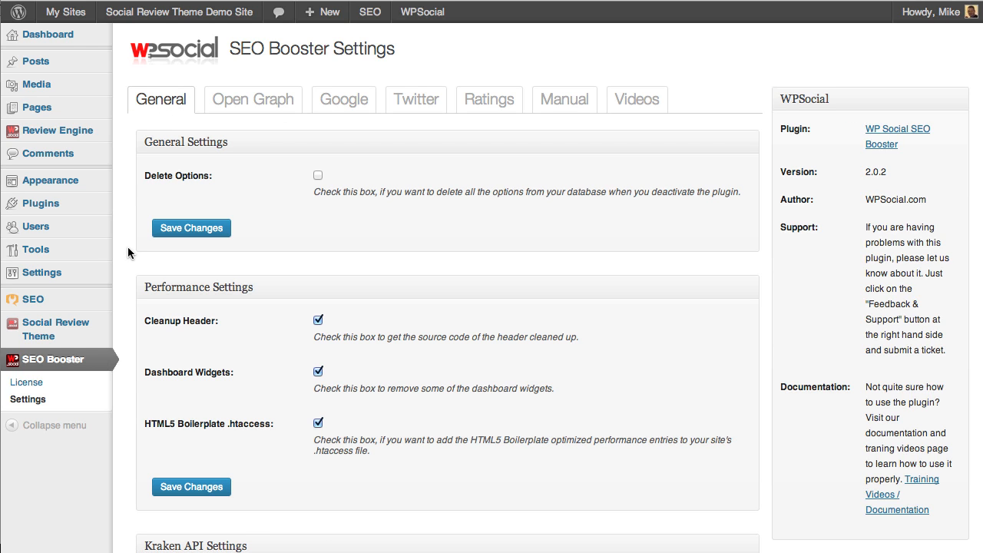
mouse_move(34, 298)
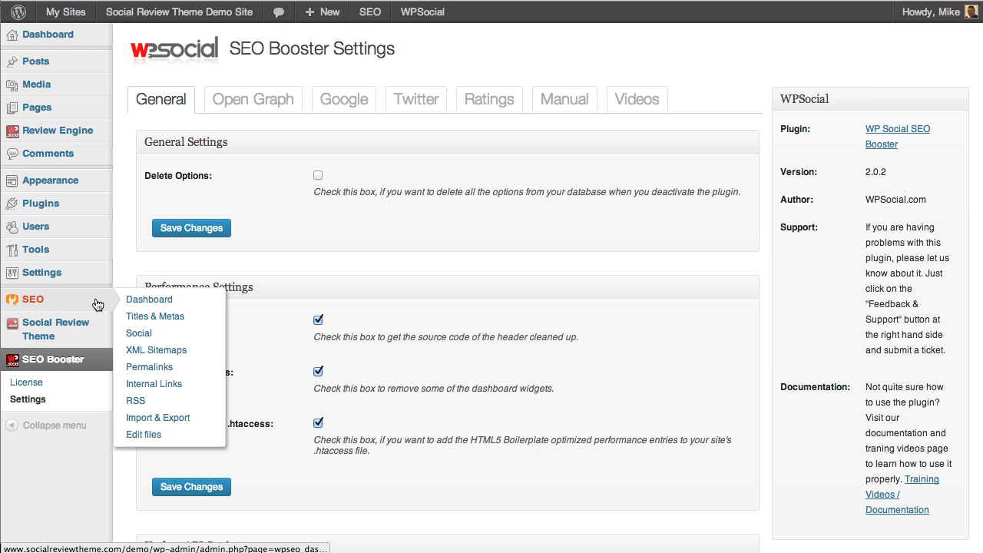
mouse_move(129, 178)
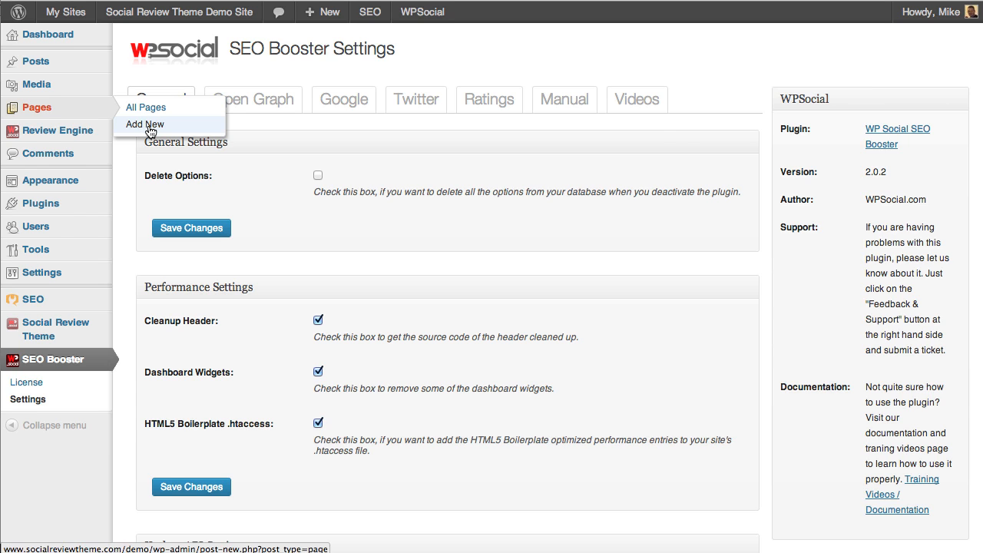
Start a new page and scroll down to the WordPress SEO by Yoast snippet preview and keyword fields.
click(144, 124)
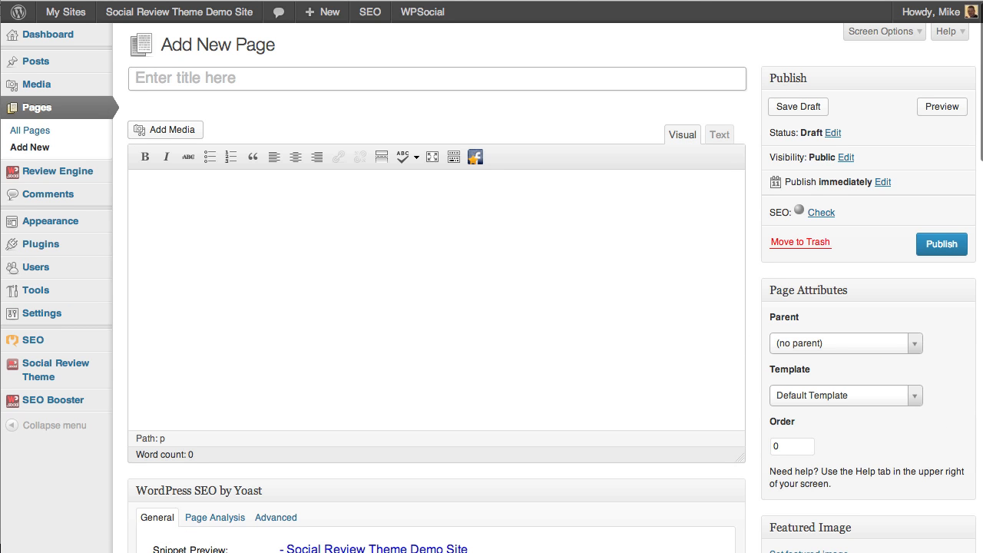
scroll(down, 3)
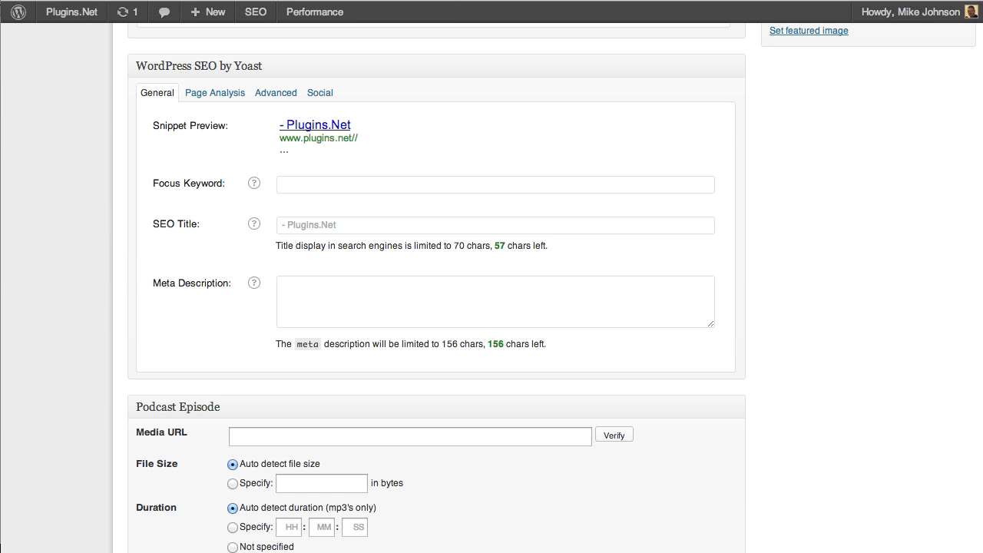
scroll(up, 3)
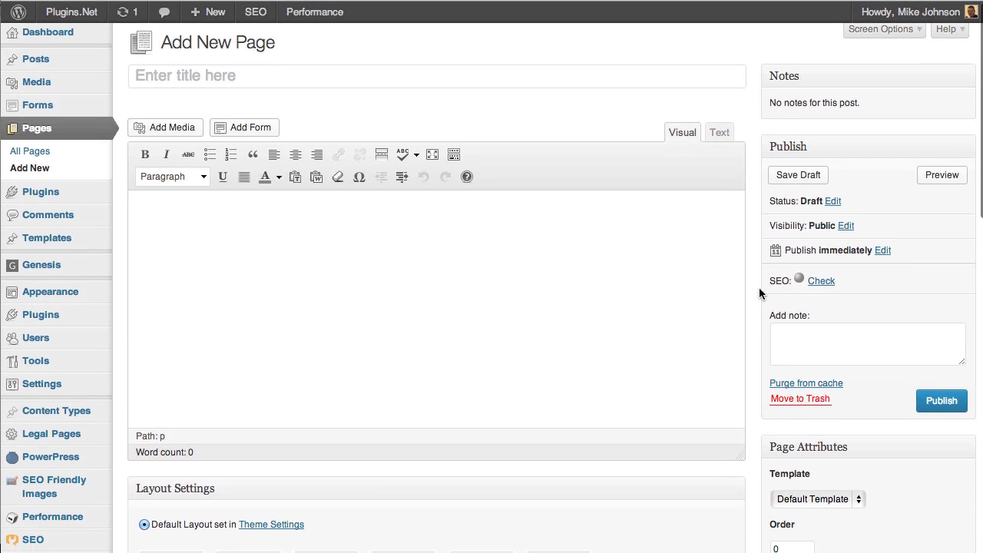
scroll(down, 3)
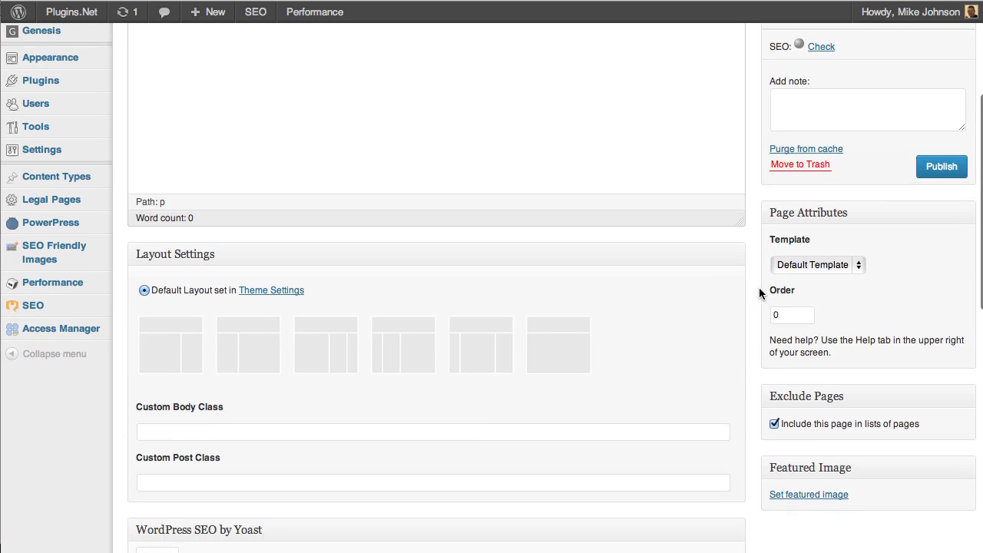
scroll(down, 3)
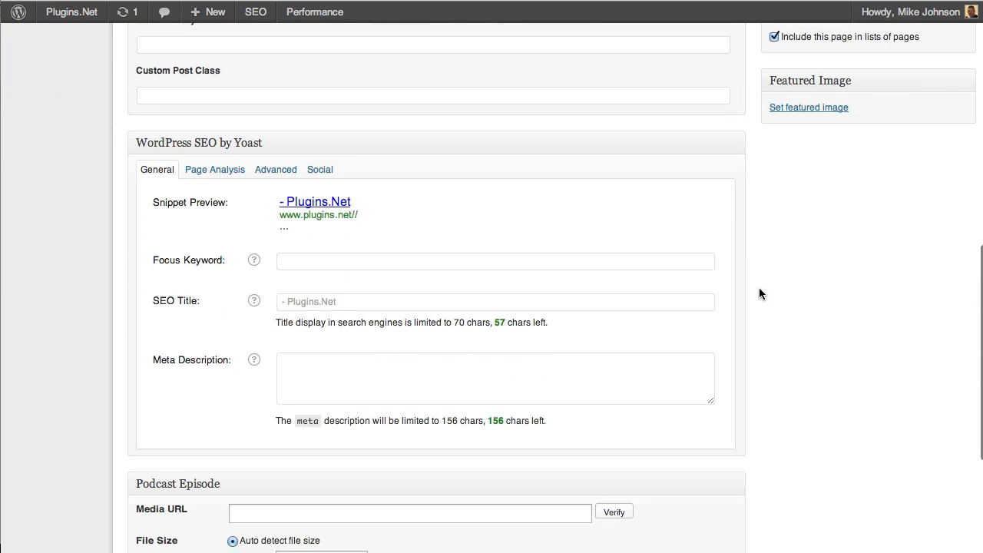
scroll(down, 3)
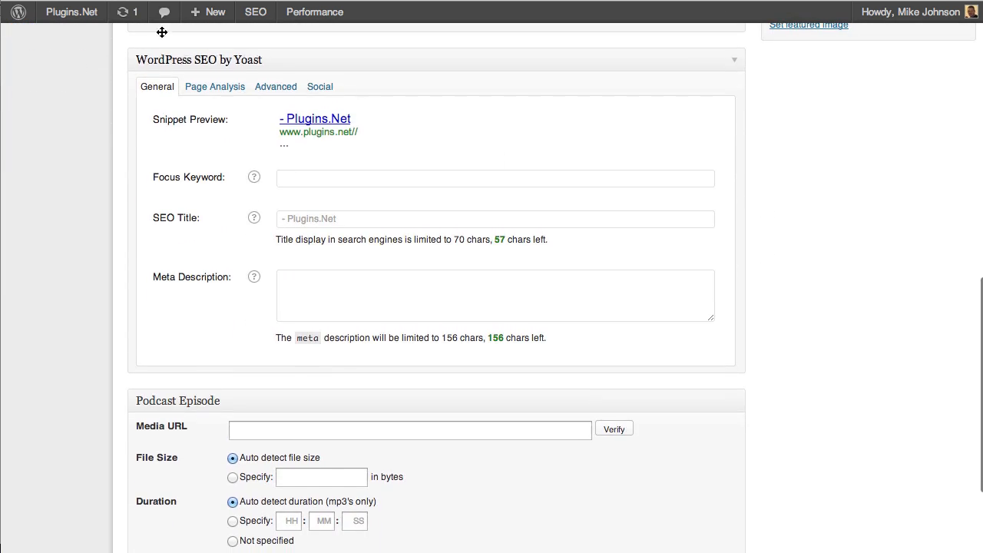
mouse_move(237, 100)
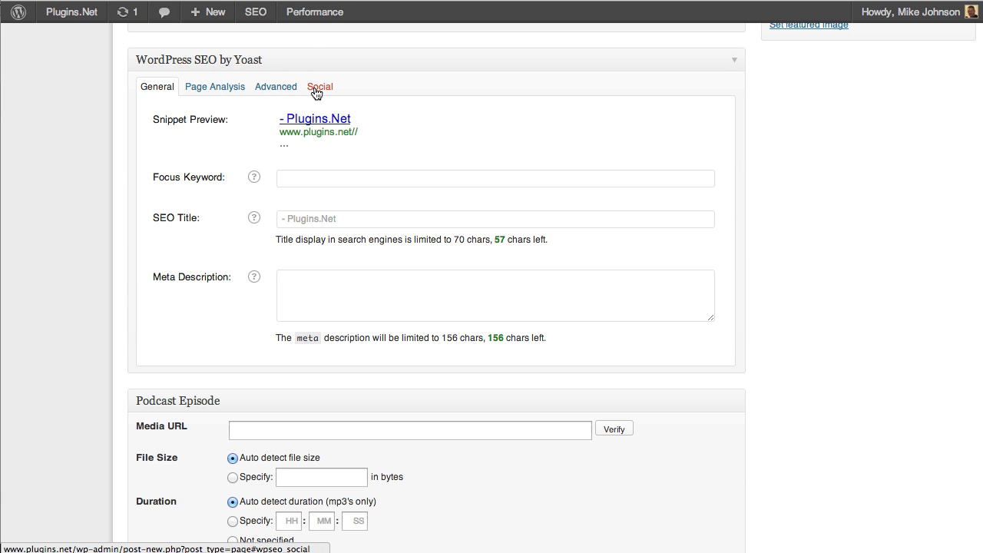
mouse_move(321, 91)
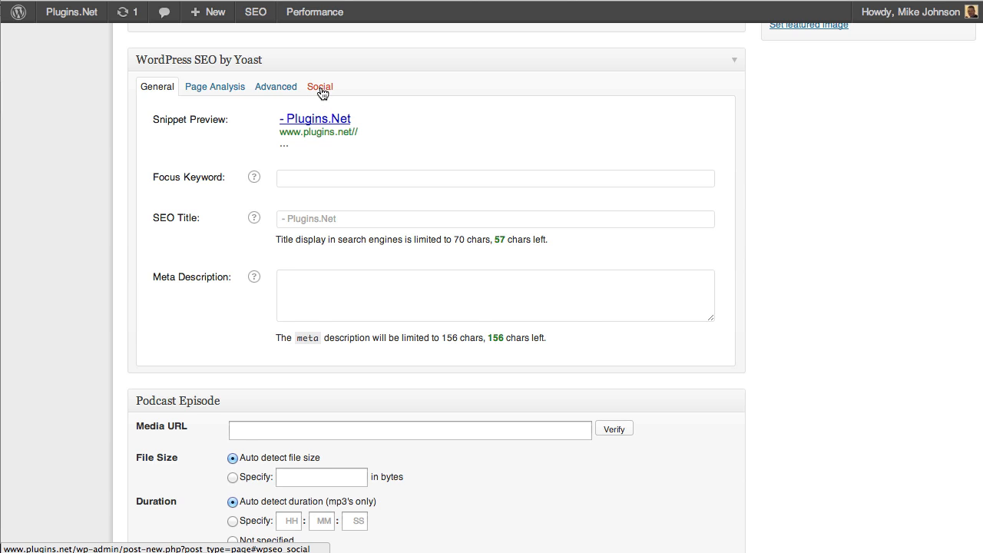
Show Yoast's Social tab and focus the empty Facebook description field.
click(319, 86)
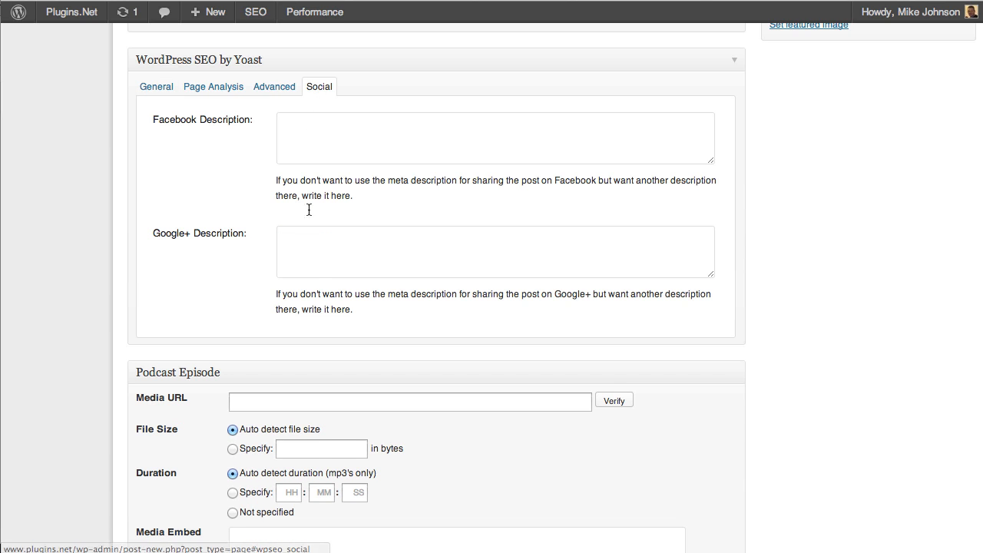
mouse_move(335, 137)
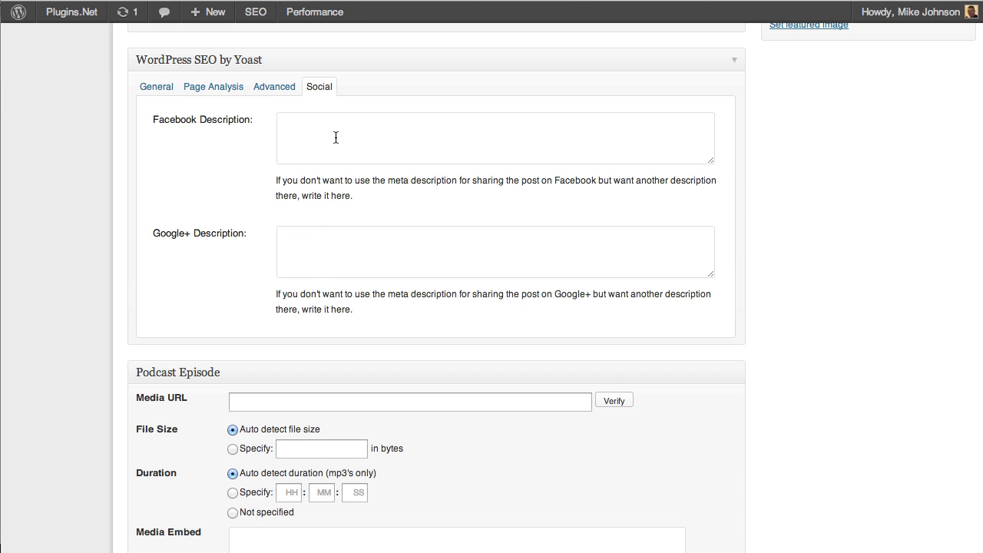
click(494, 138)
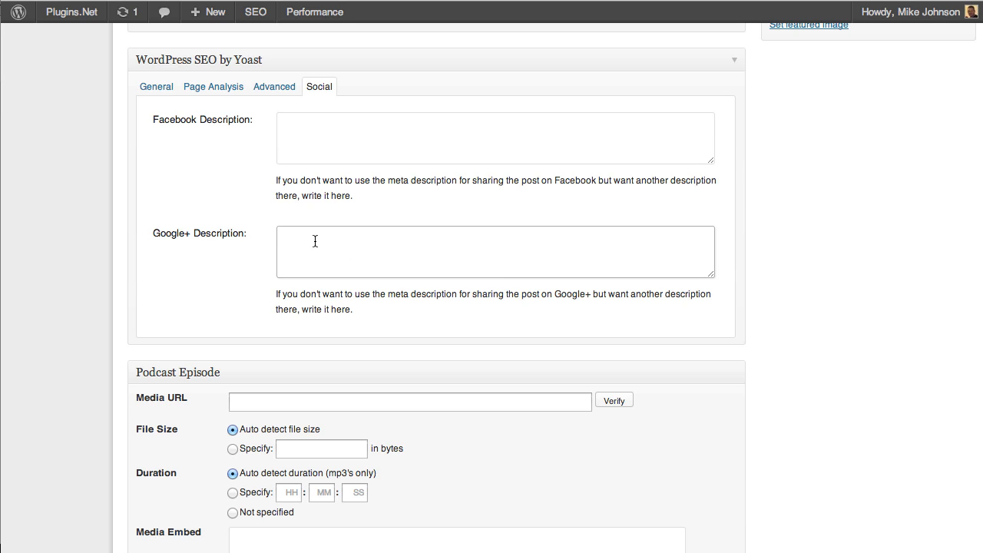
mouse_move(321, 235)
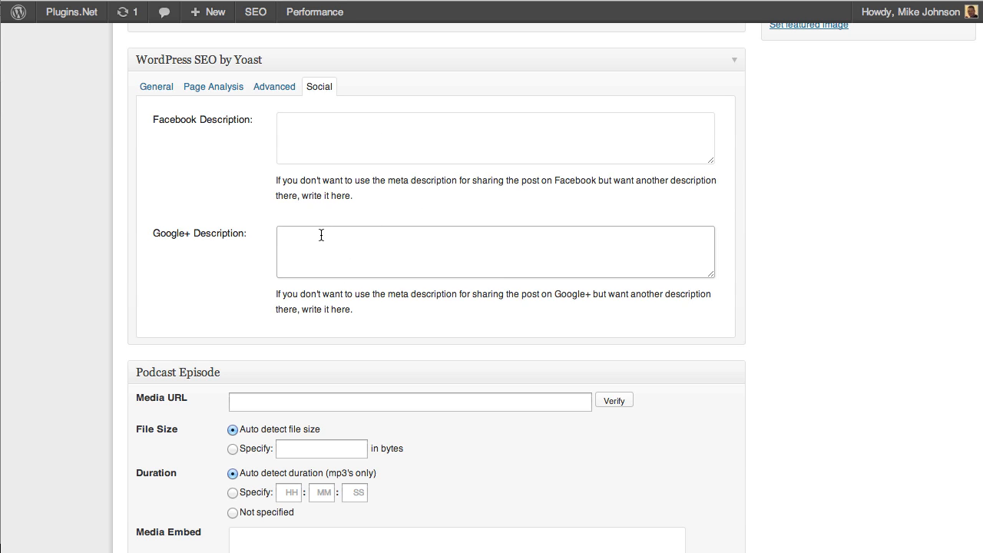
mouse_move(215, 209)
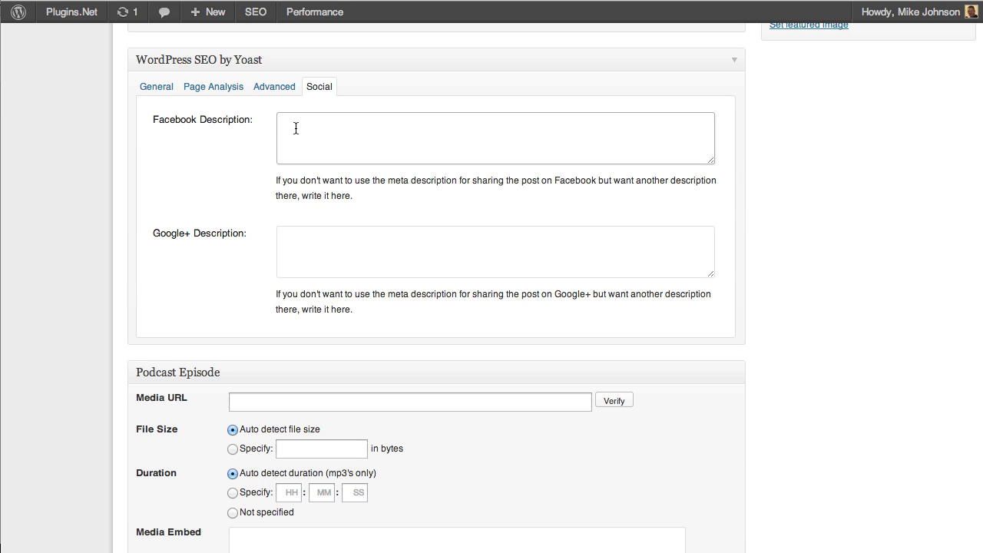
mouse_move(290, 157)
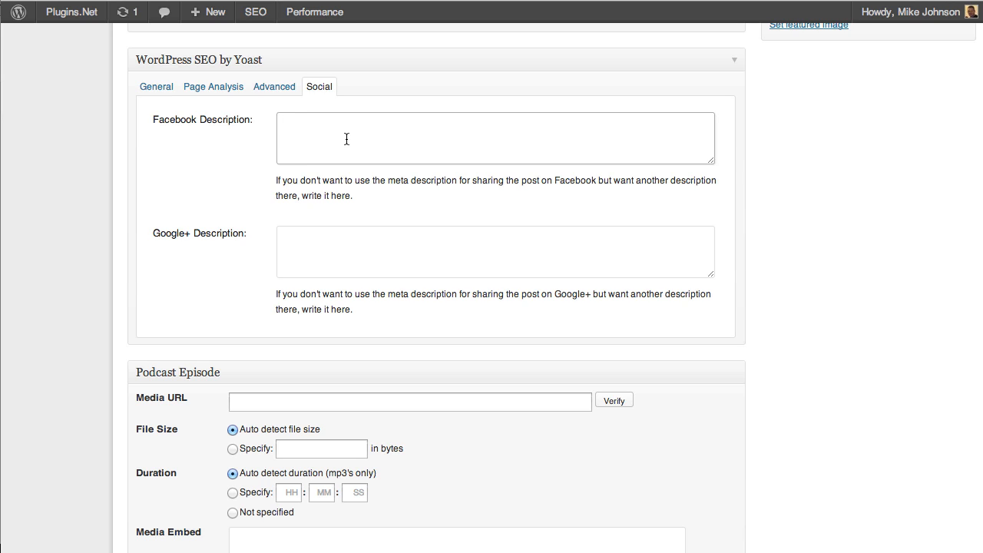
mouse_move(437, 186)
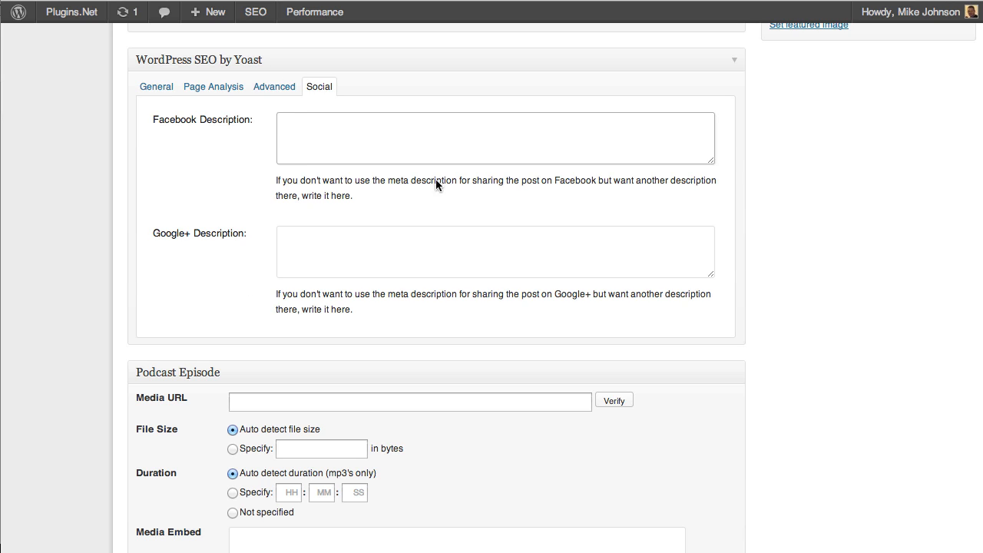
mouse_move(255, 229)
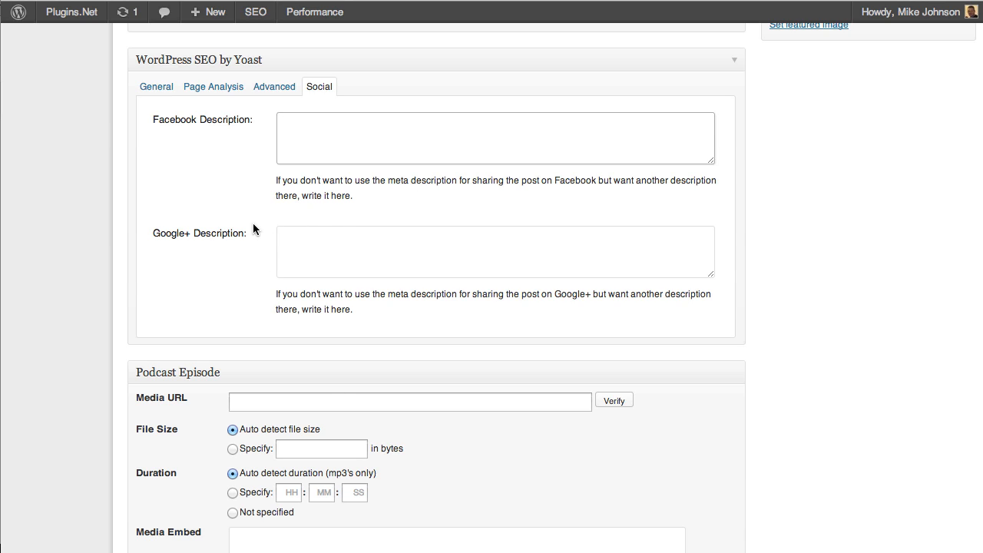
mouse_move(258, 207)
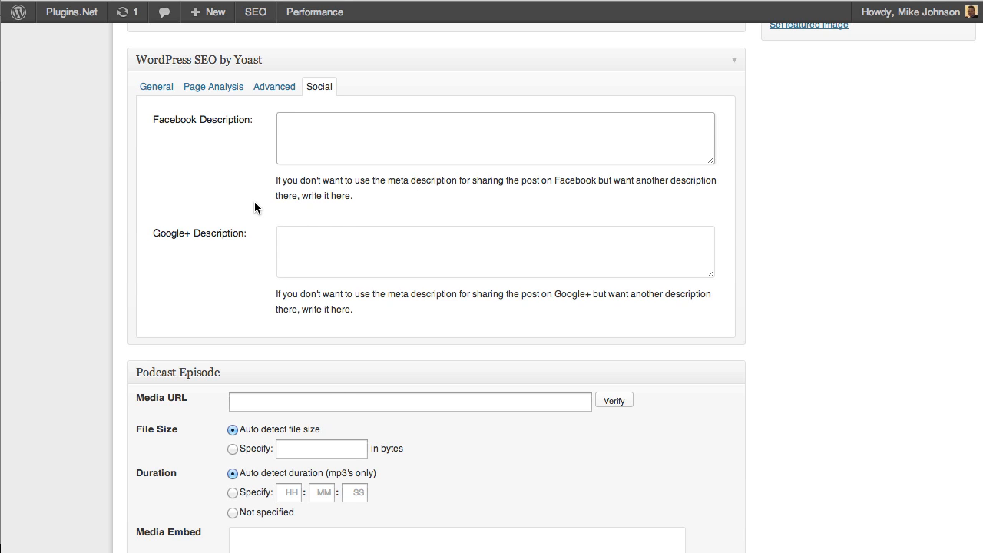
mouse_move(372, 92)
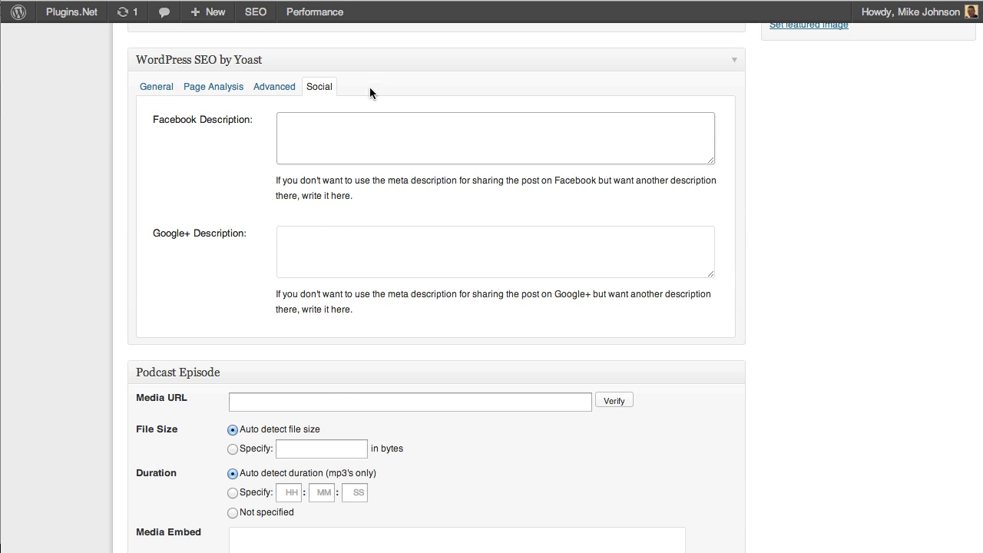
mouse_move(126, 139)
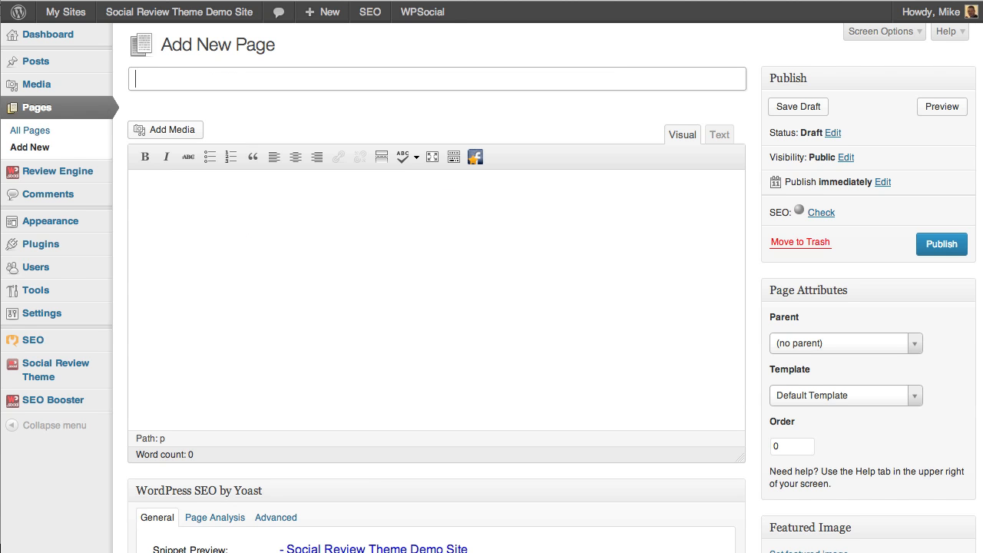
Scroll down the Add New Page editor past Yoast's General fields to the WPSocial SEO Booster meta box.
scroll(down, 3)
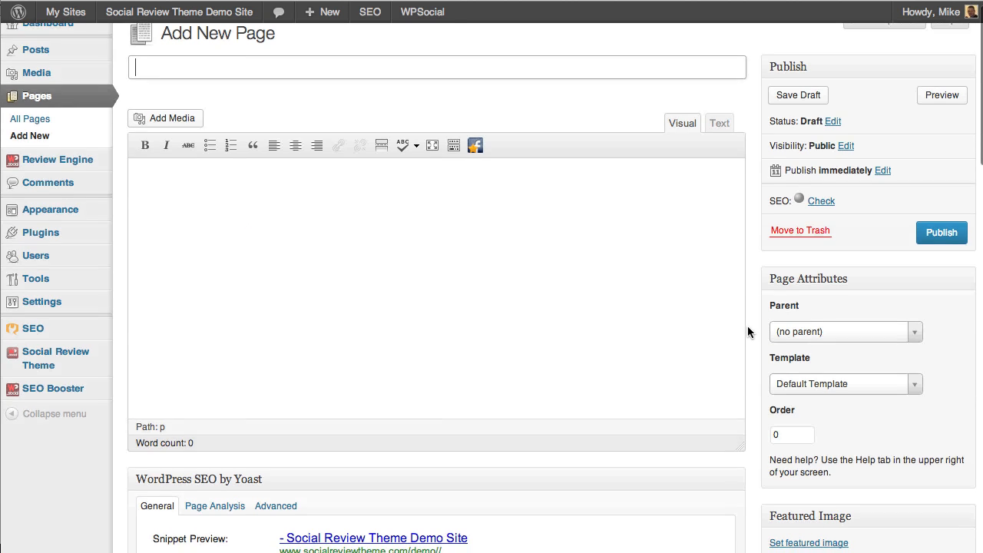
scroll(down, 3)
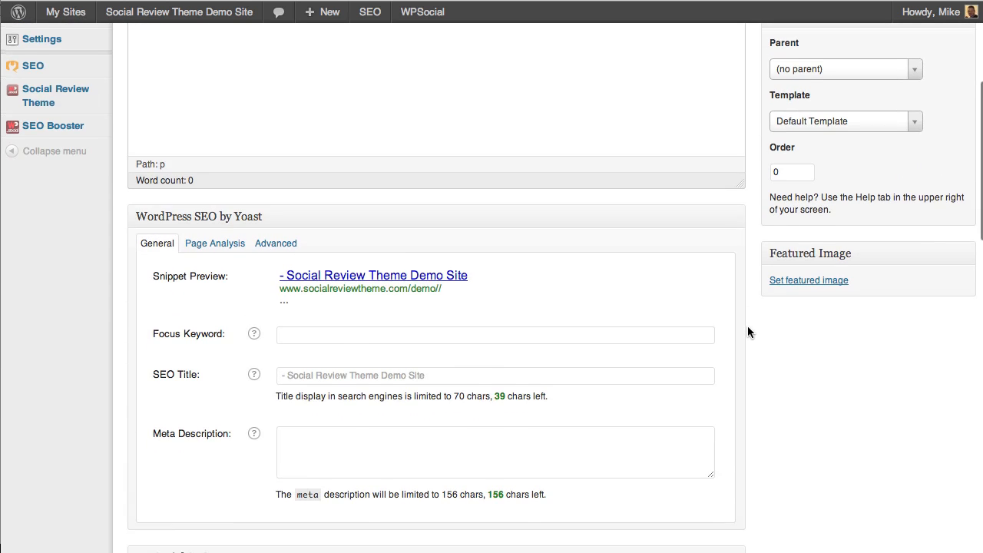
scroll(down, 3)
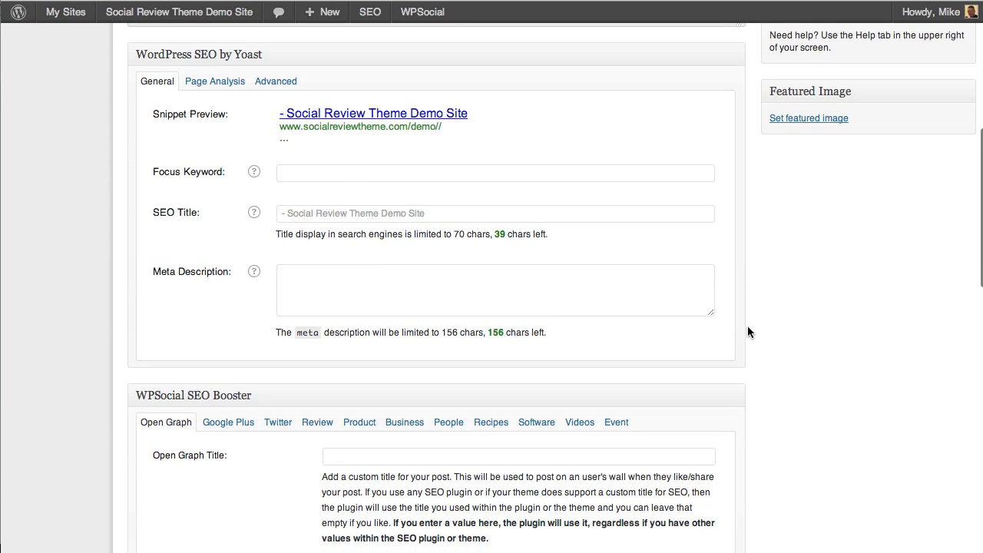
mouse_move(334, 86)
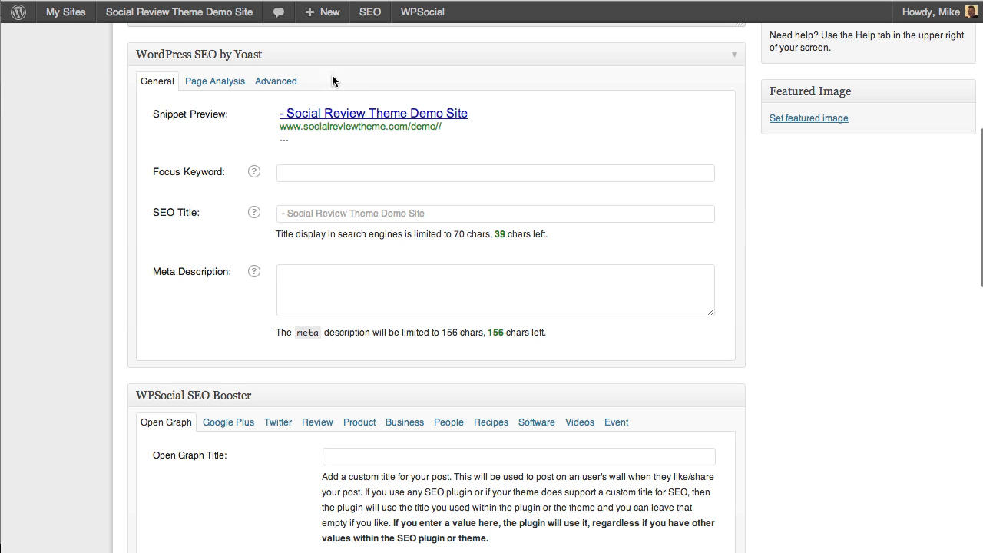
scroll(down, 3)
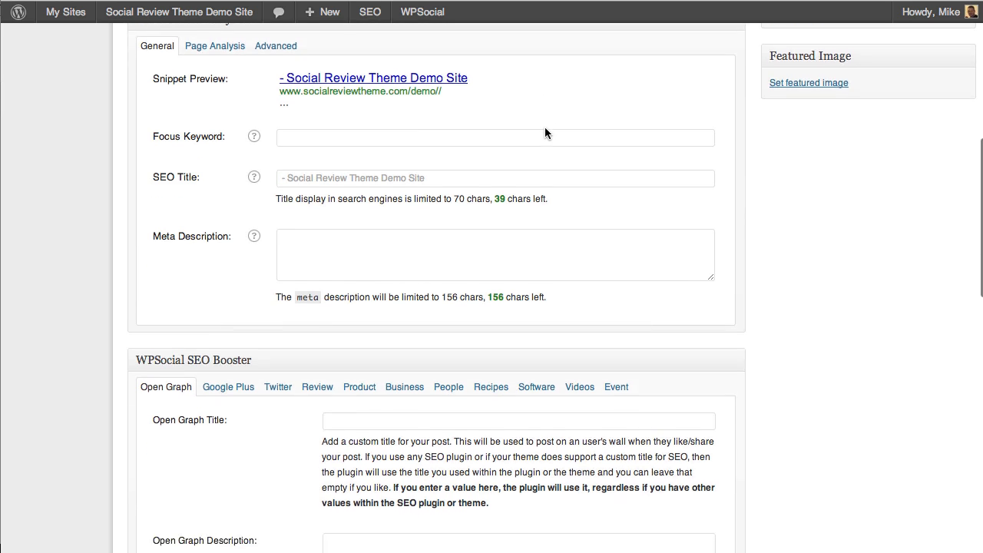
scroll(down, 3)
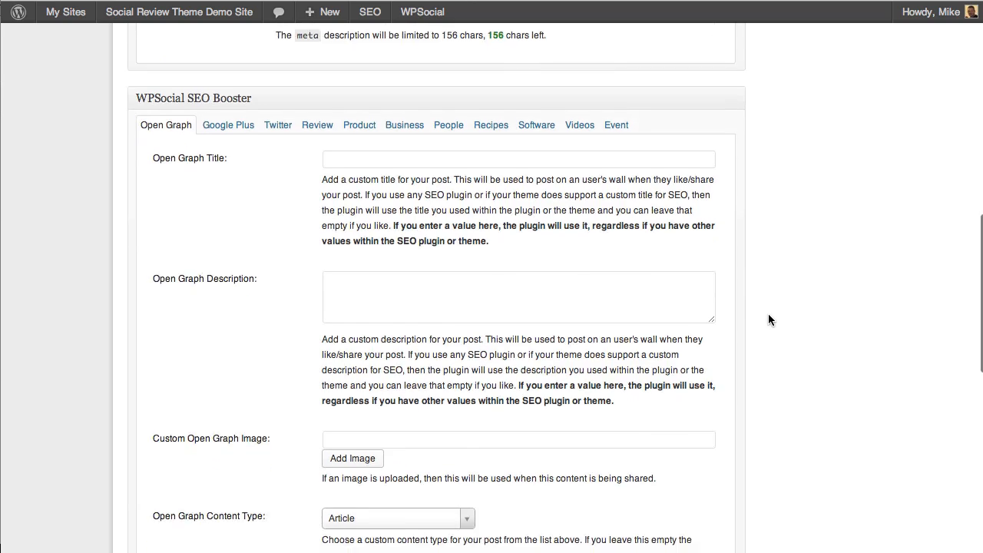
scroll(down, 3)
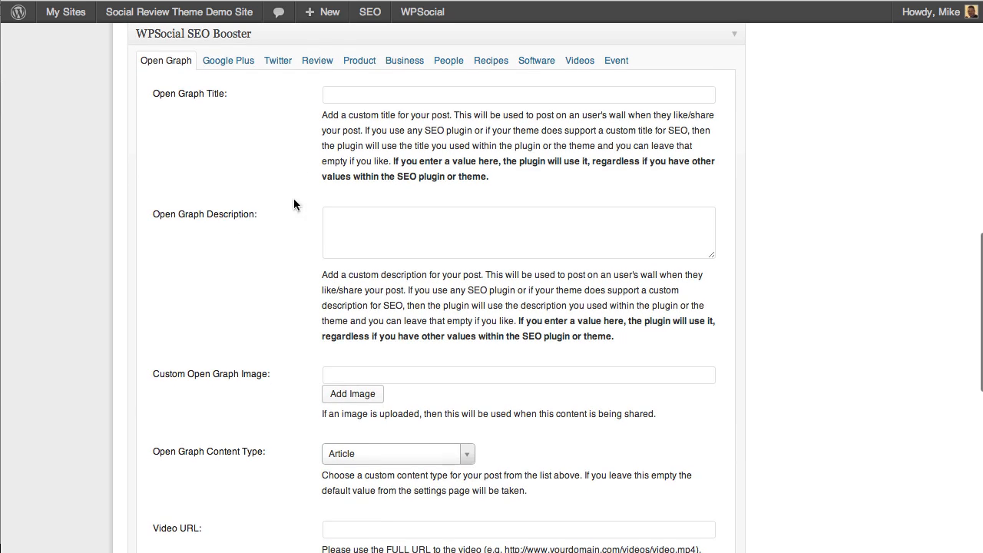
mouse_move(323, 366)
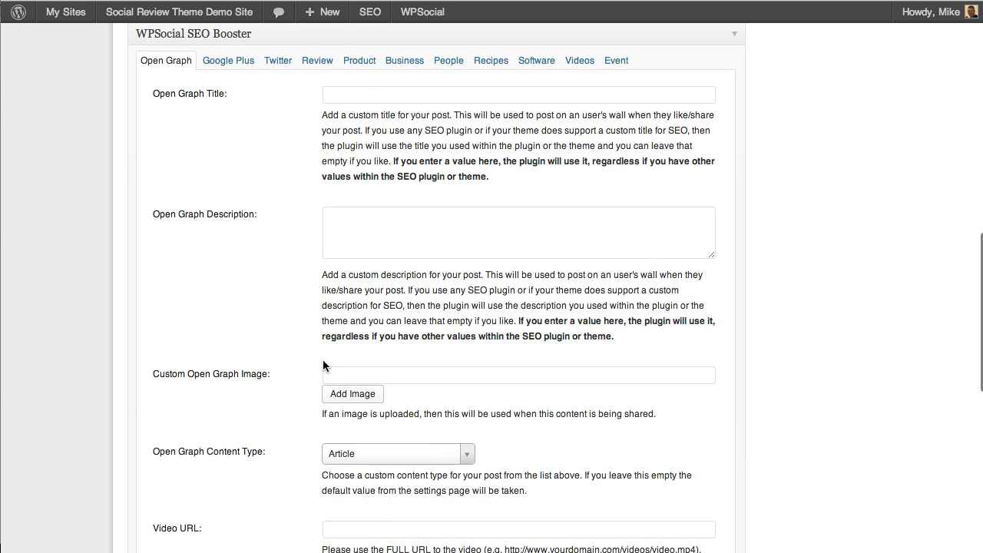
scroll(down, 3)
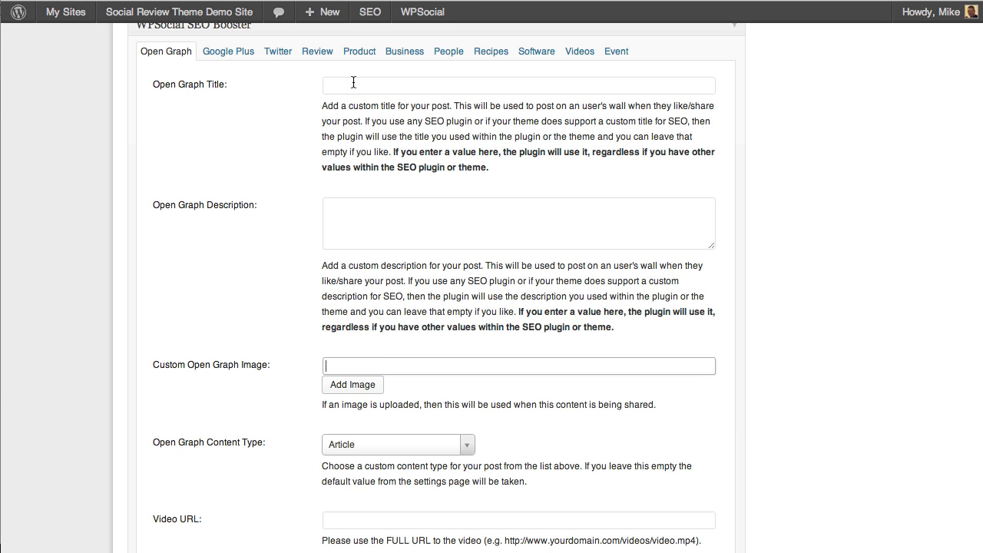
scroll(down, 3)
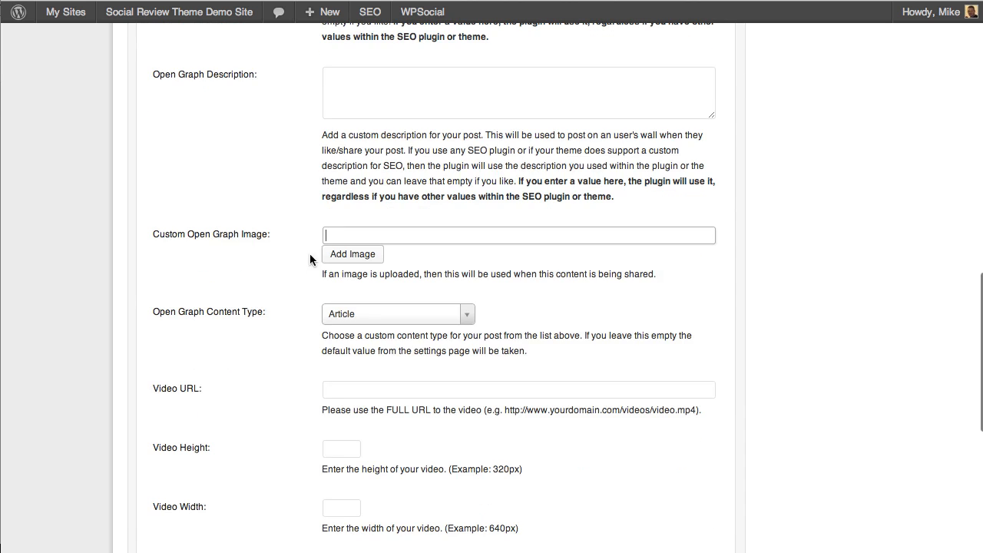
scroll(down, 3)
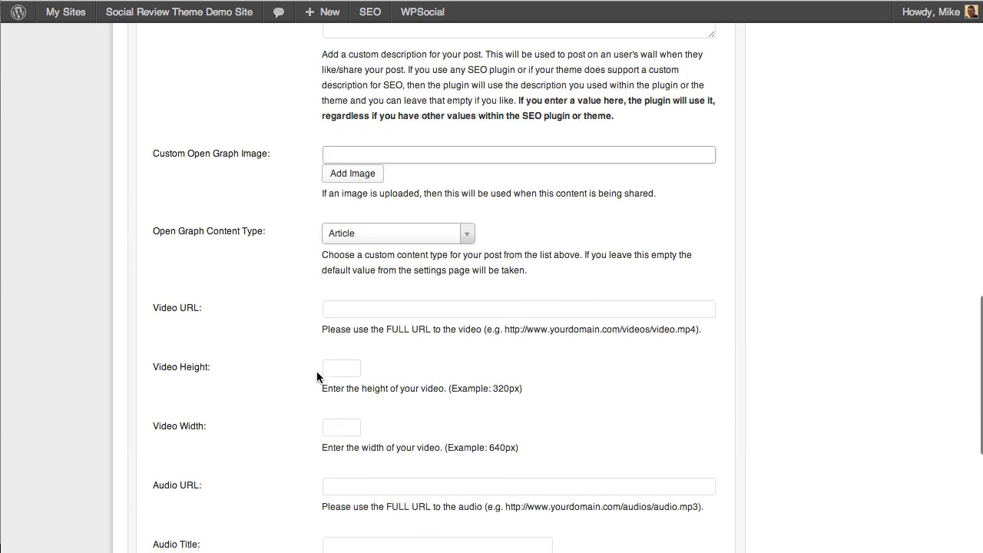
scroll(down, 3)
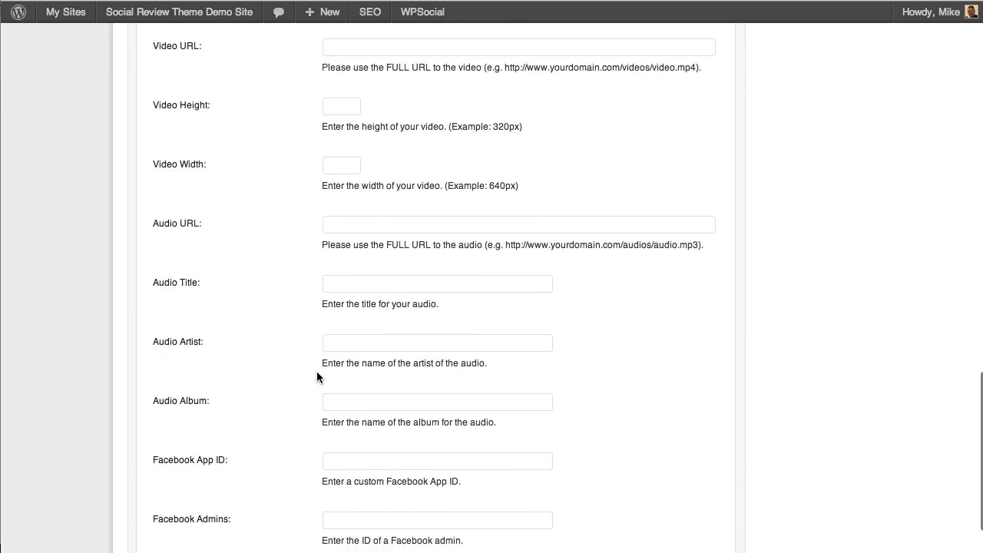
scroll(down, 3)
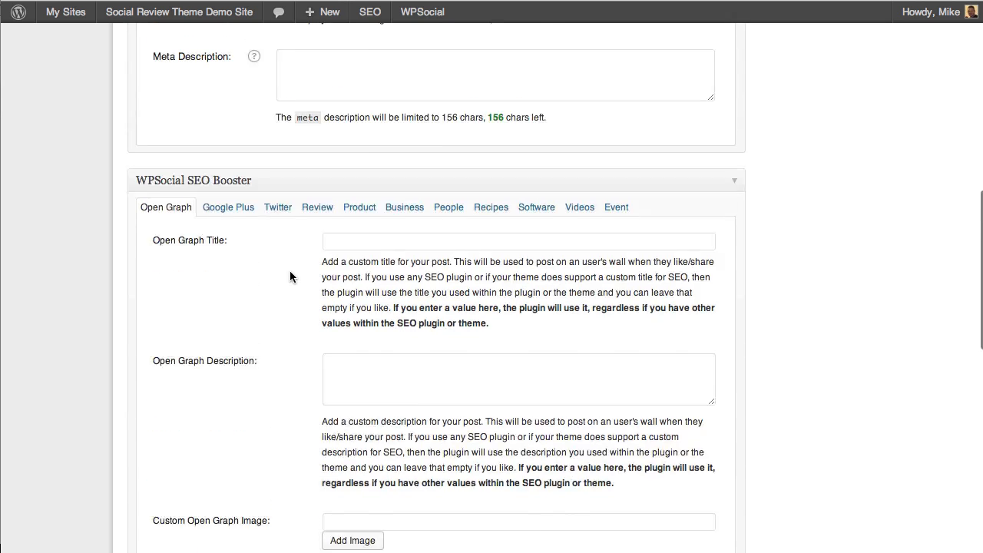
scroll(down, 3)
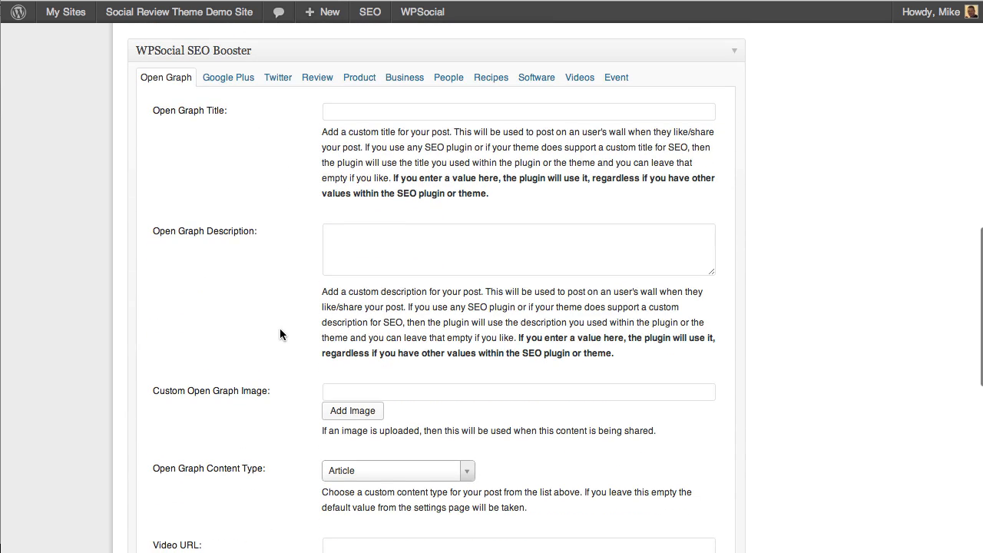
mouse_move(277, 76)
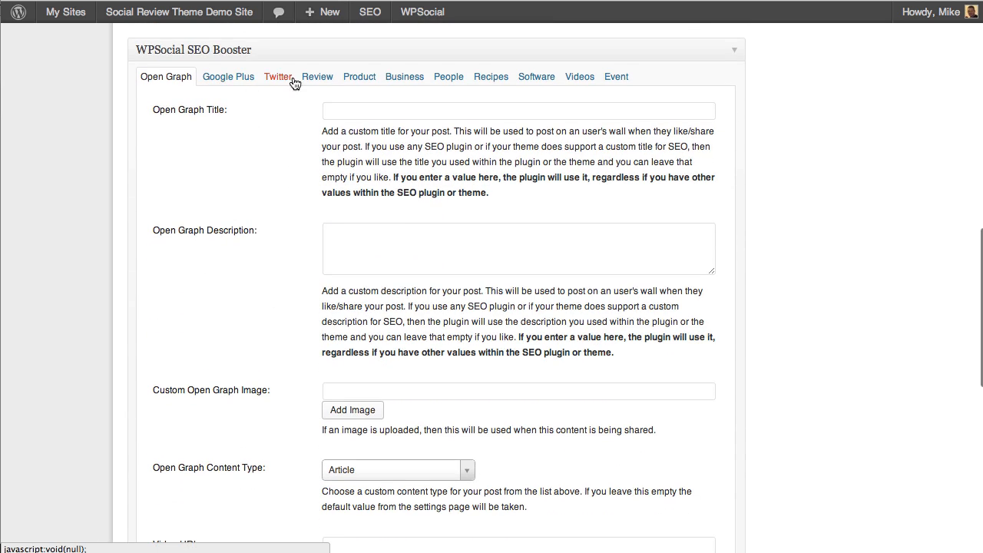
mouse_move(449, 77)
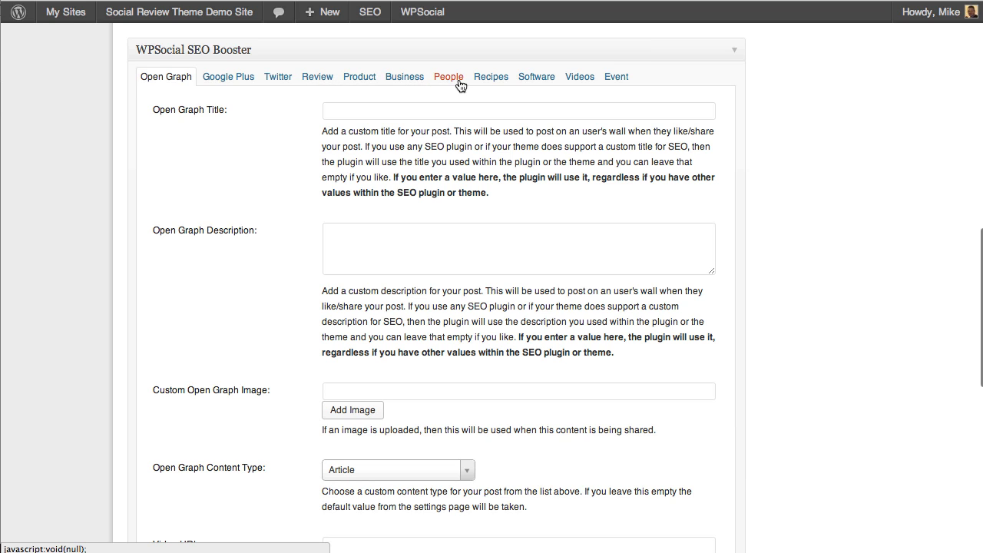
mouse_move(616, 77)
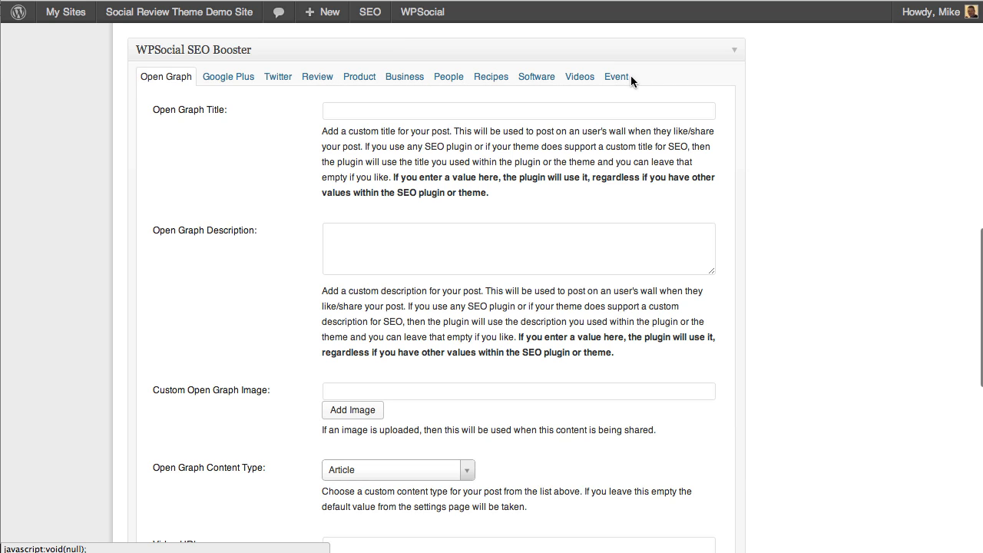
Review the Google Plus sharing, Twitter card and Review display sections of the SEO Booster box.
click(228, 76)
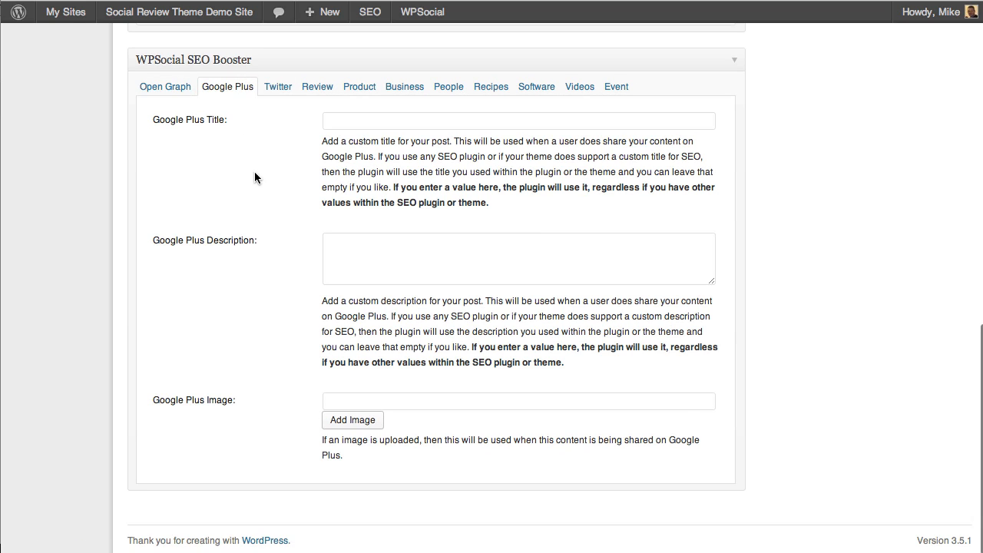
mouse_move(276, 86)
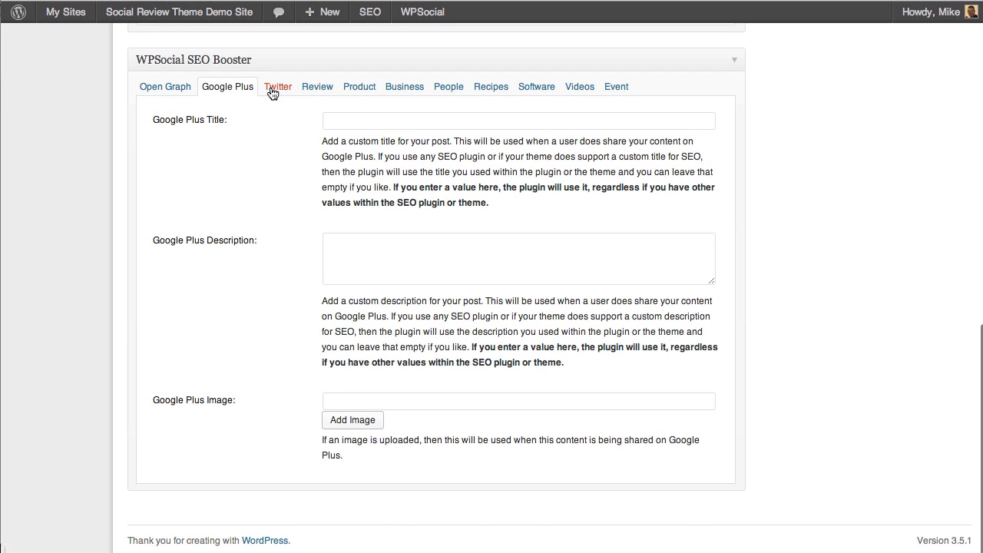
click(276, 86)
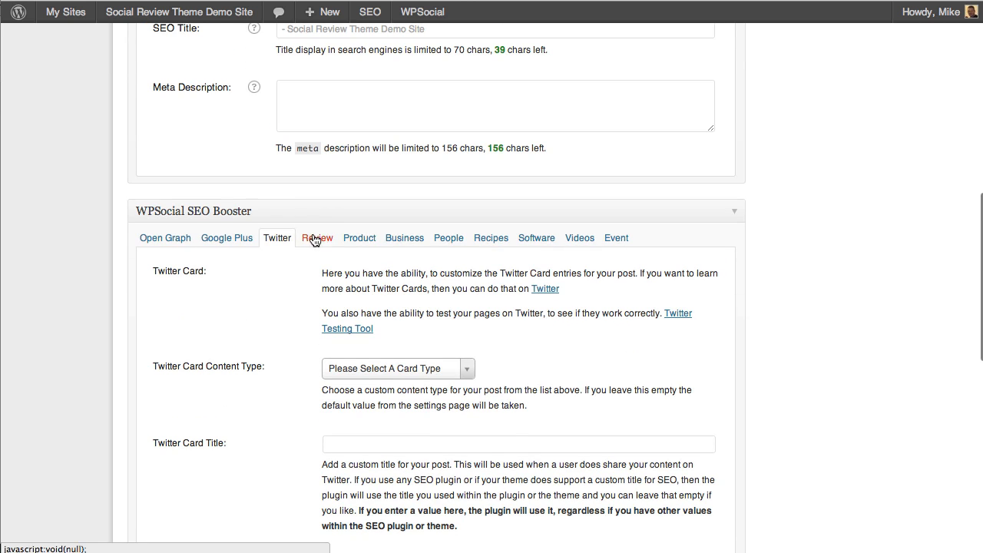
click(316, 237)
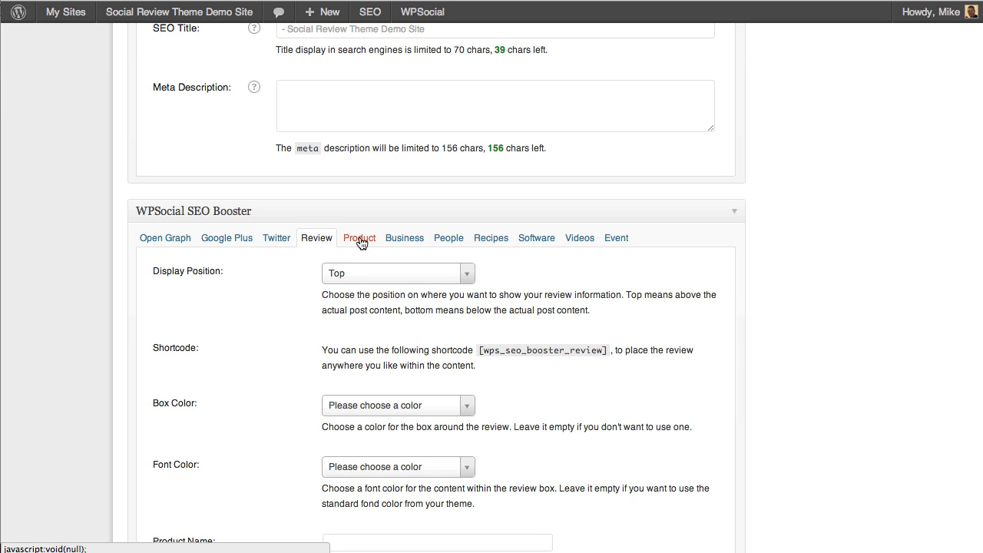
Show the Product tab and look through its rich snippet fields.
click(359, 236)
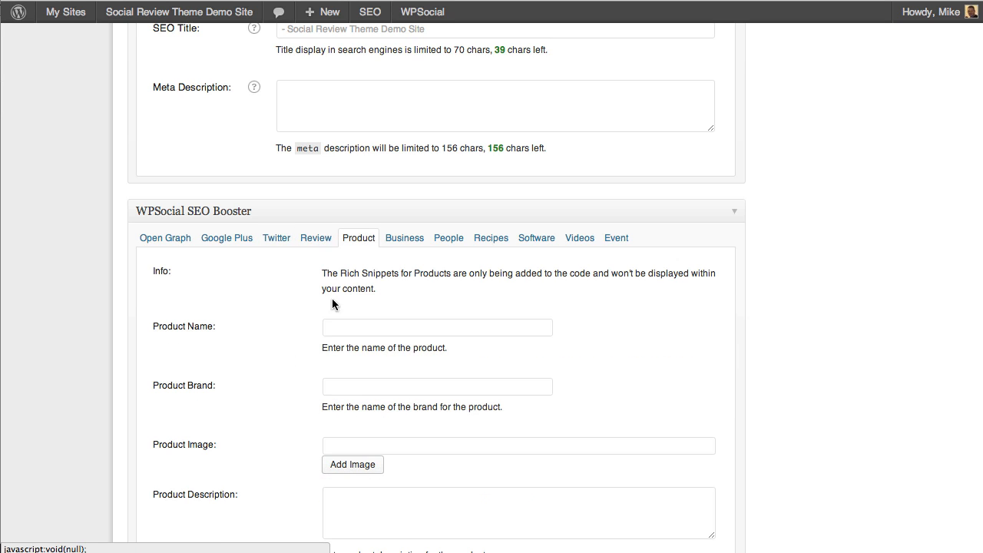
scroll(down, 3)
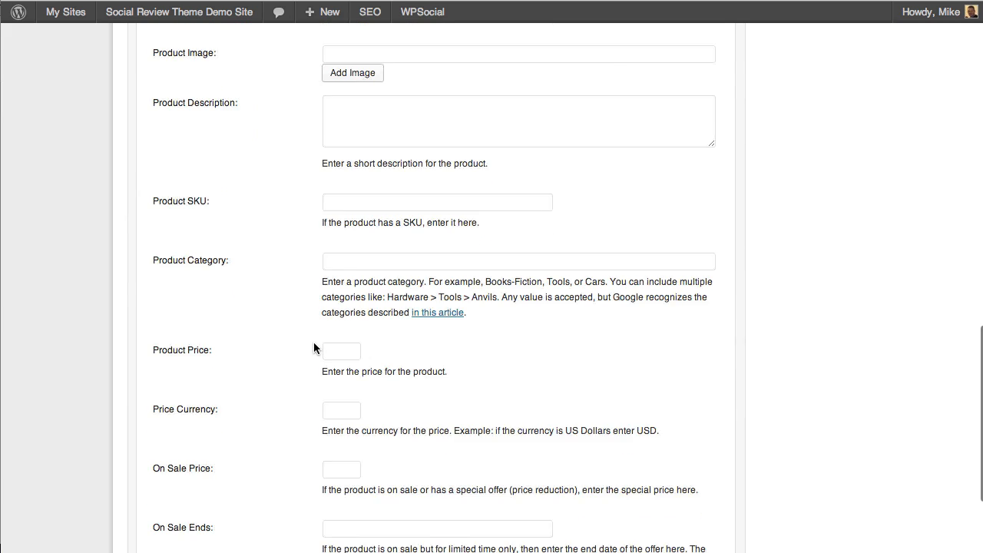
scroll(down, 3)
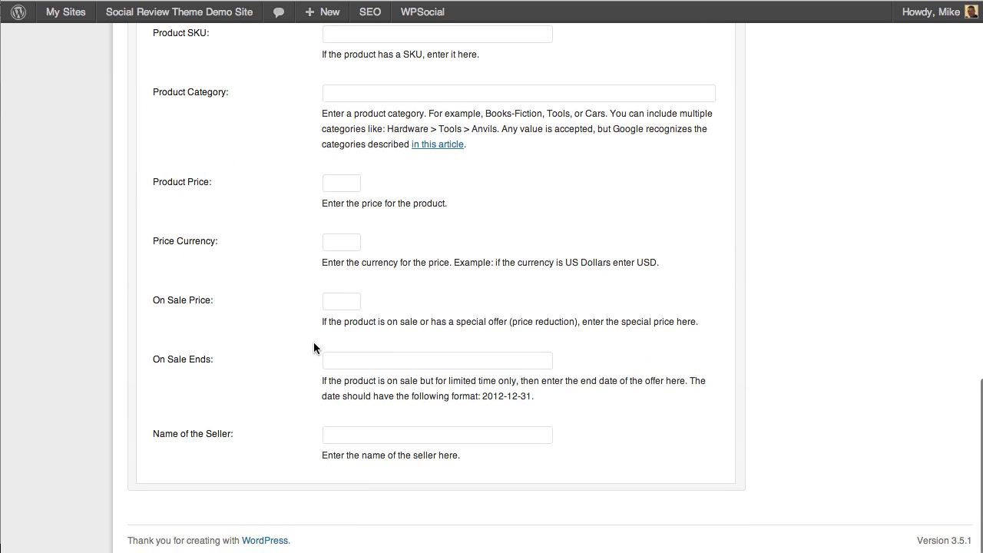
scroll(up, 3)
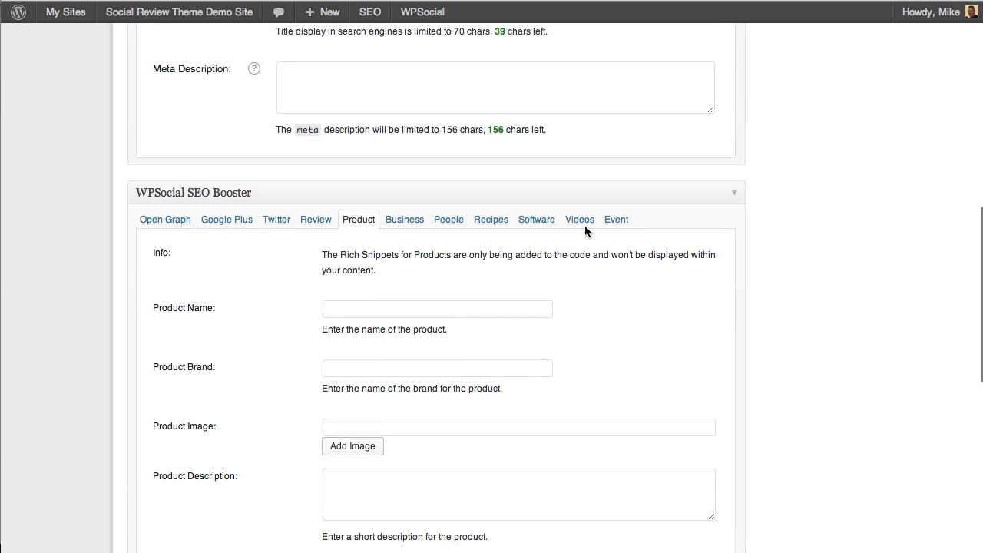
Show the Videos tab with its name, description, thumbnail image, video URL and embed URL fields.
click(578, 218)
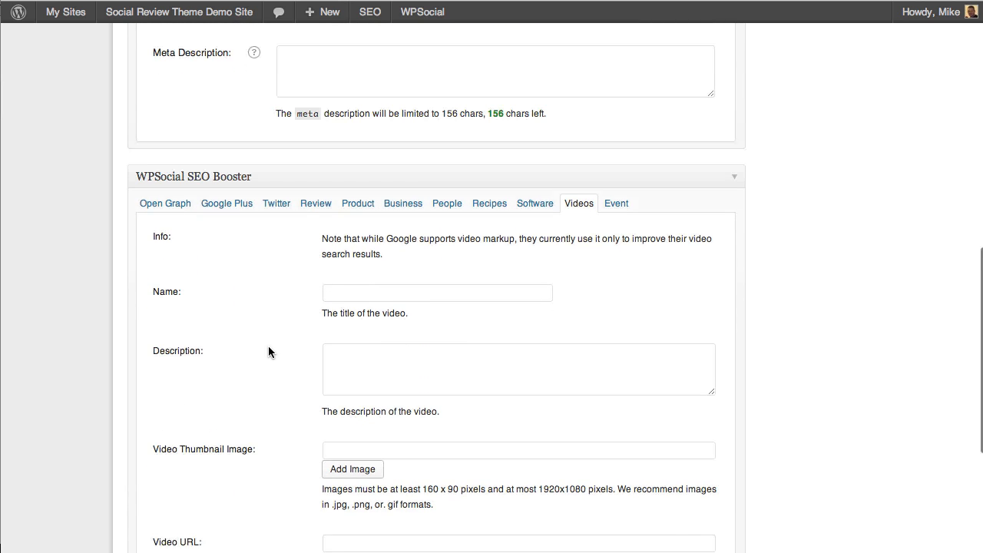
scroll(down, 3)
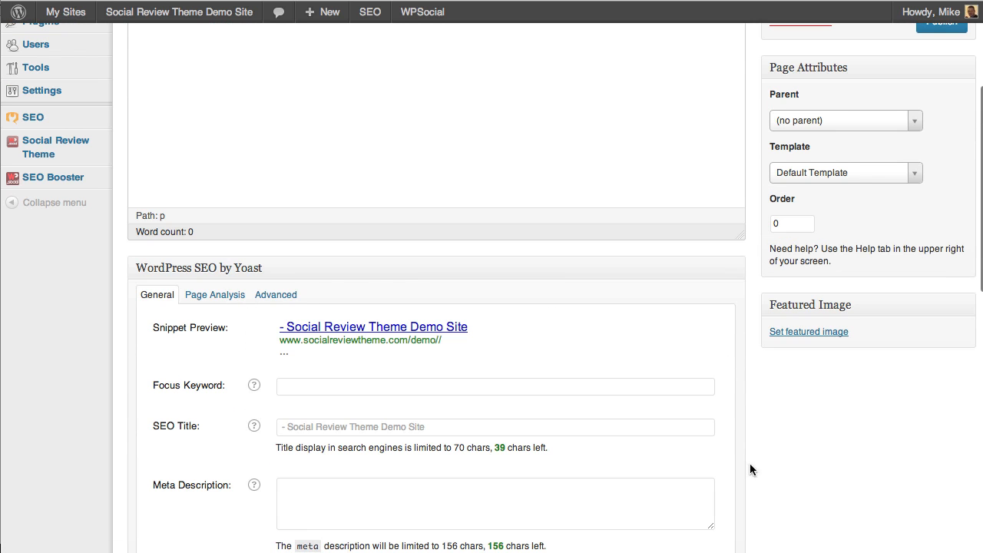
scroll(down, 3)
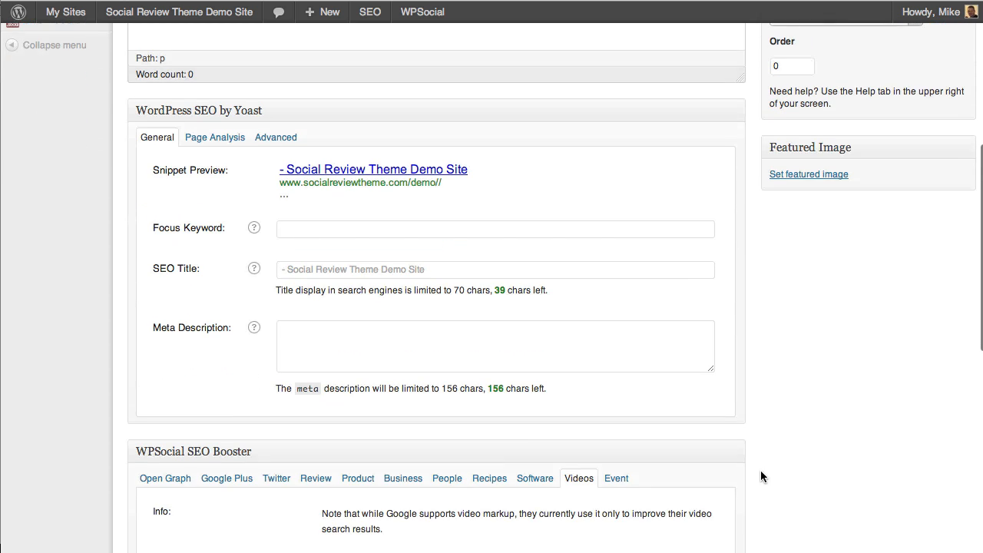
scroll(down, 3)
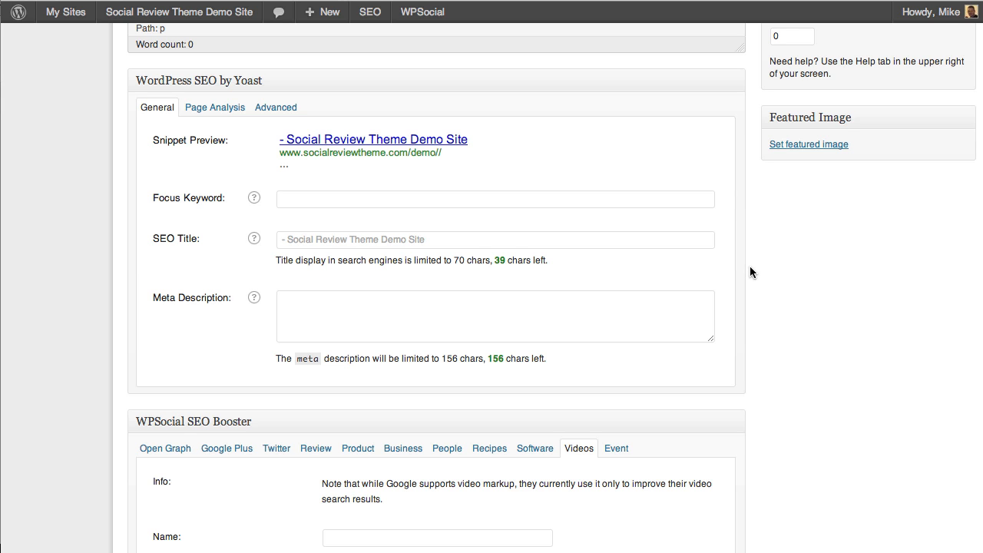
scroll(down, 3)
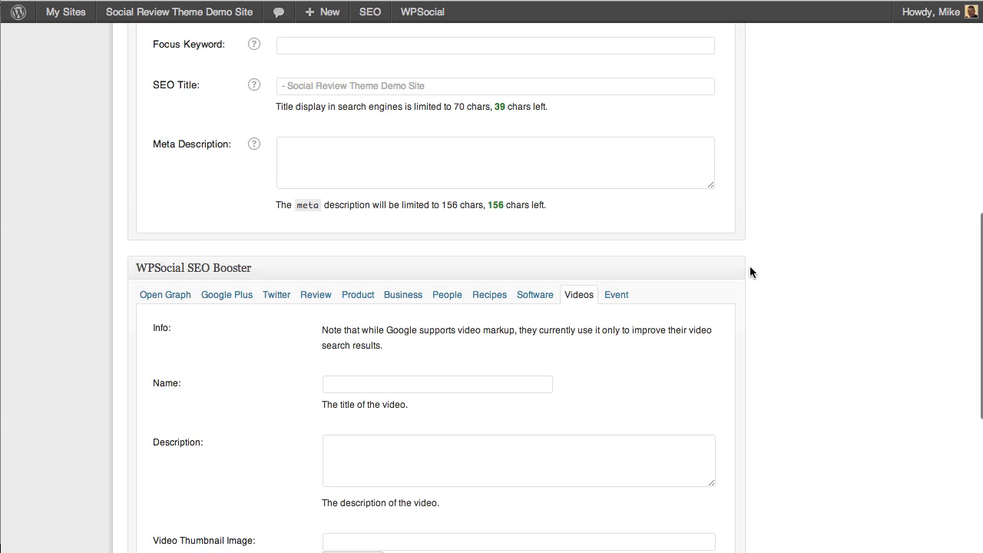
scroll(down, 3)
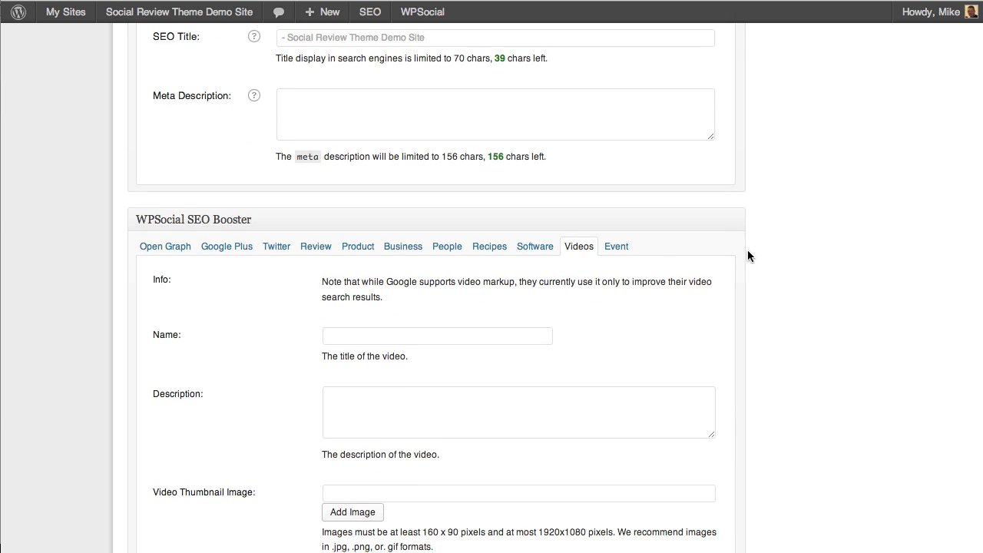
scroll(down, 3)
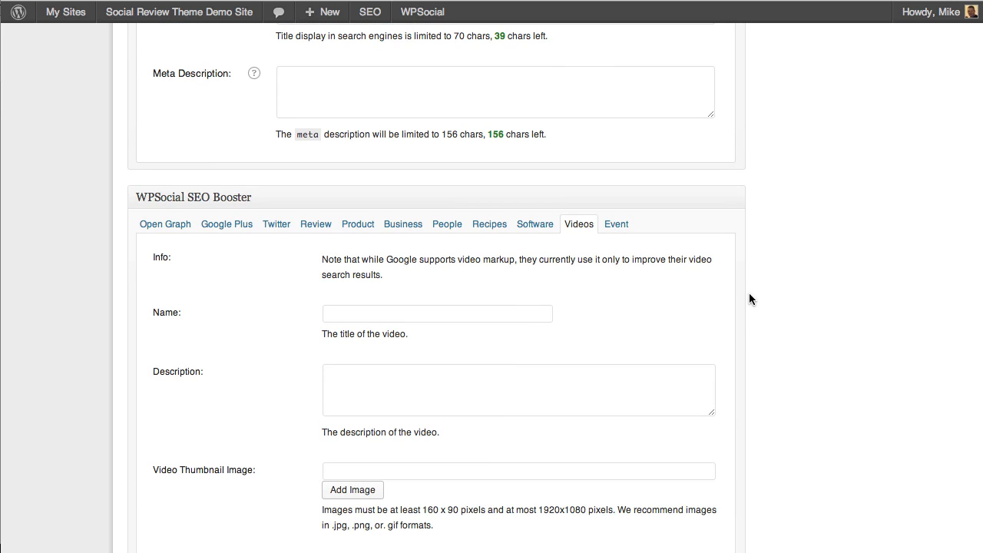
scroll(down, 3)
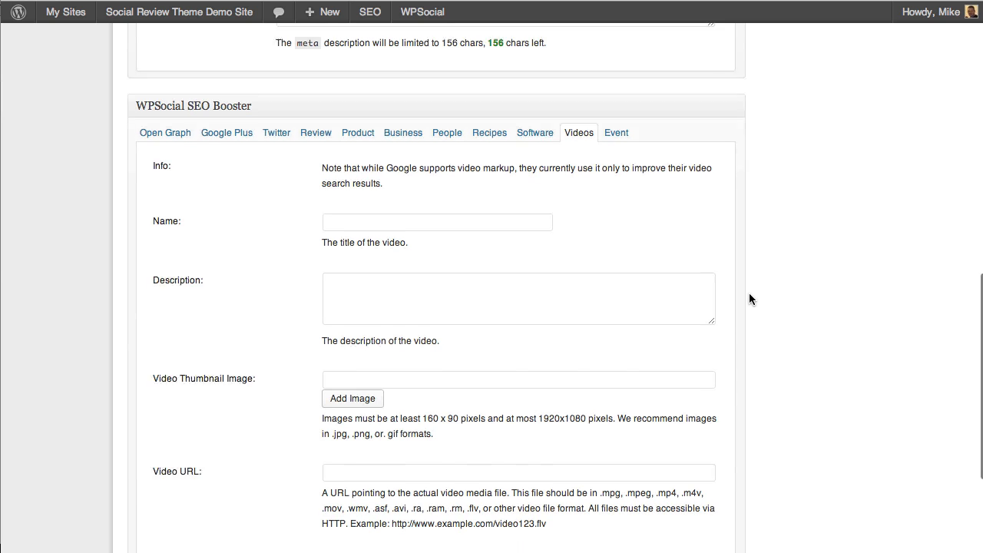
scroll(down, 3)
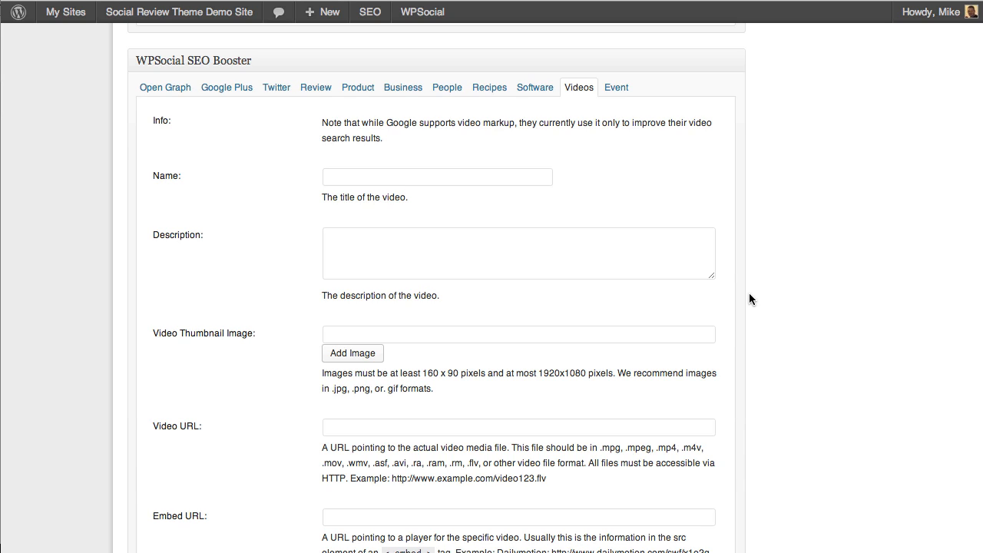